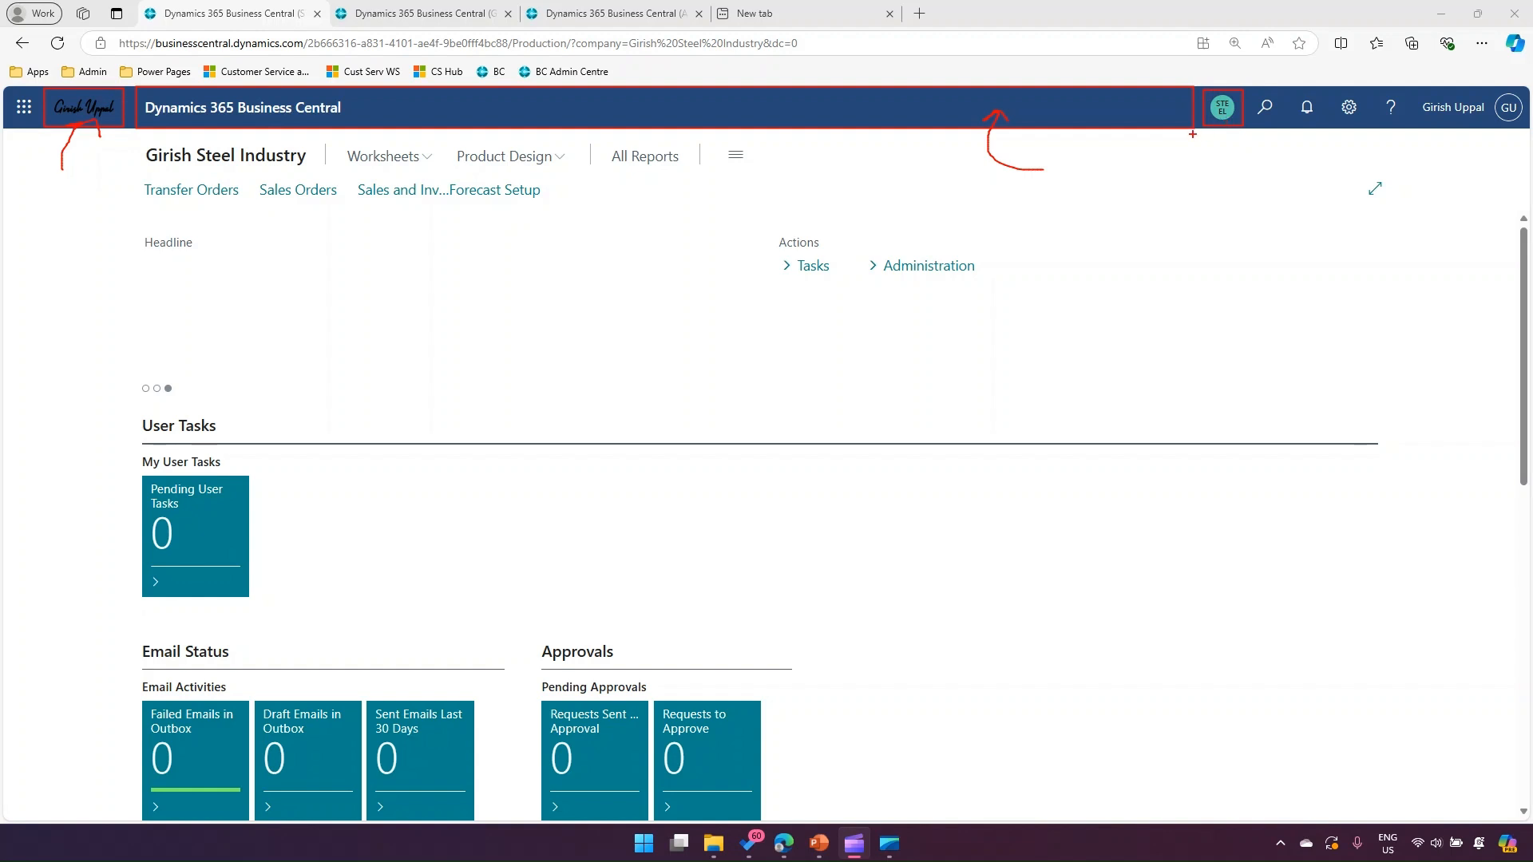
mouse_move(1190, 143)
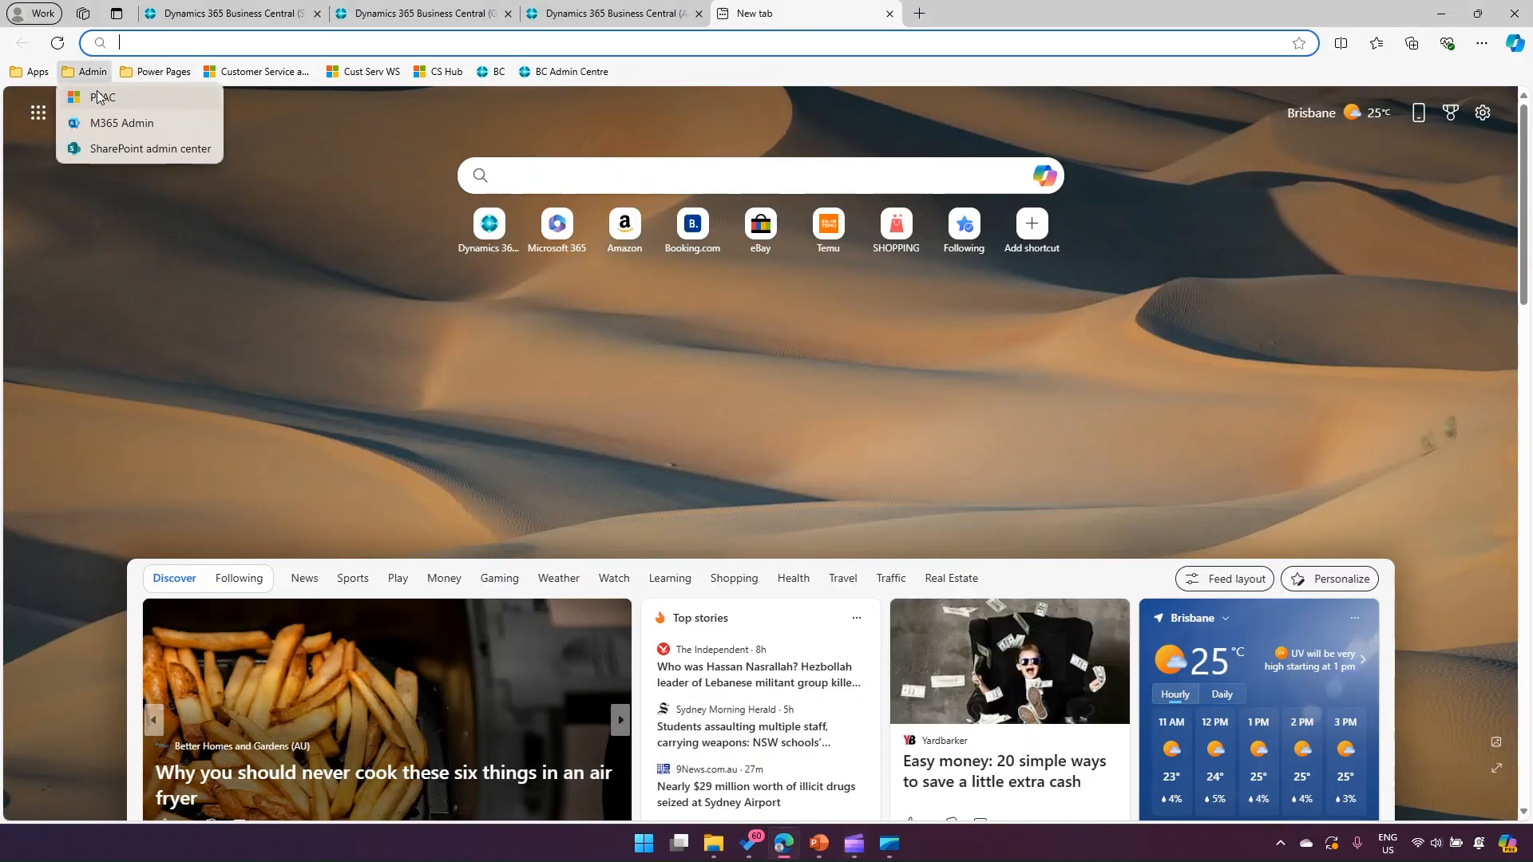
Open the M365 Admin bookmark in a new tab next to the Business Central home page
left_click(121, 122)
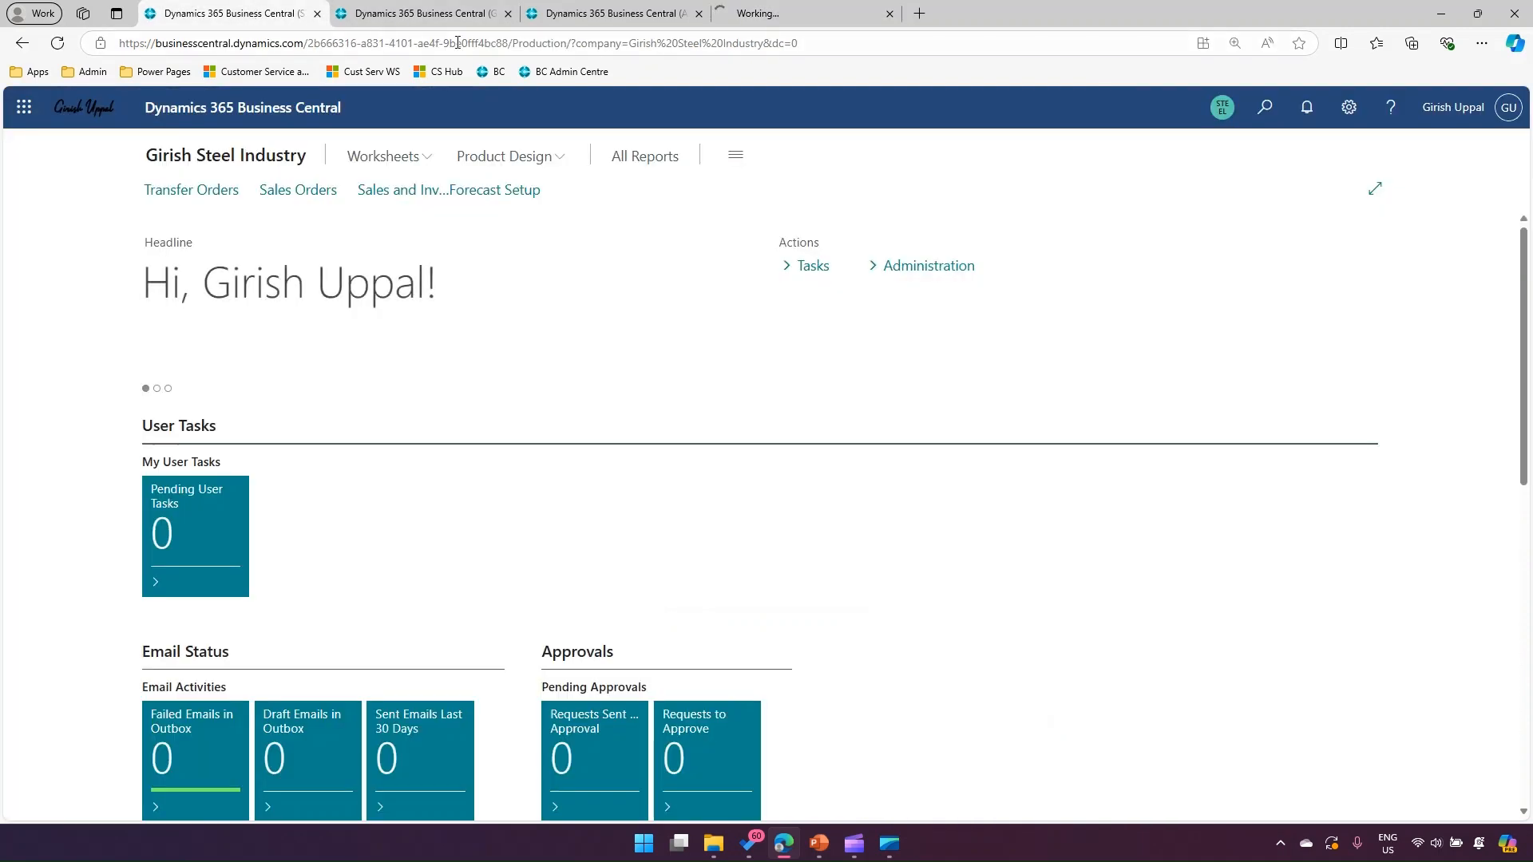
mouse_move(1347, 107)
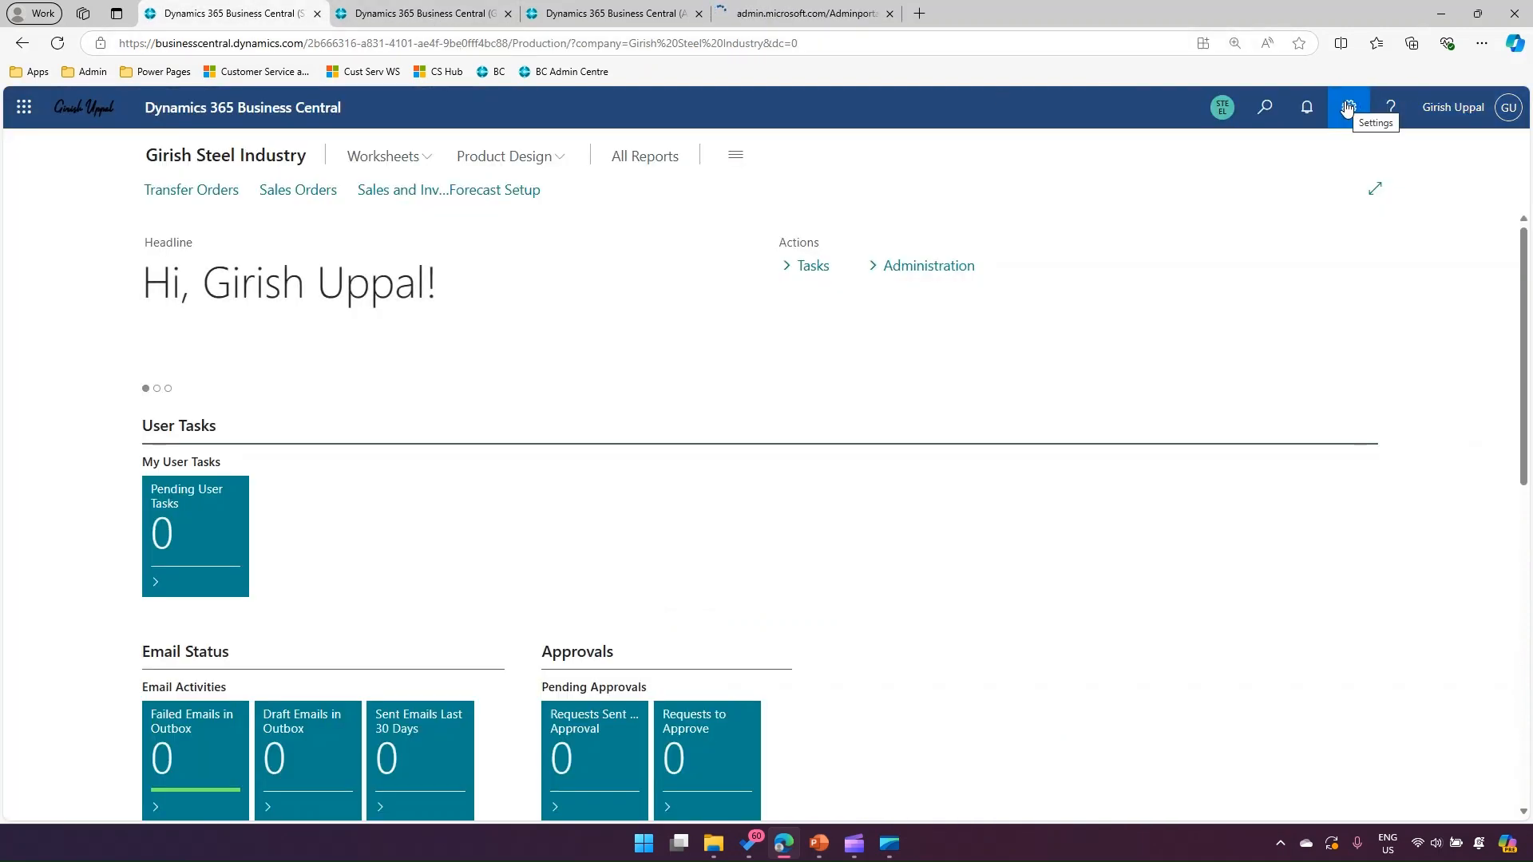
Open the Business Central settings gear, then go to the Microsoft 365 admin center tab
left_click(1347, 108)
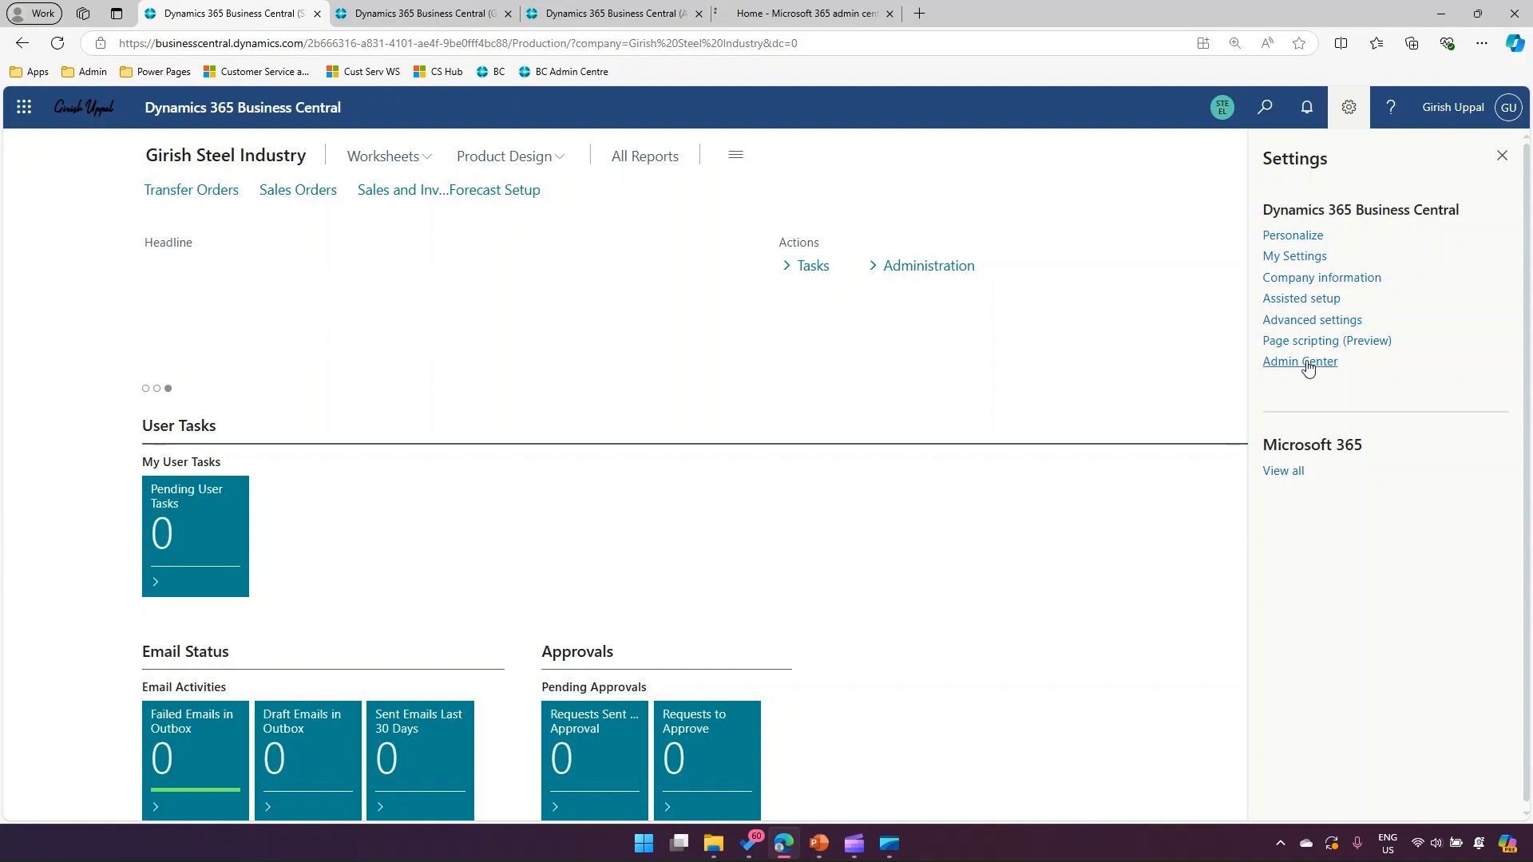
mouse_move(1315, 371)
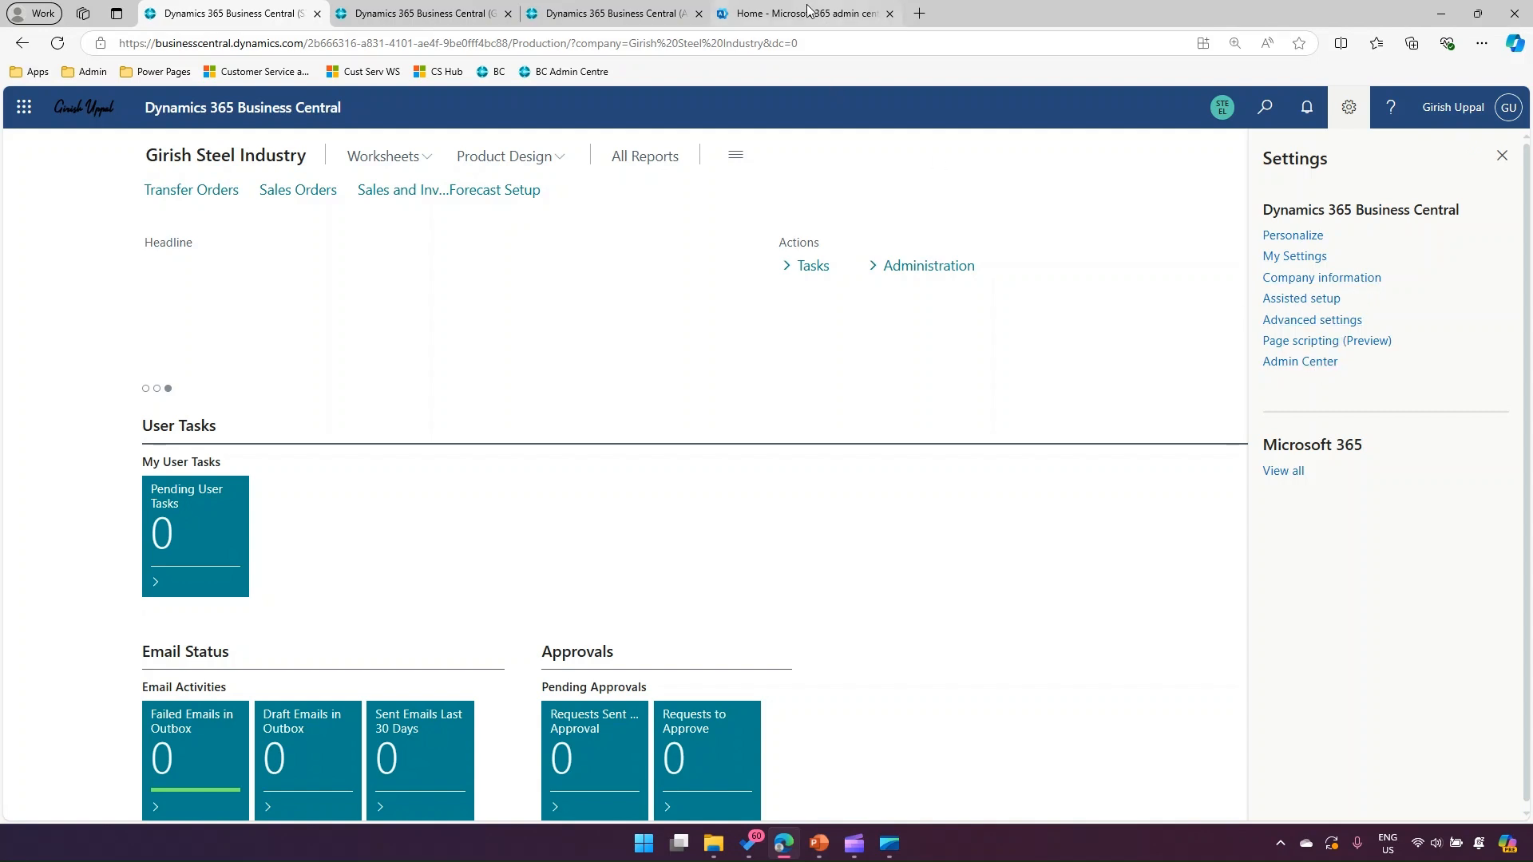
left_click(801, 12)
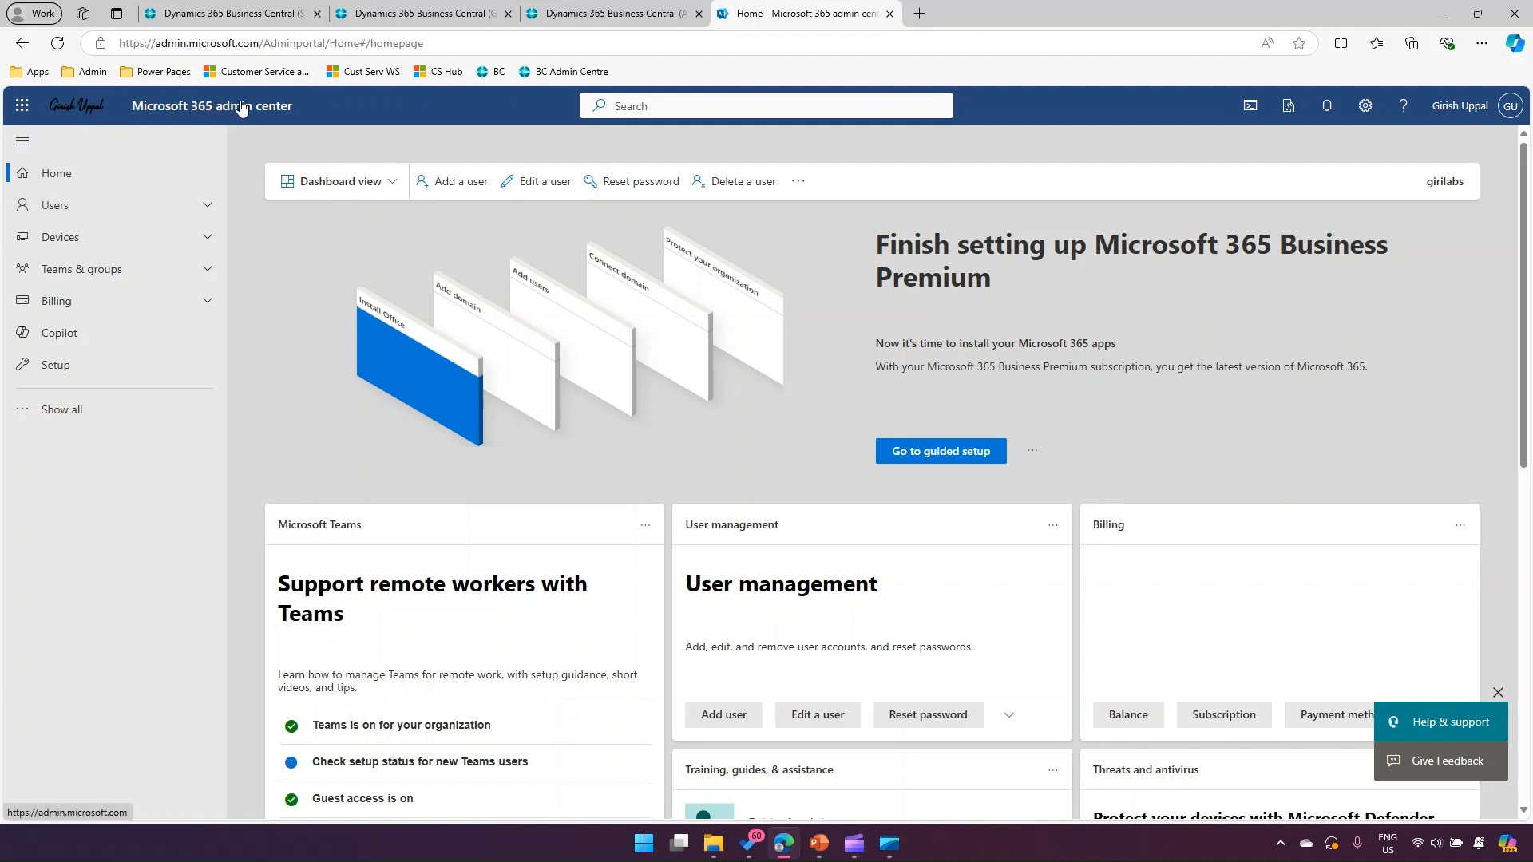
mouse_move(468, 102)
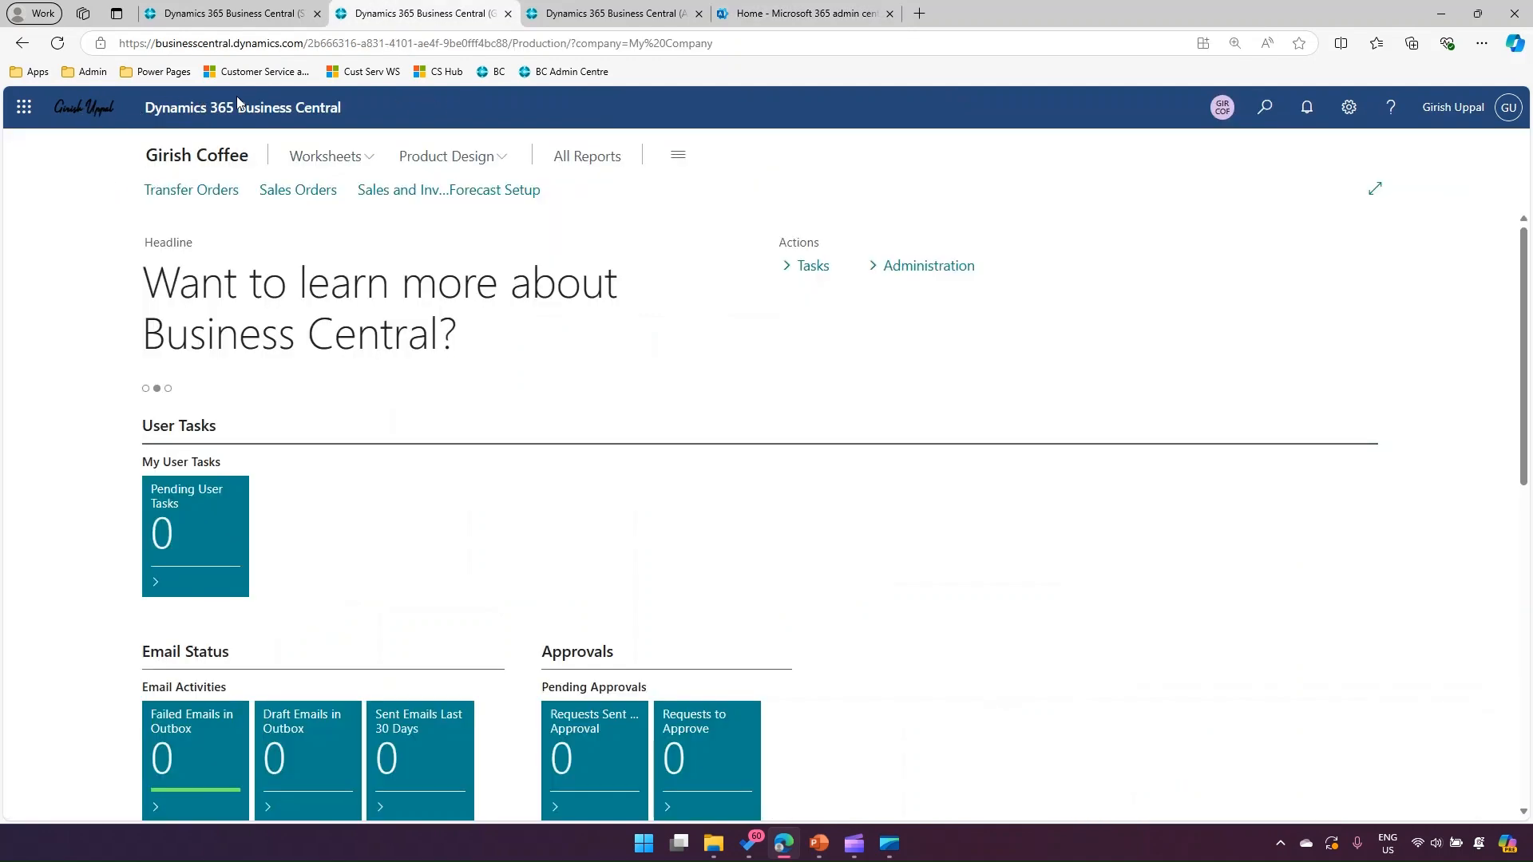
Open the Default theme under Org settings > Organization profile > Custom themes
left_click(801, 13)
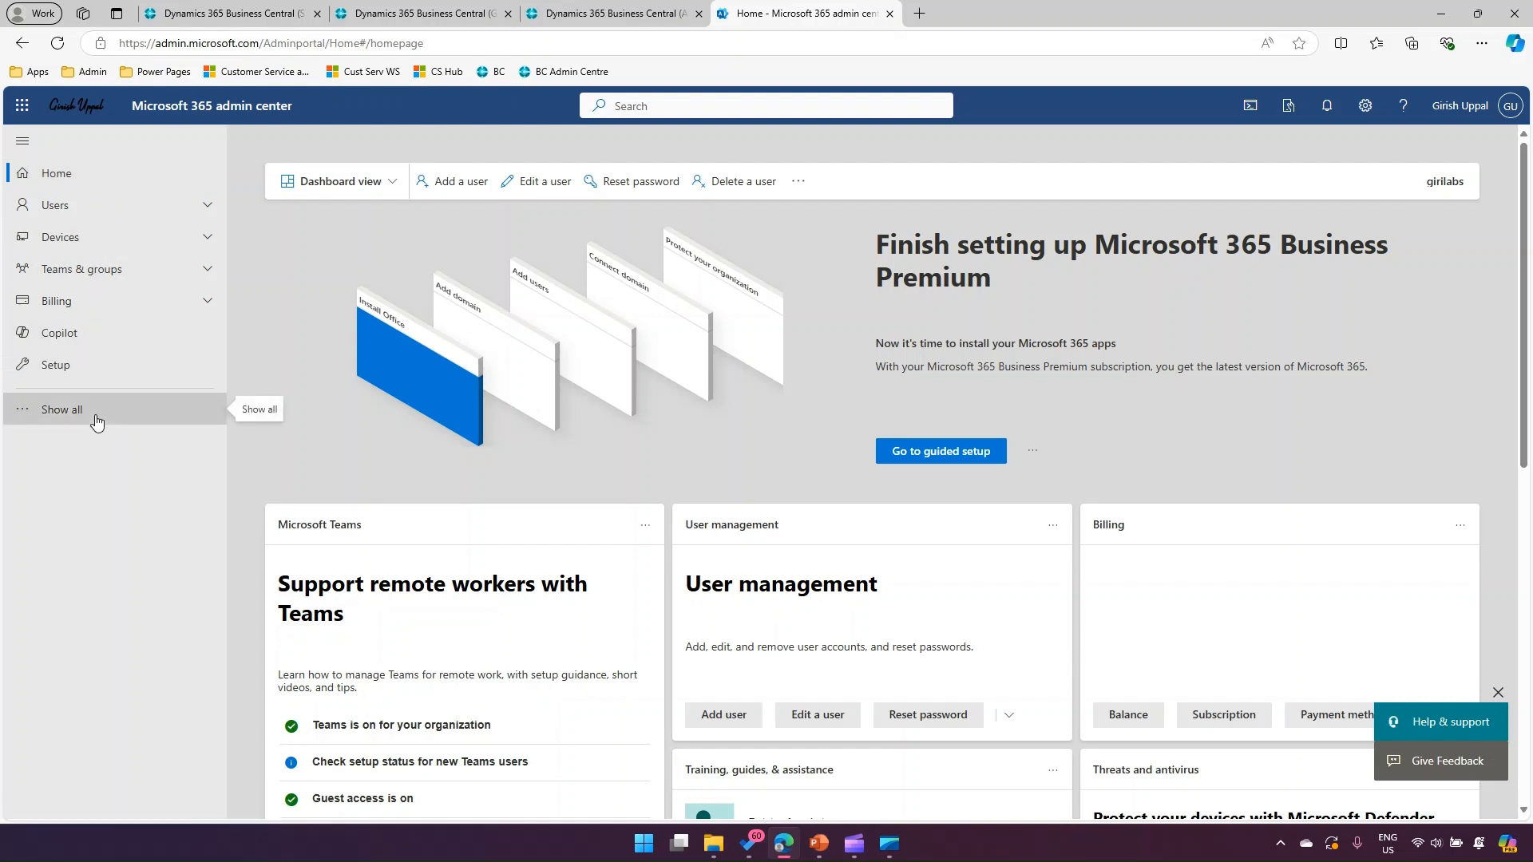
left_click(62, 410)
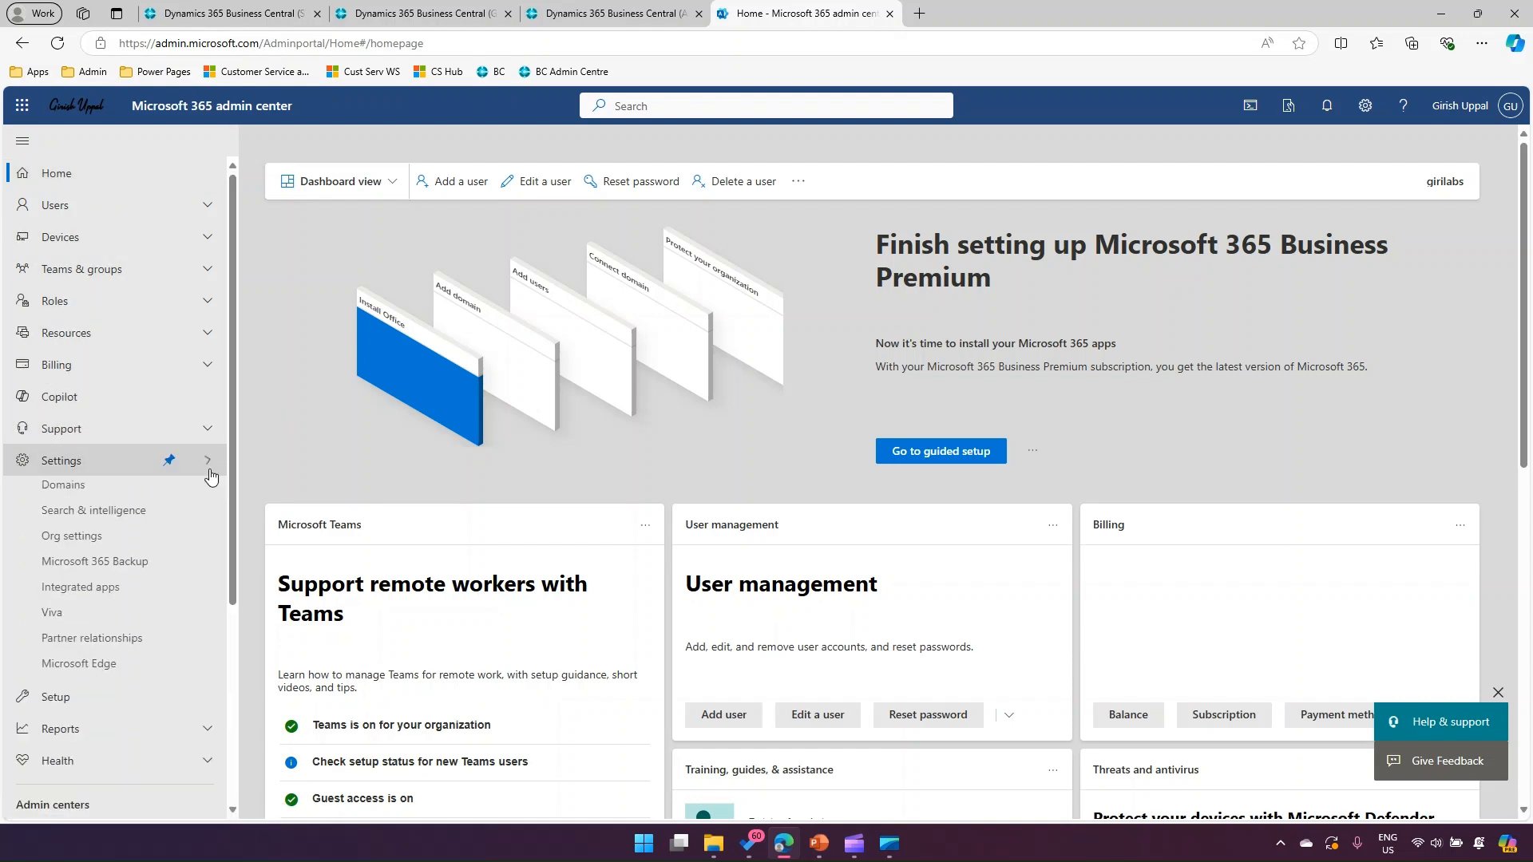
left_click(71, 539)
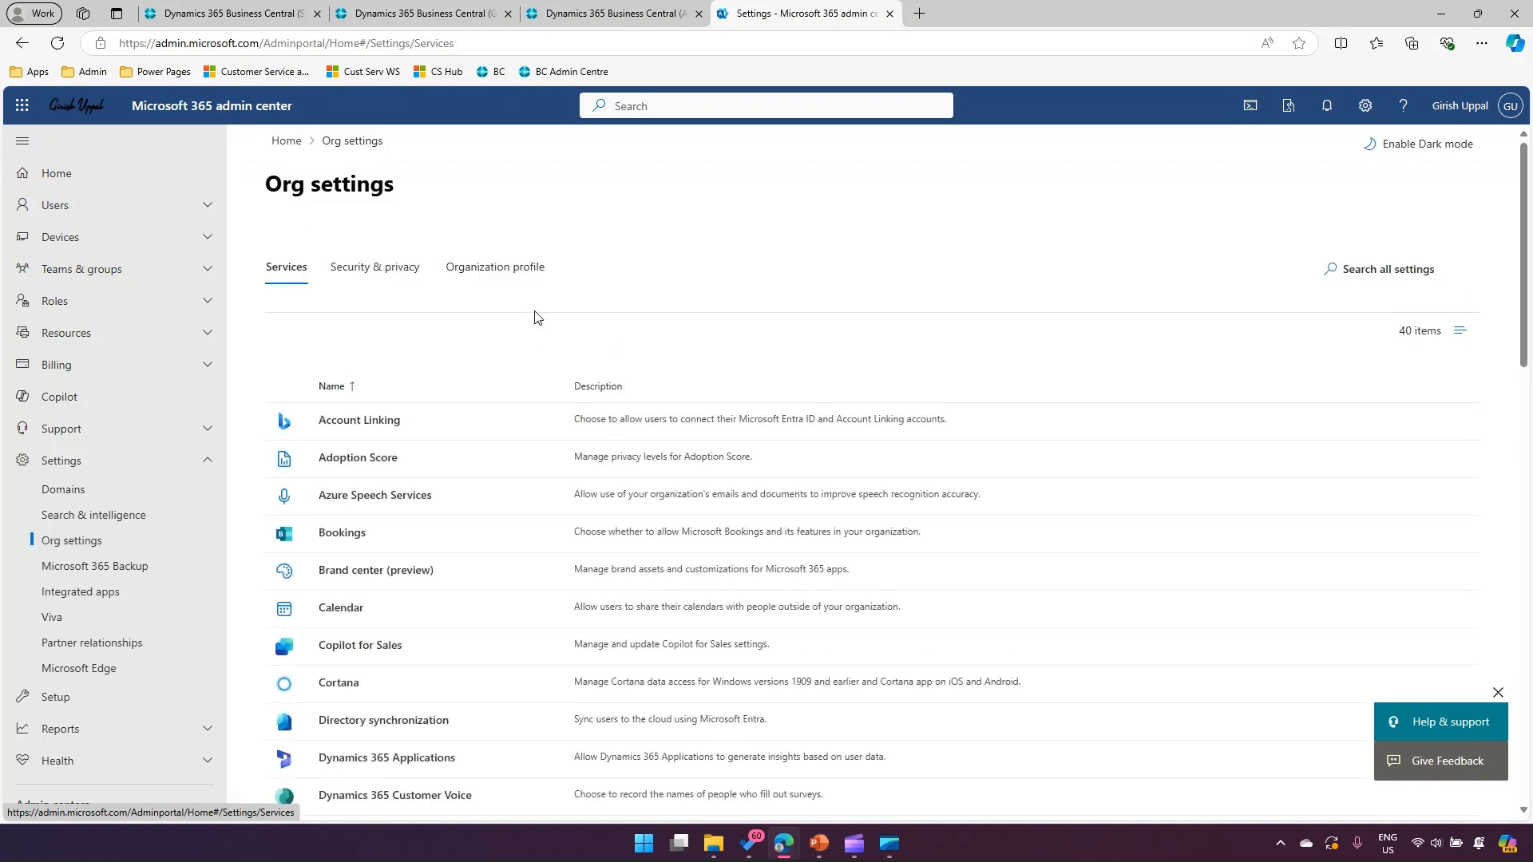
left_click(495, 267)
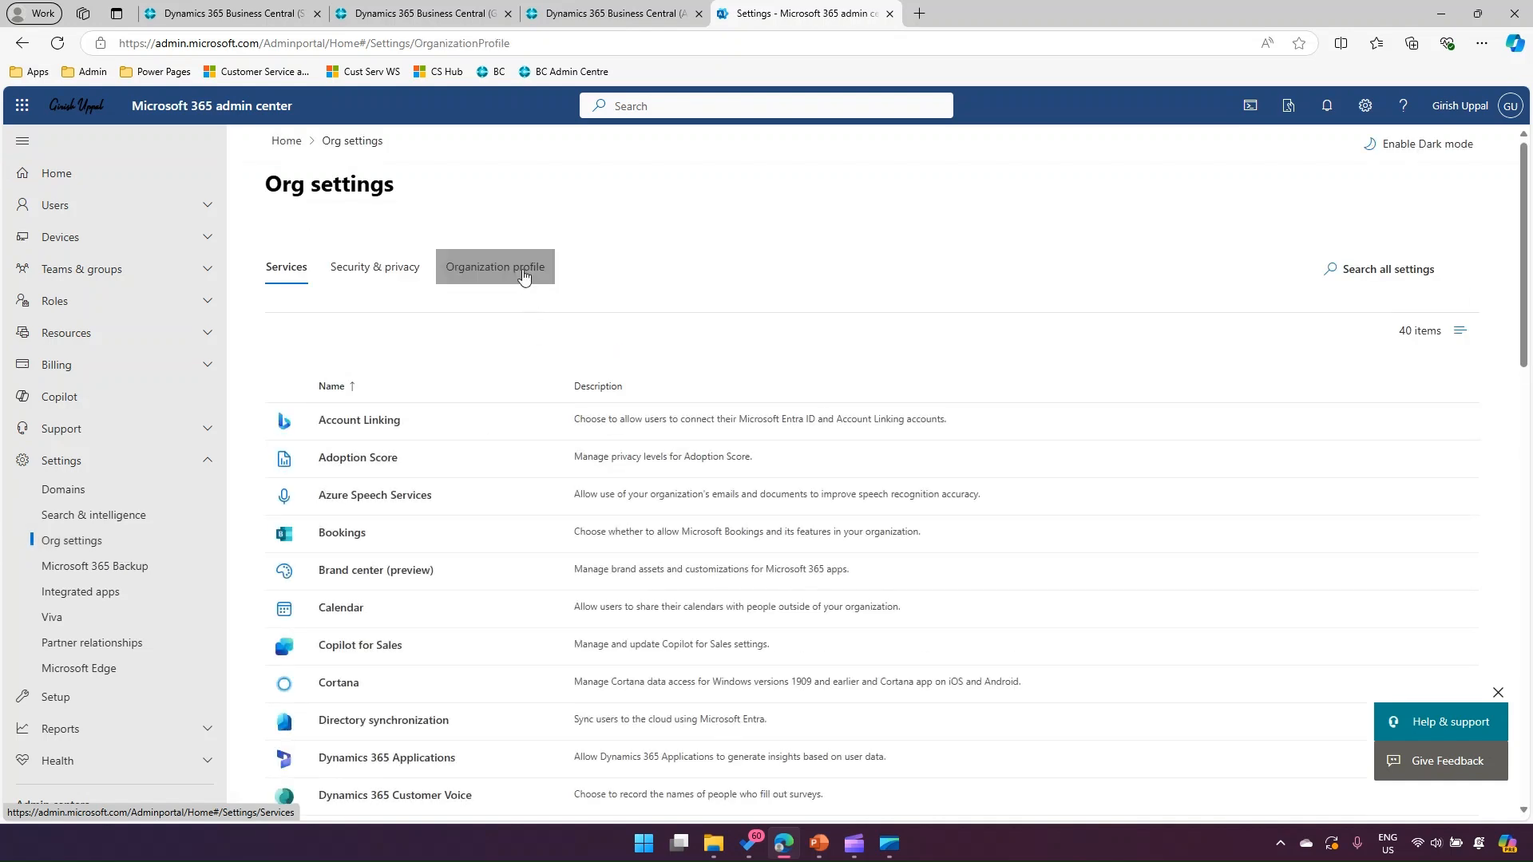
left_click(495, 266)
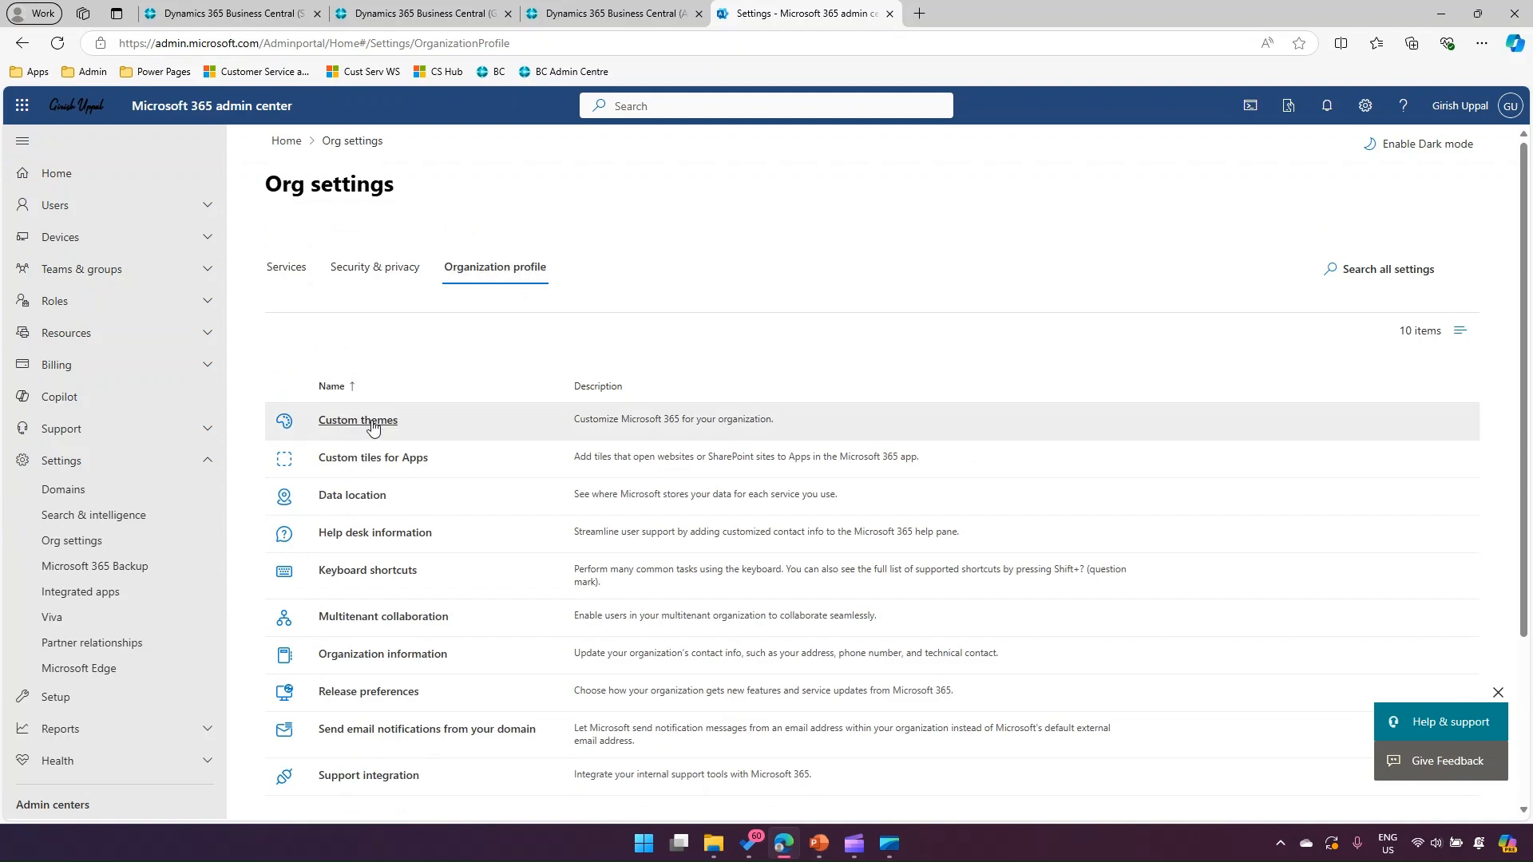
left_click(358, 419)
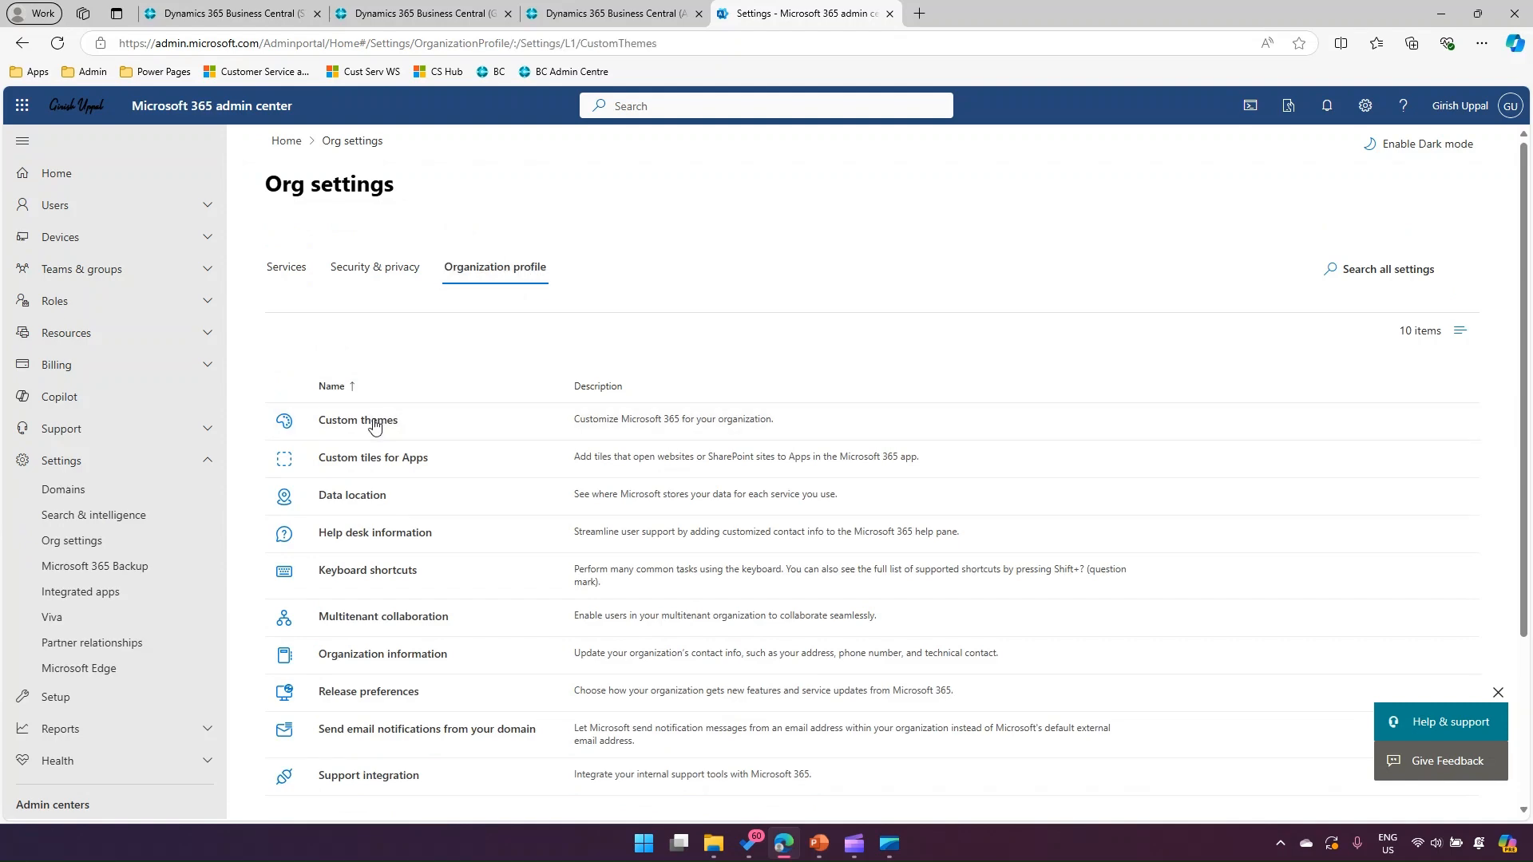
left_click(358, 419)
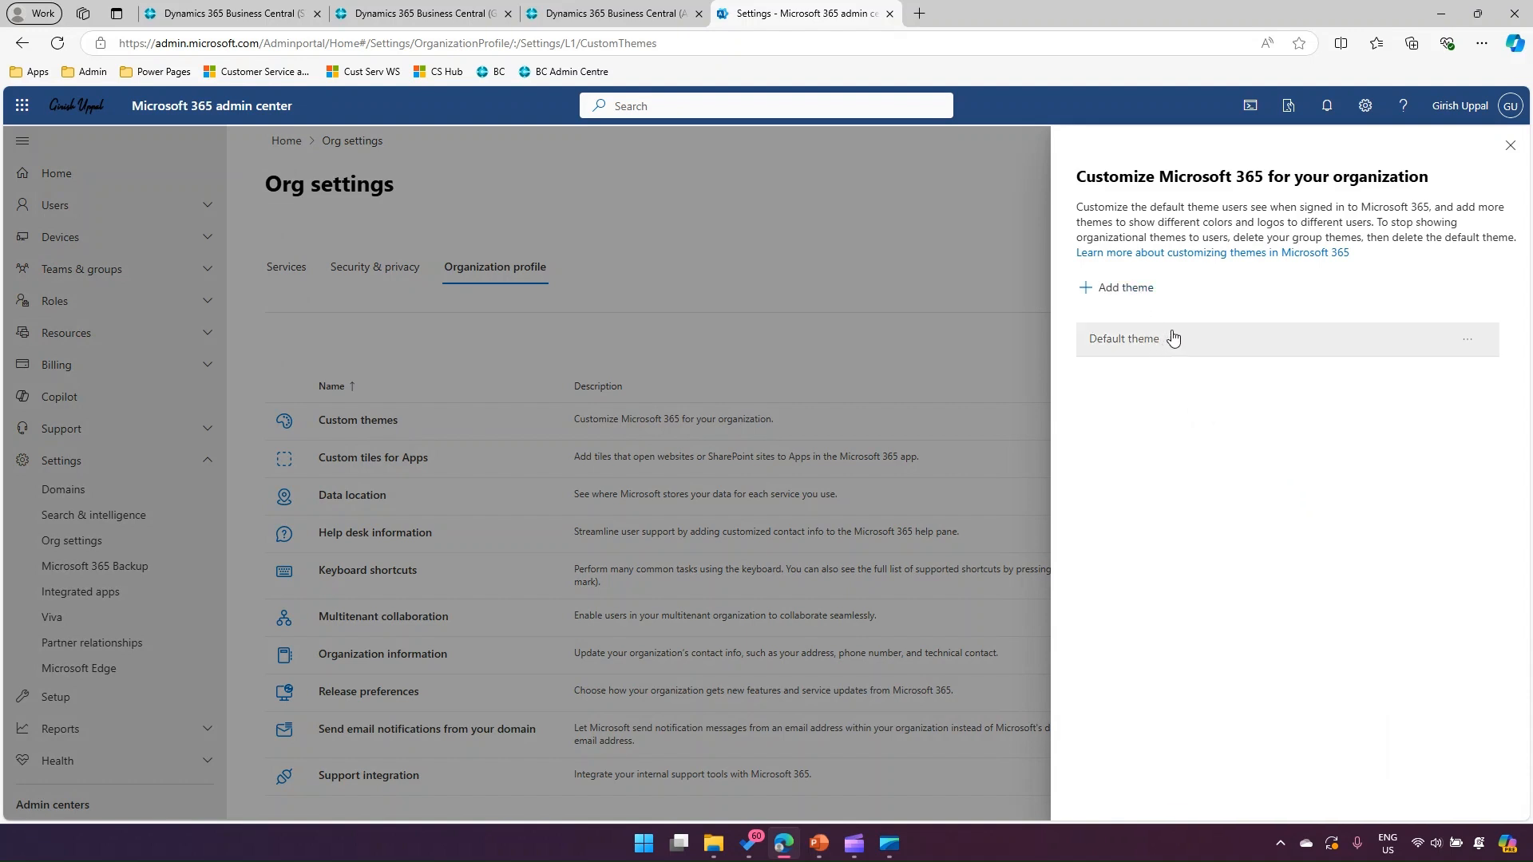
left_click(1466, 339)
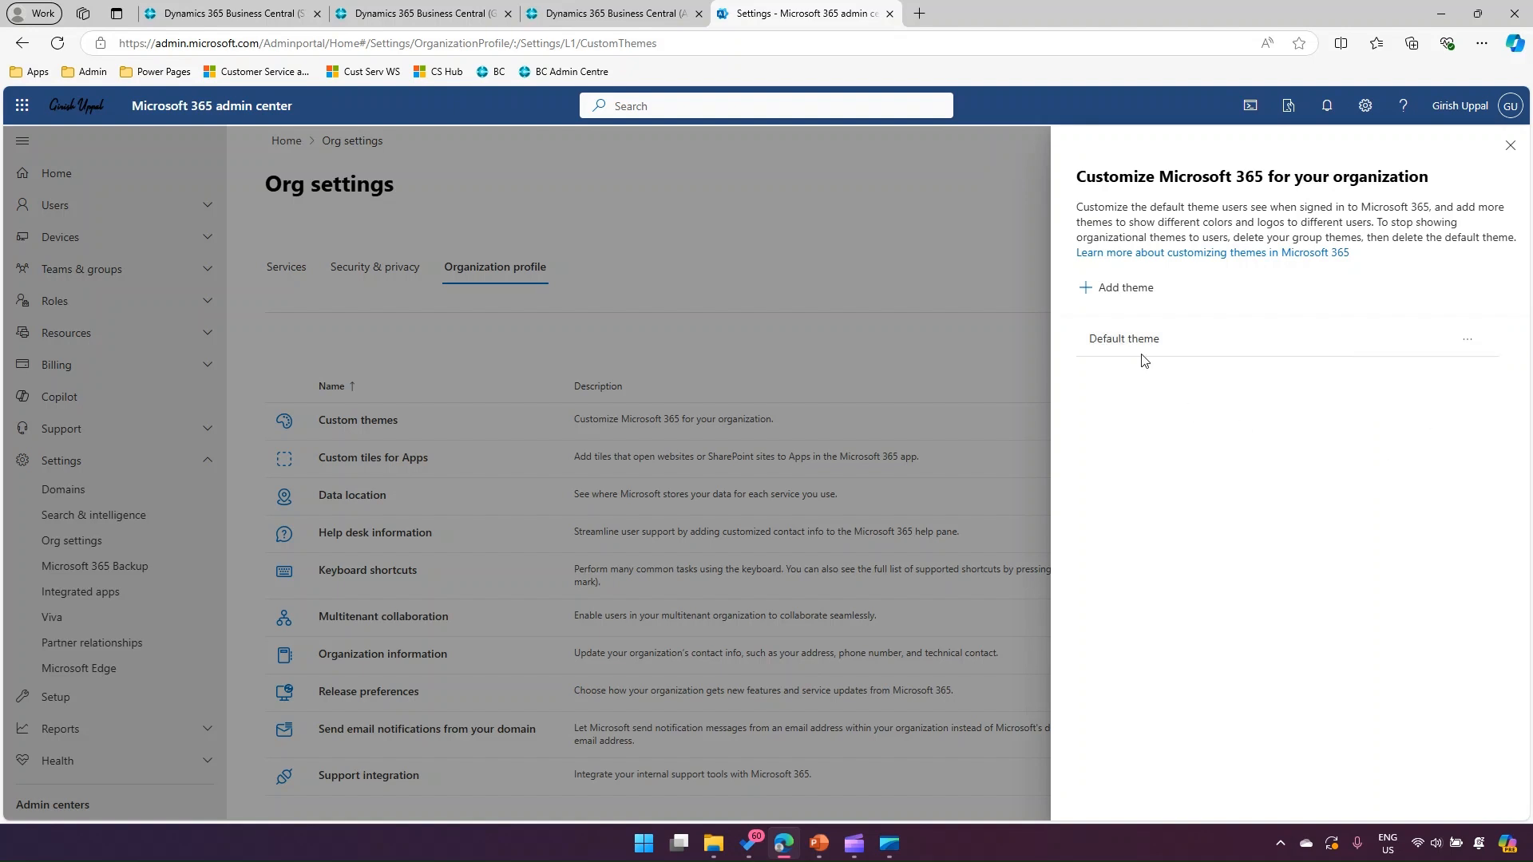
left_click(1124, 339)
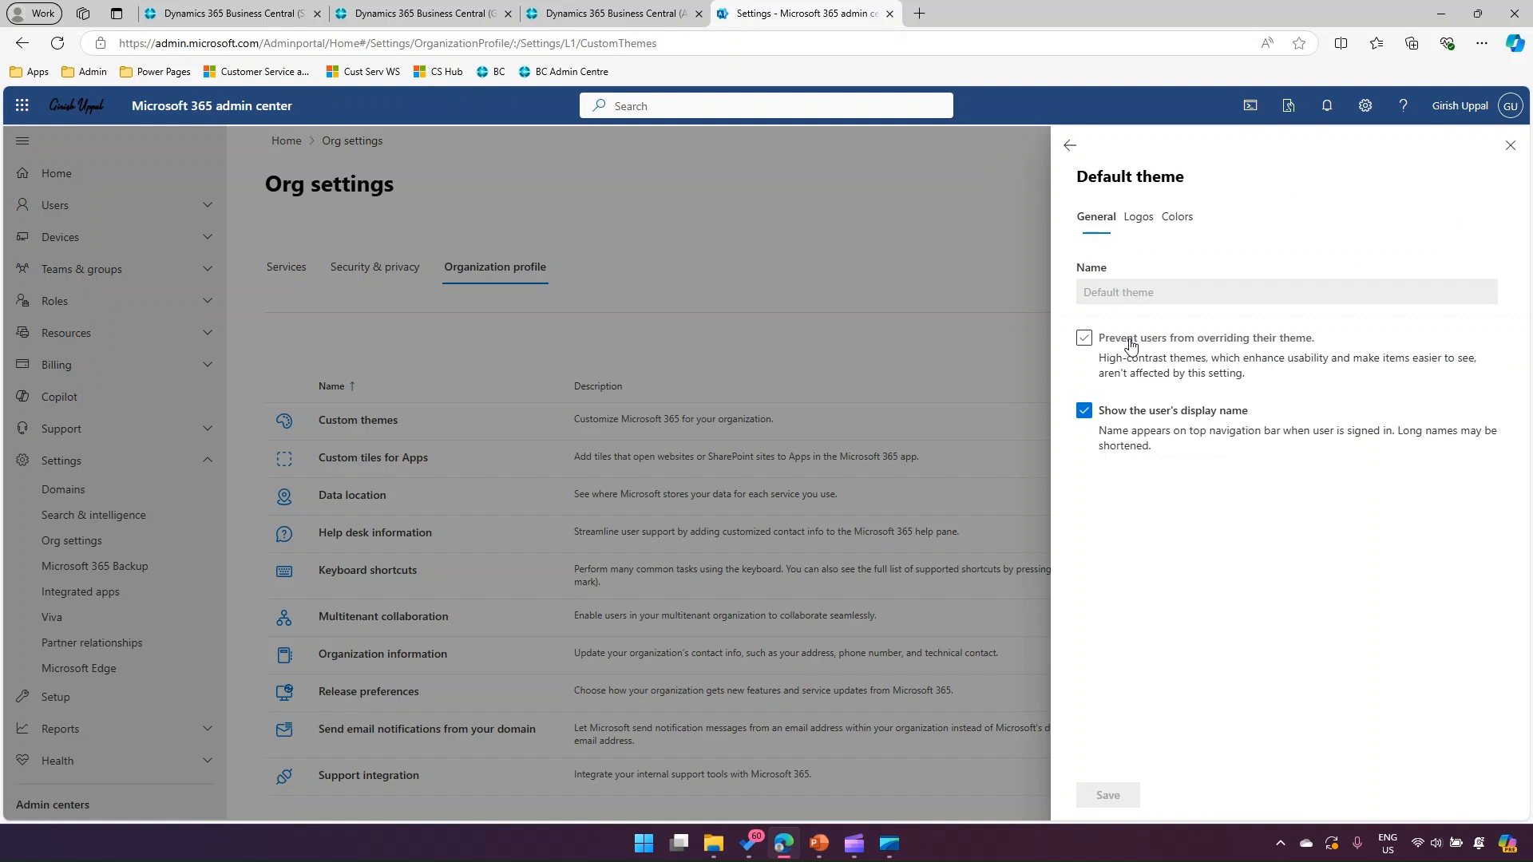
Untick 'Prevent users from overriding their theme' and 'Show the user's display name' in the Default theme
left_click(1083, 339)
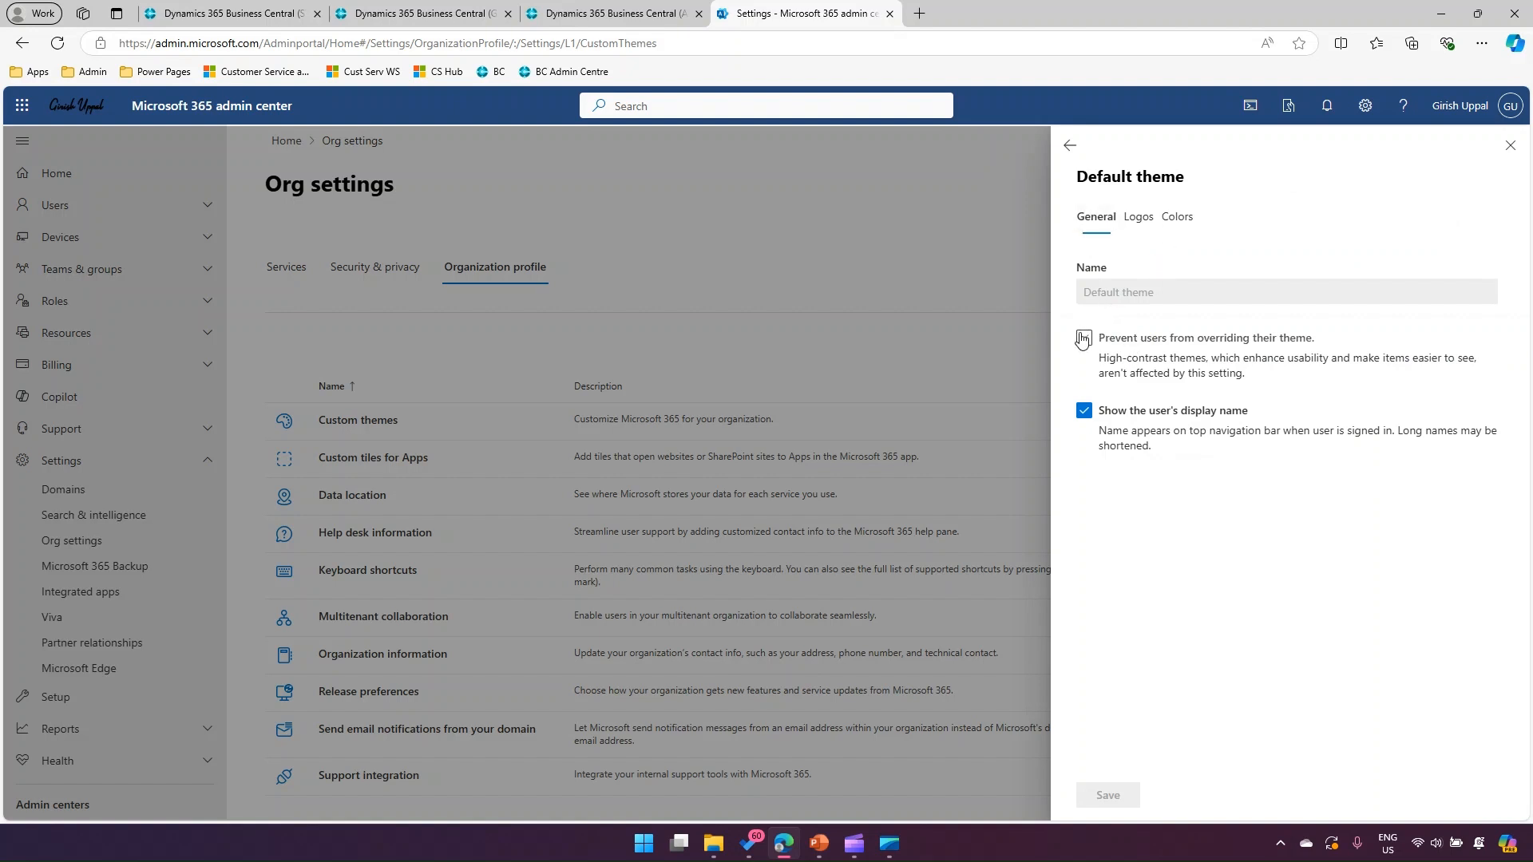
left_click(1084, 338)
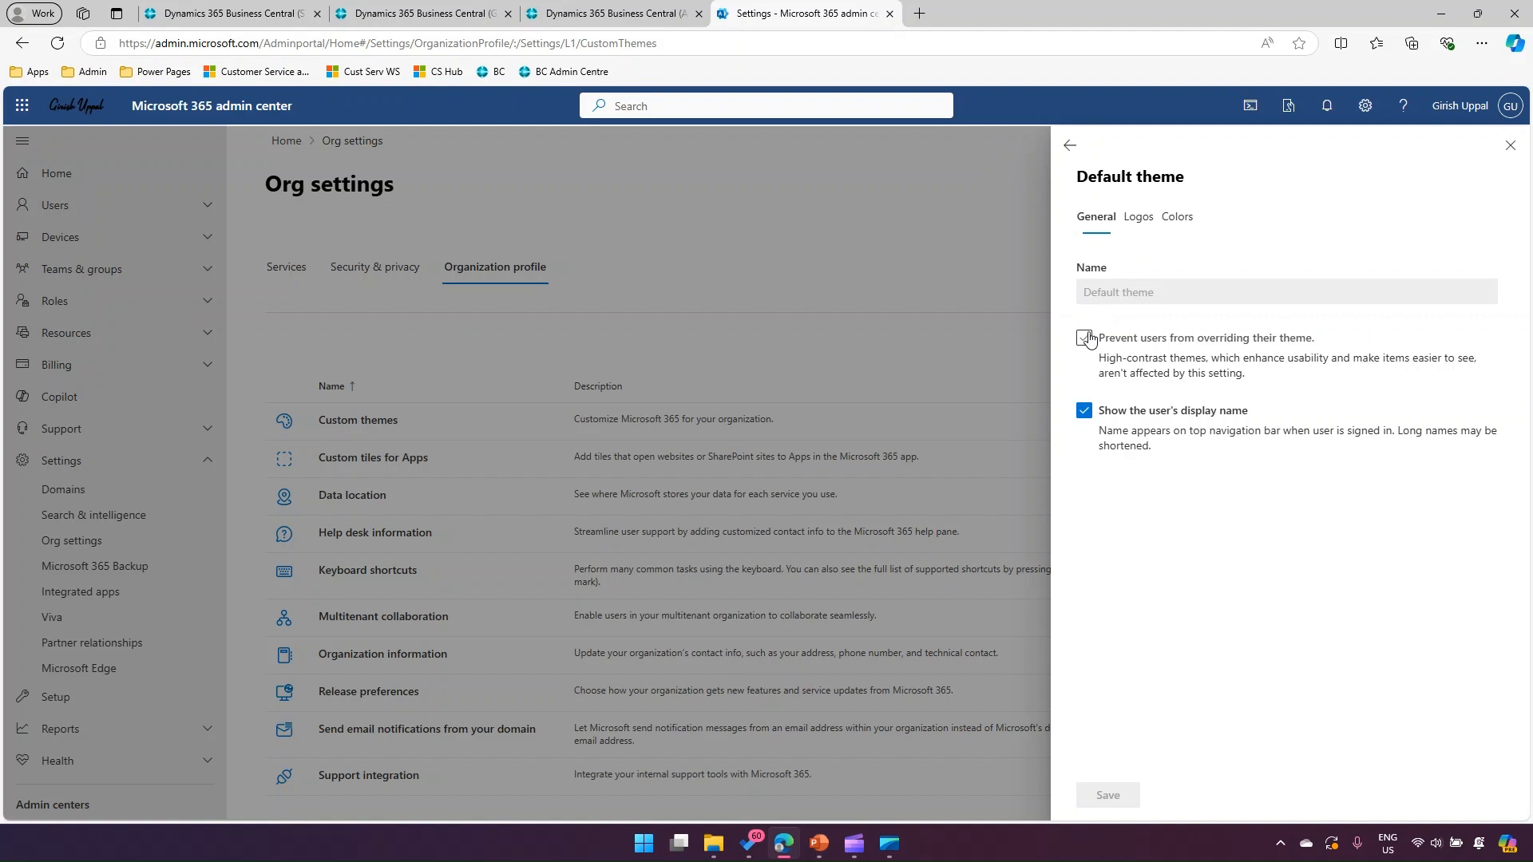
left_click(1083, 340)
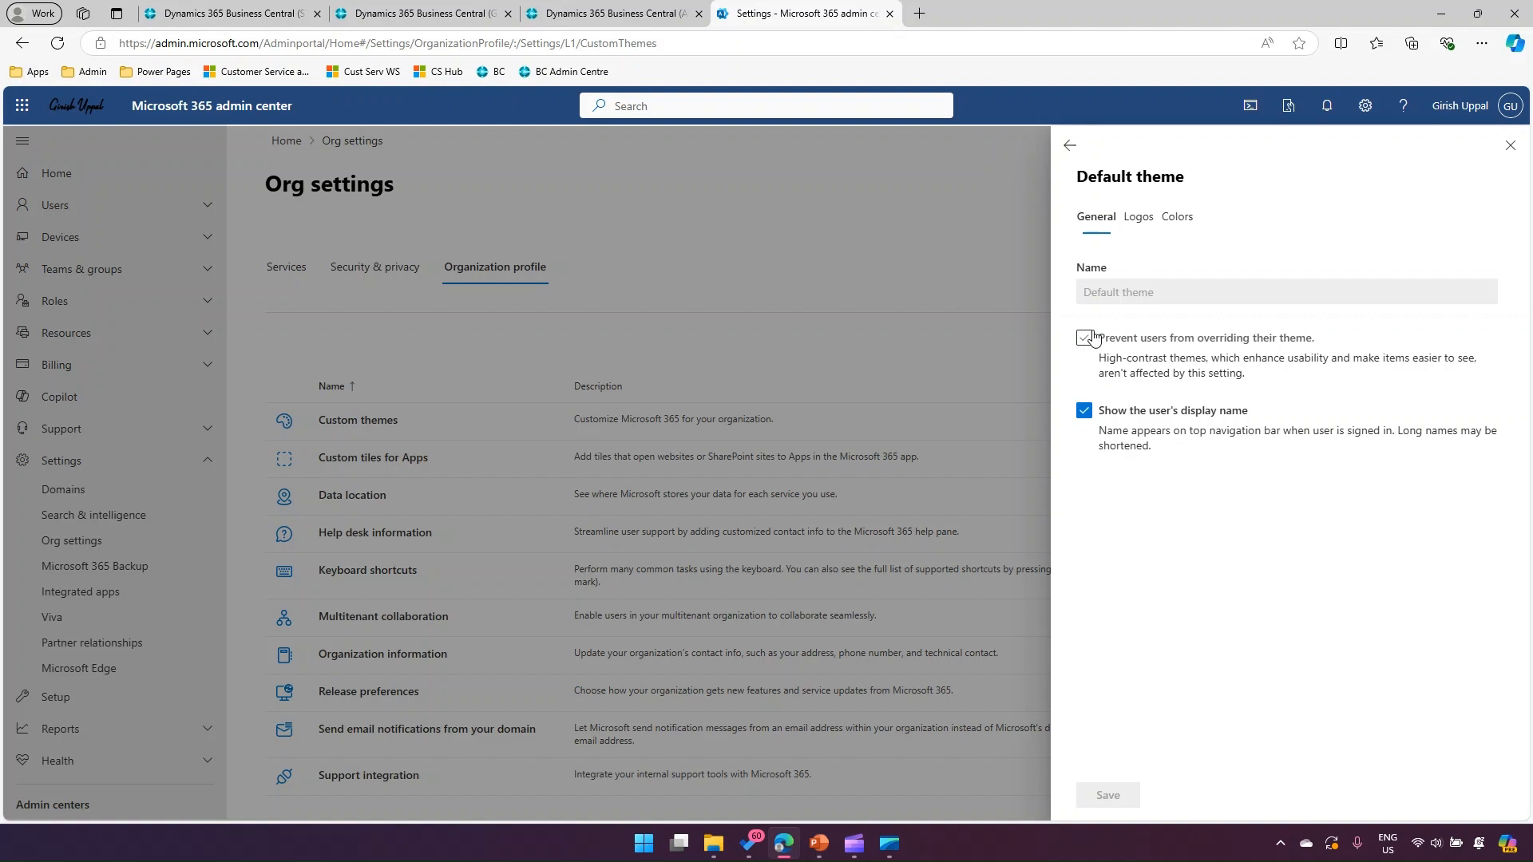
left_click(1083, 339)
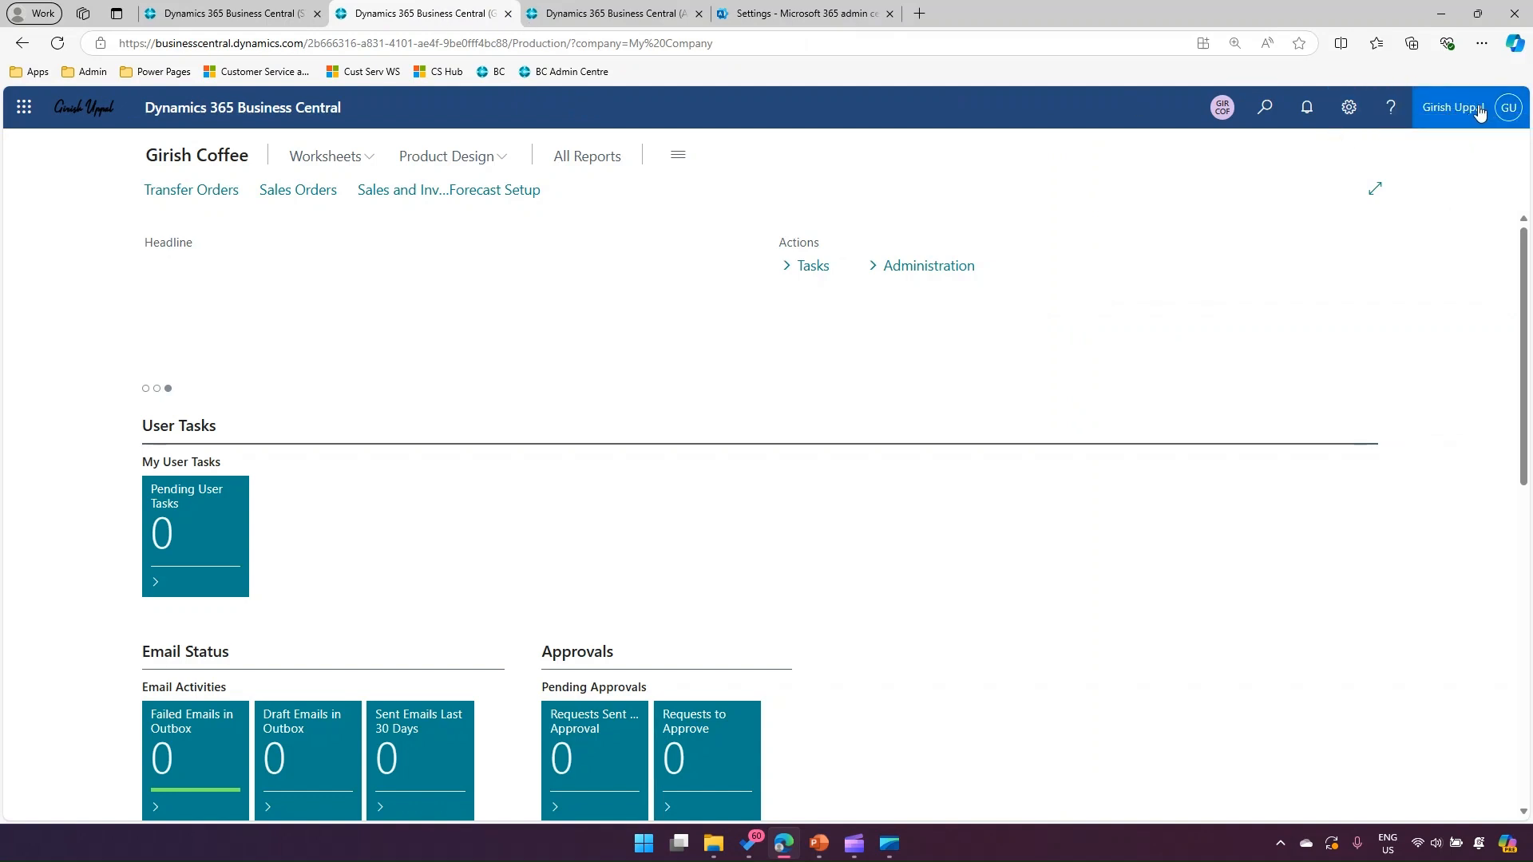
left_click(802, 13)
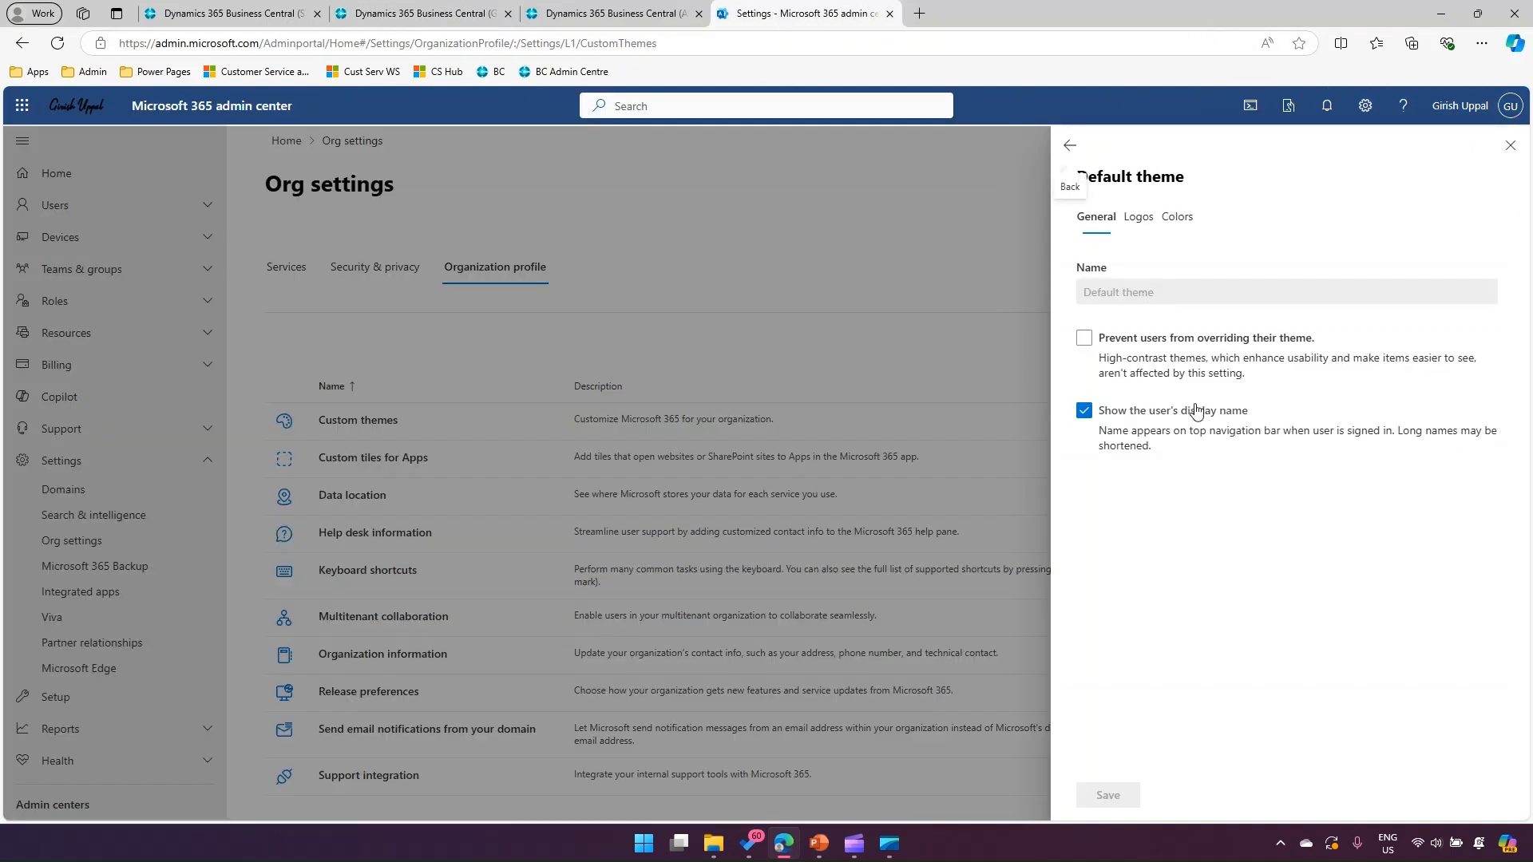
left_click(1084, 409)
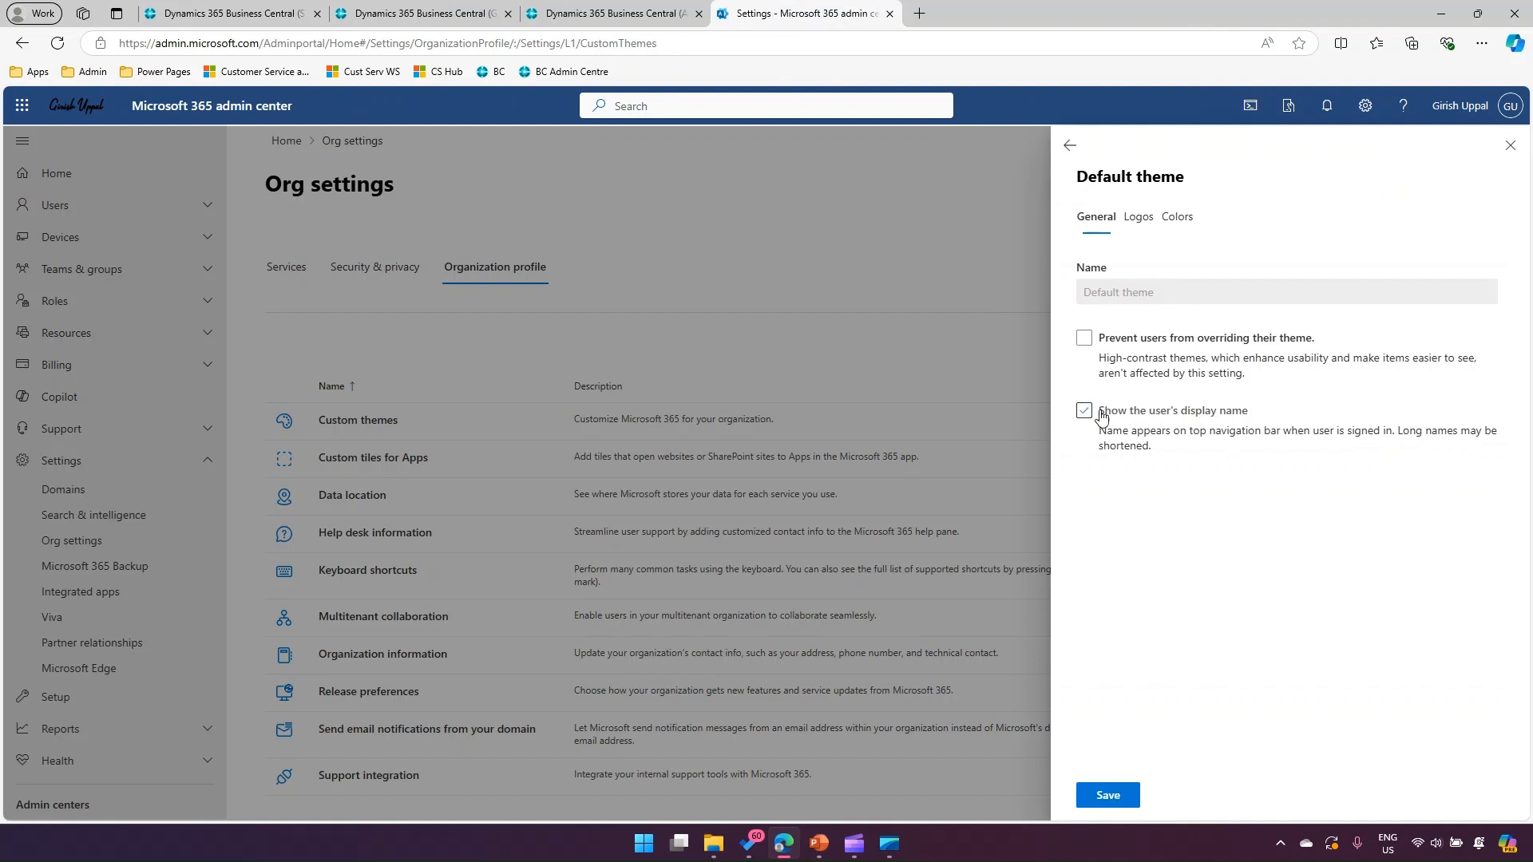
left_click(1083, 409)
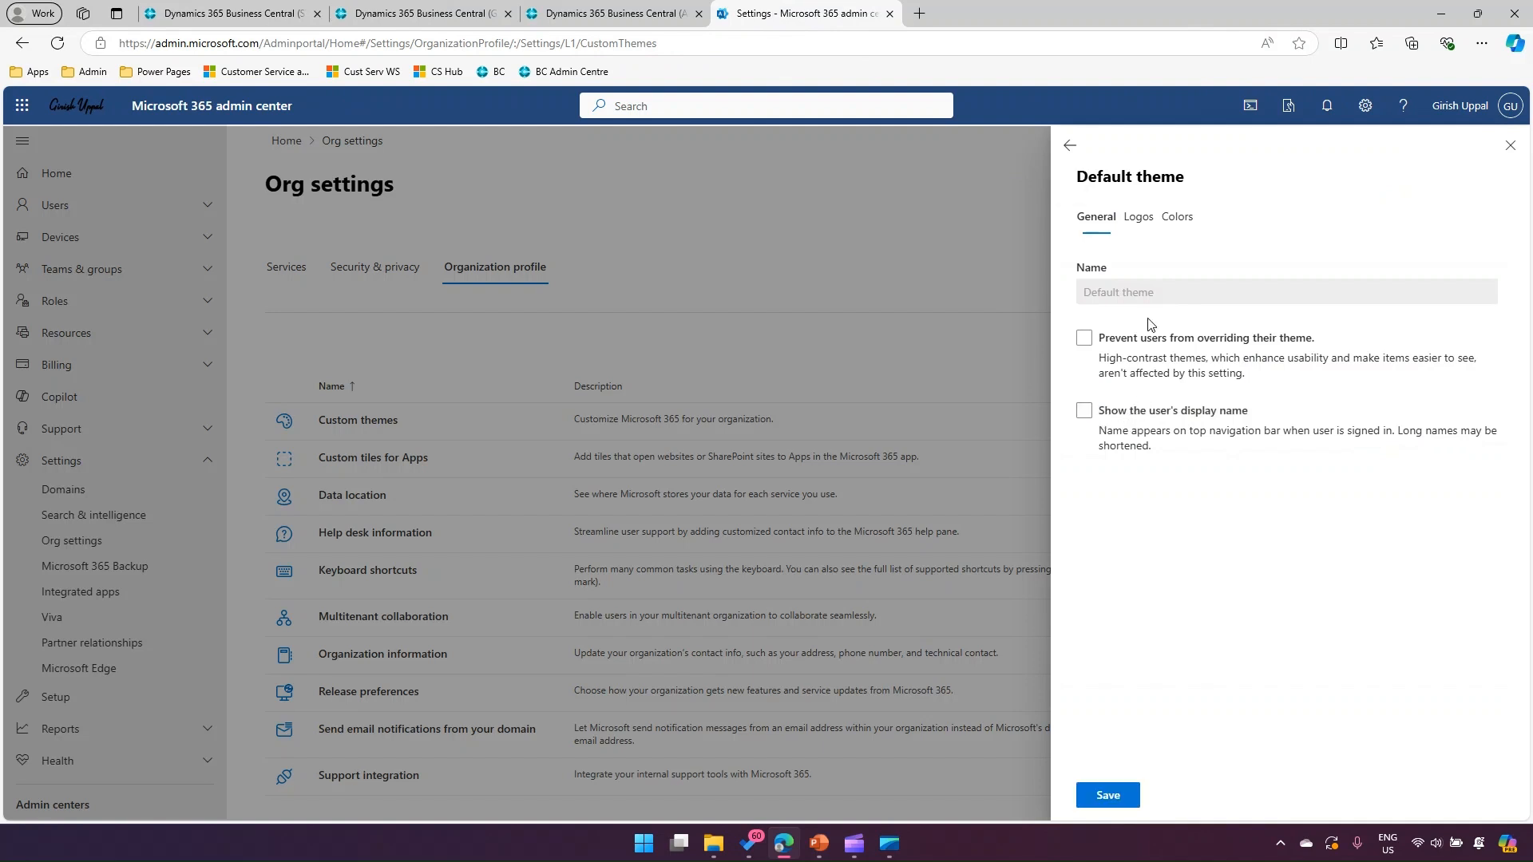
left_click(1137, 217)
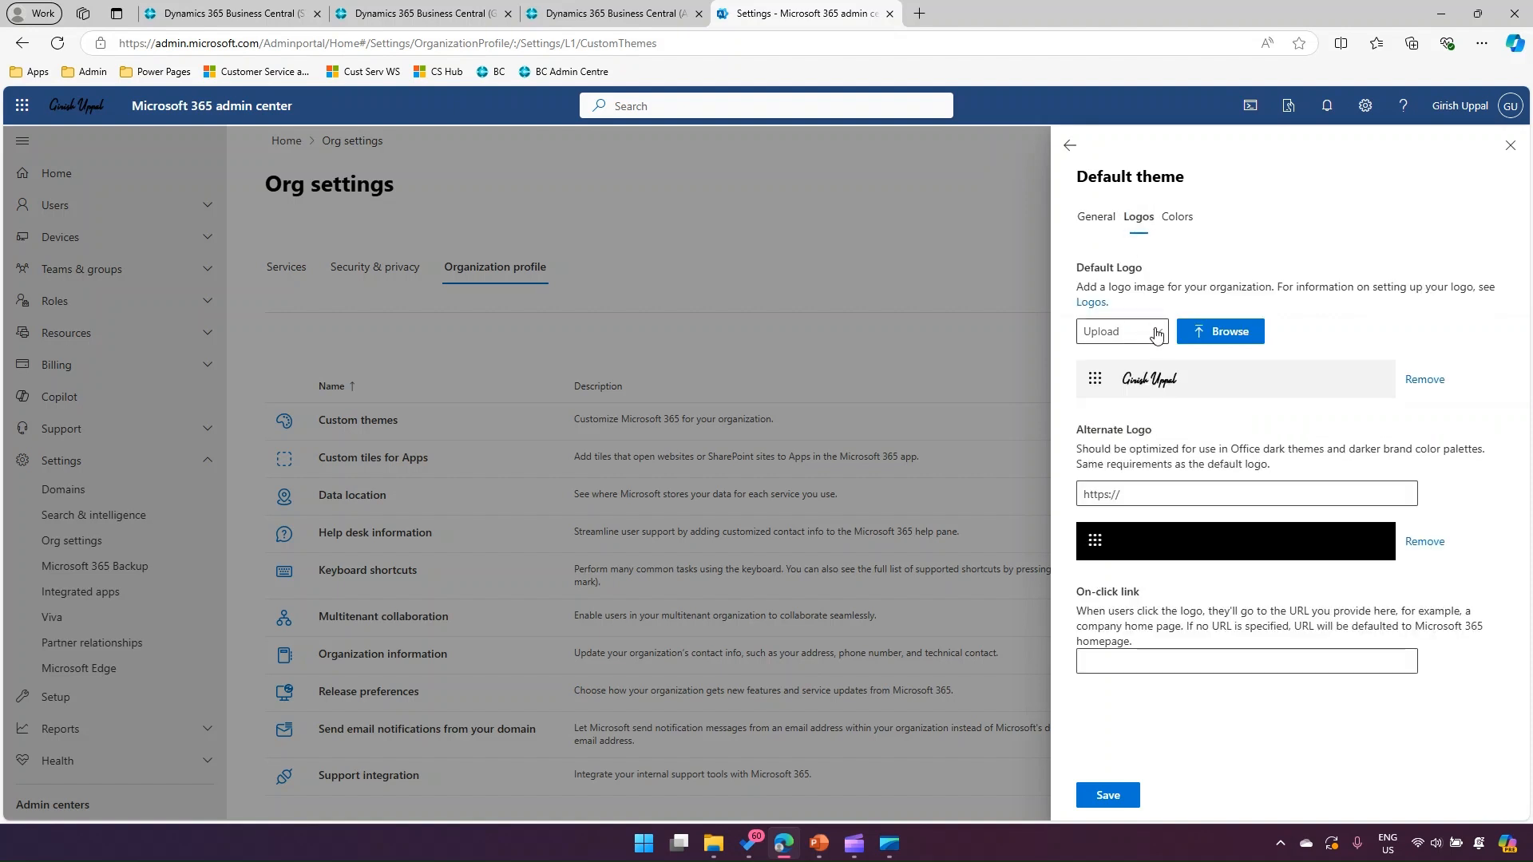
Upload the signature stamp PNG from Downloads as the Default theme's logo
left_click(1121, 331)
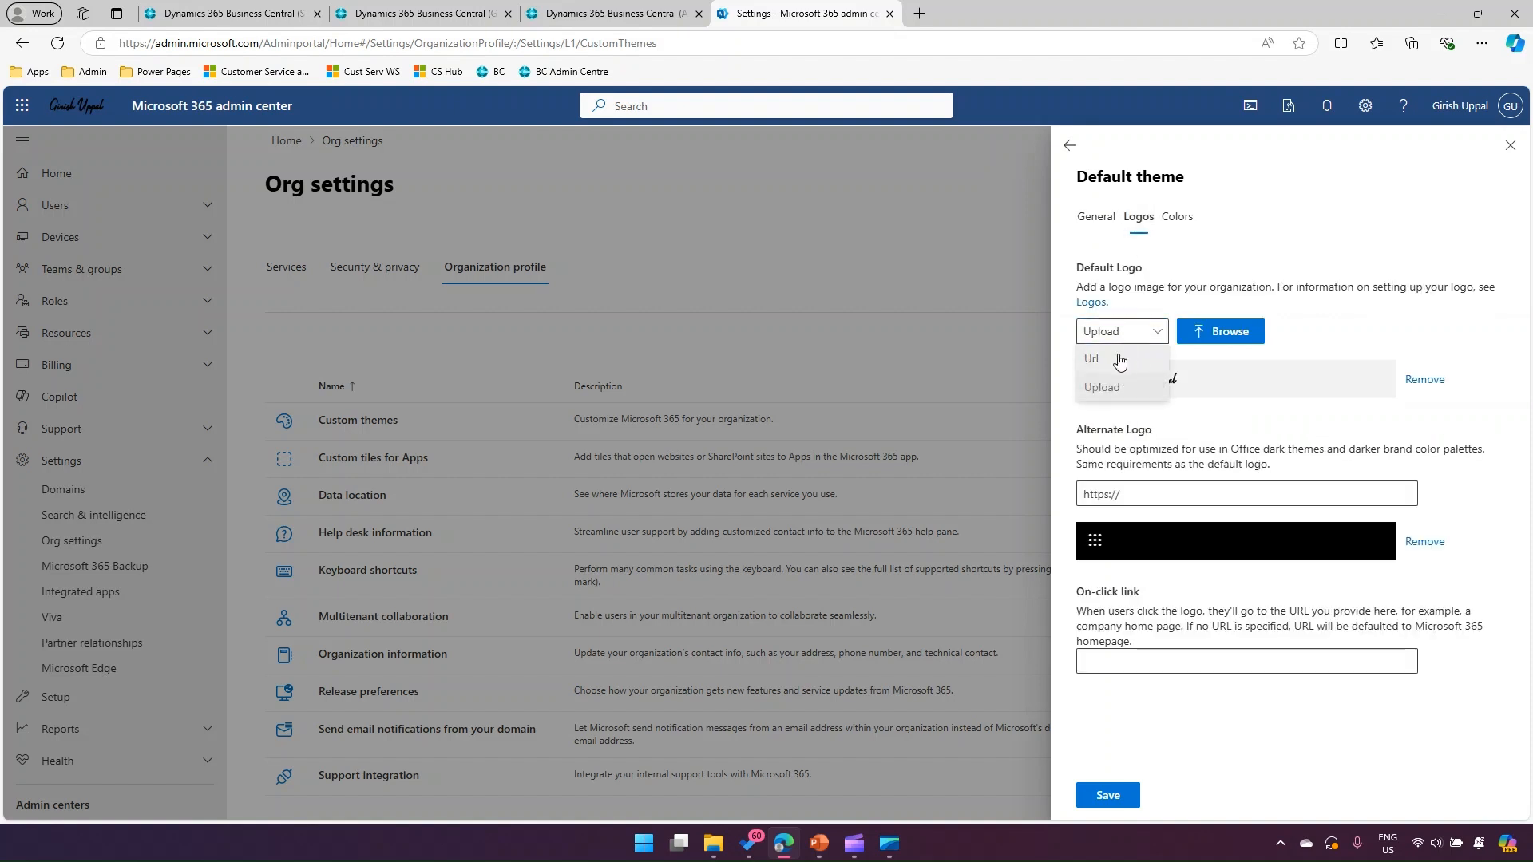
left_click(1092, 358)
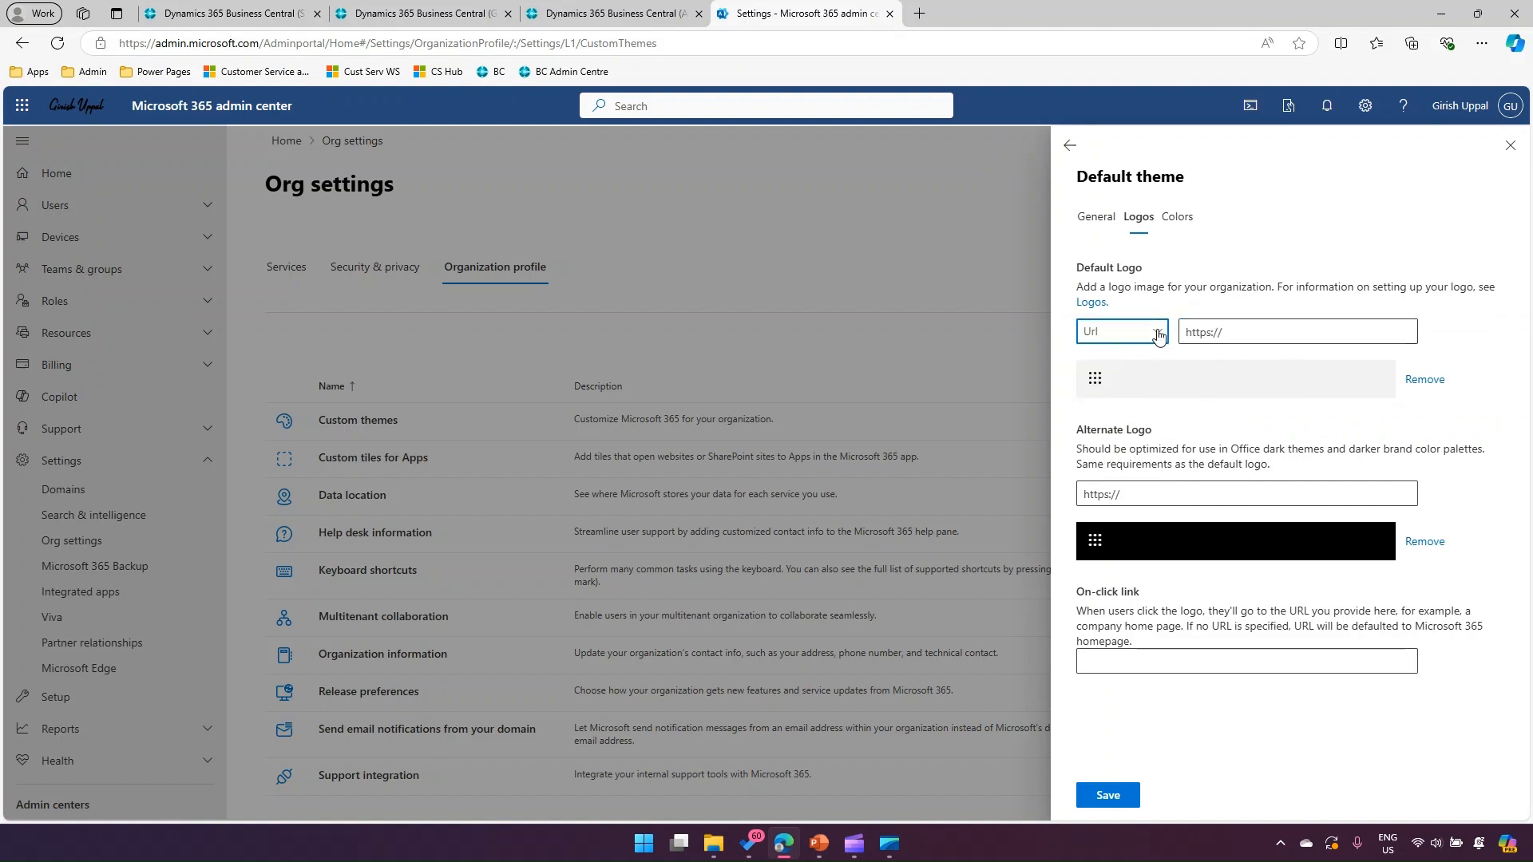
left_click(1158, 331)
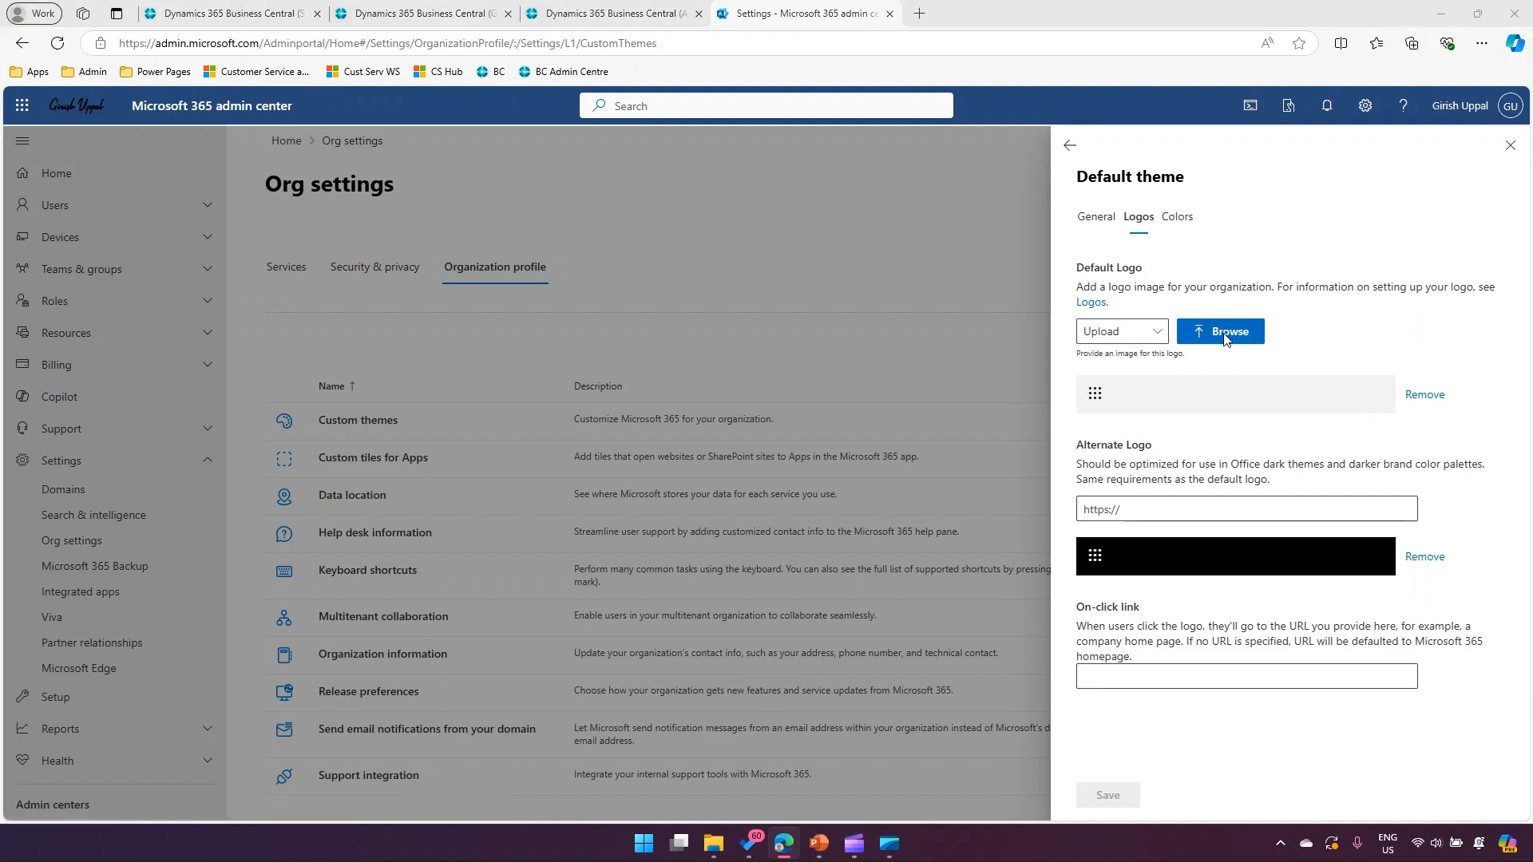
left_click(1220, 330)
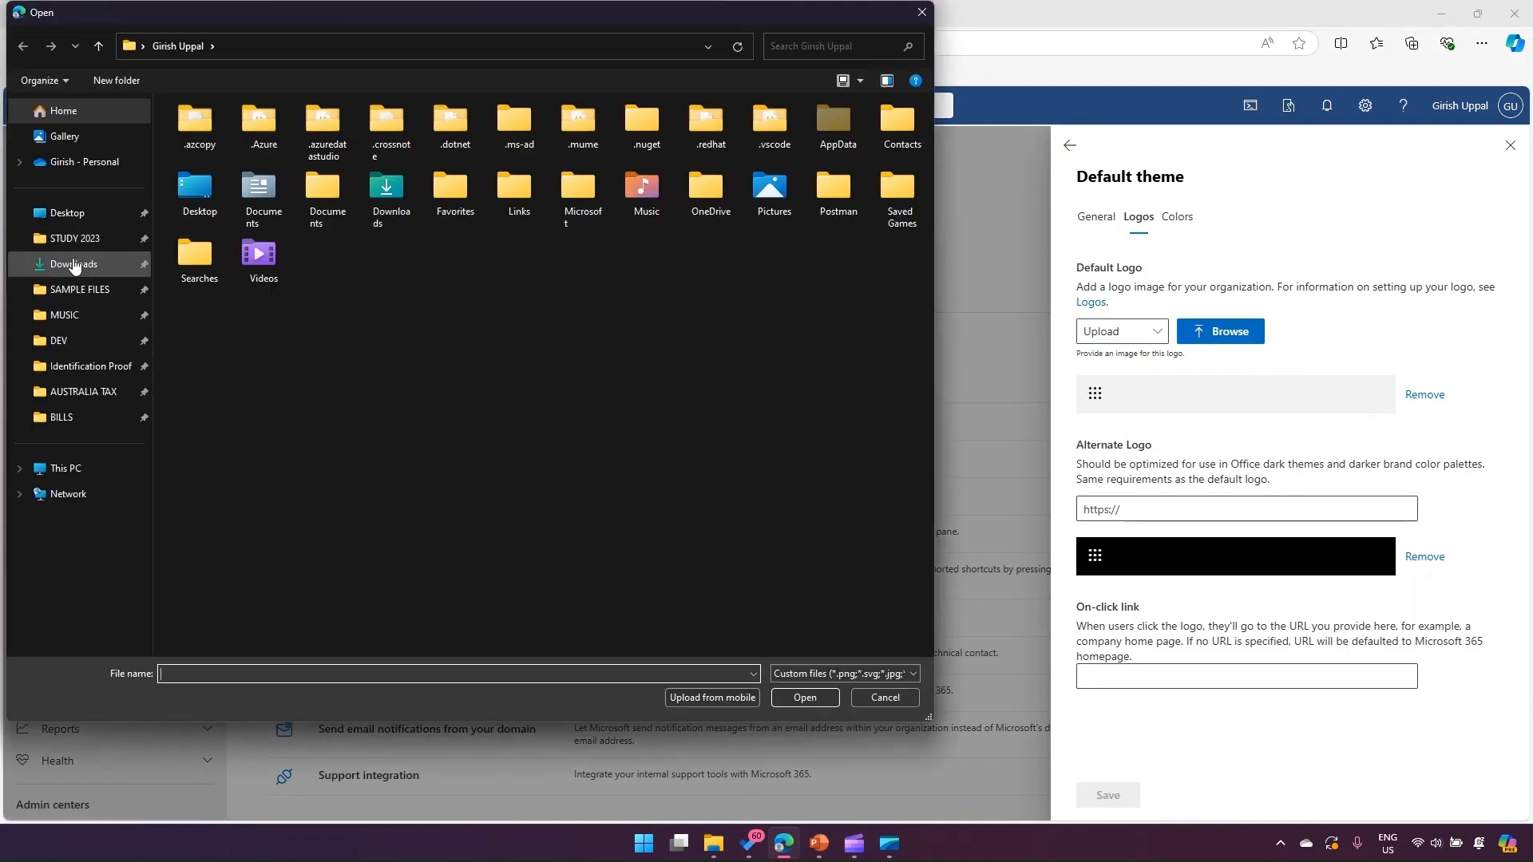
left_click(72, 264)
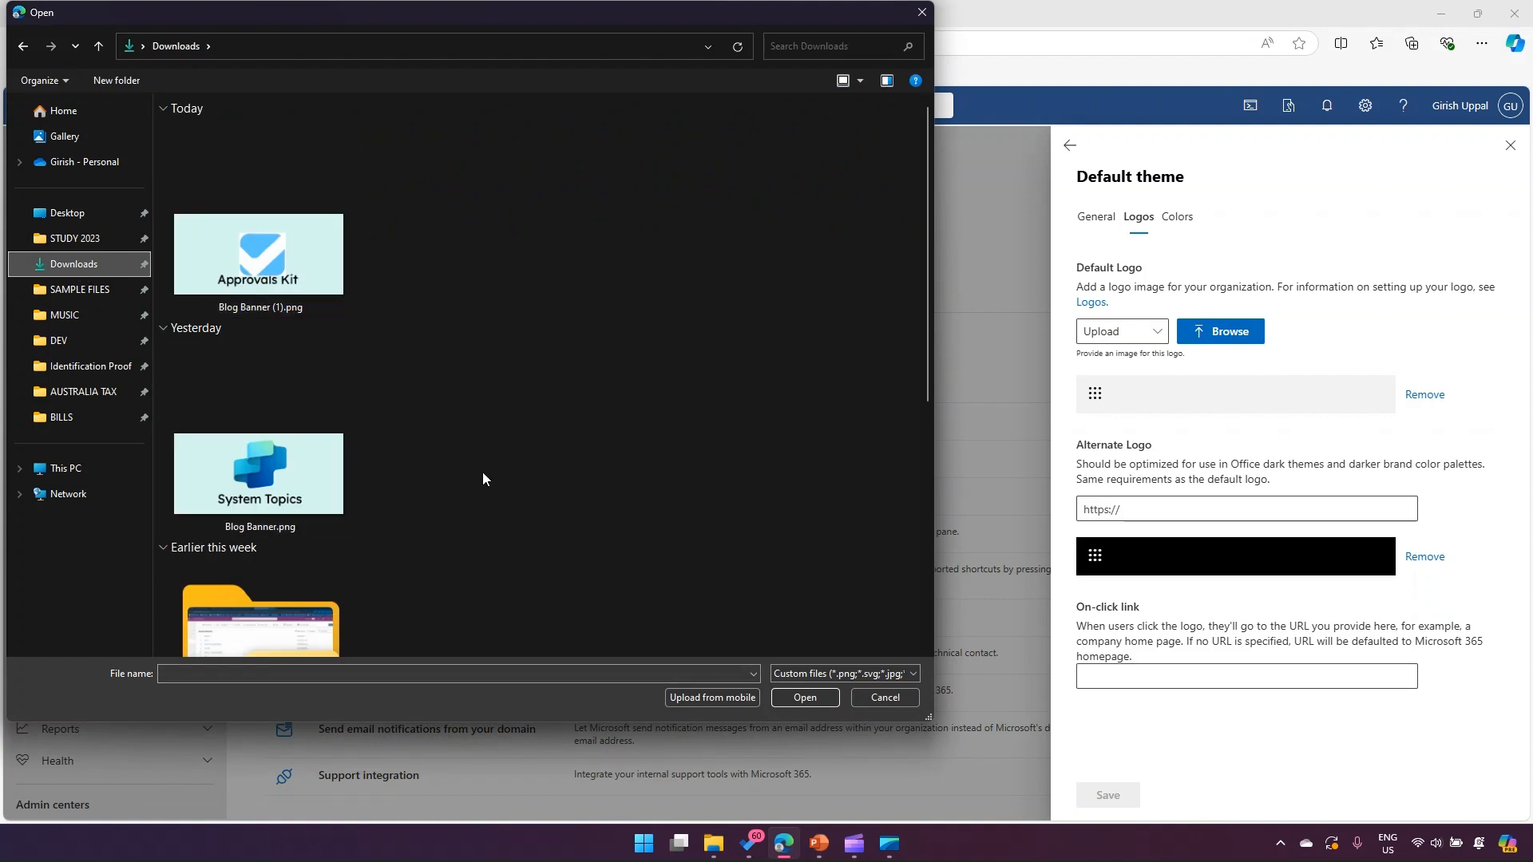
scroll("down", 3)
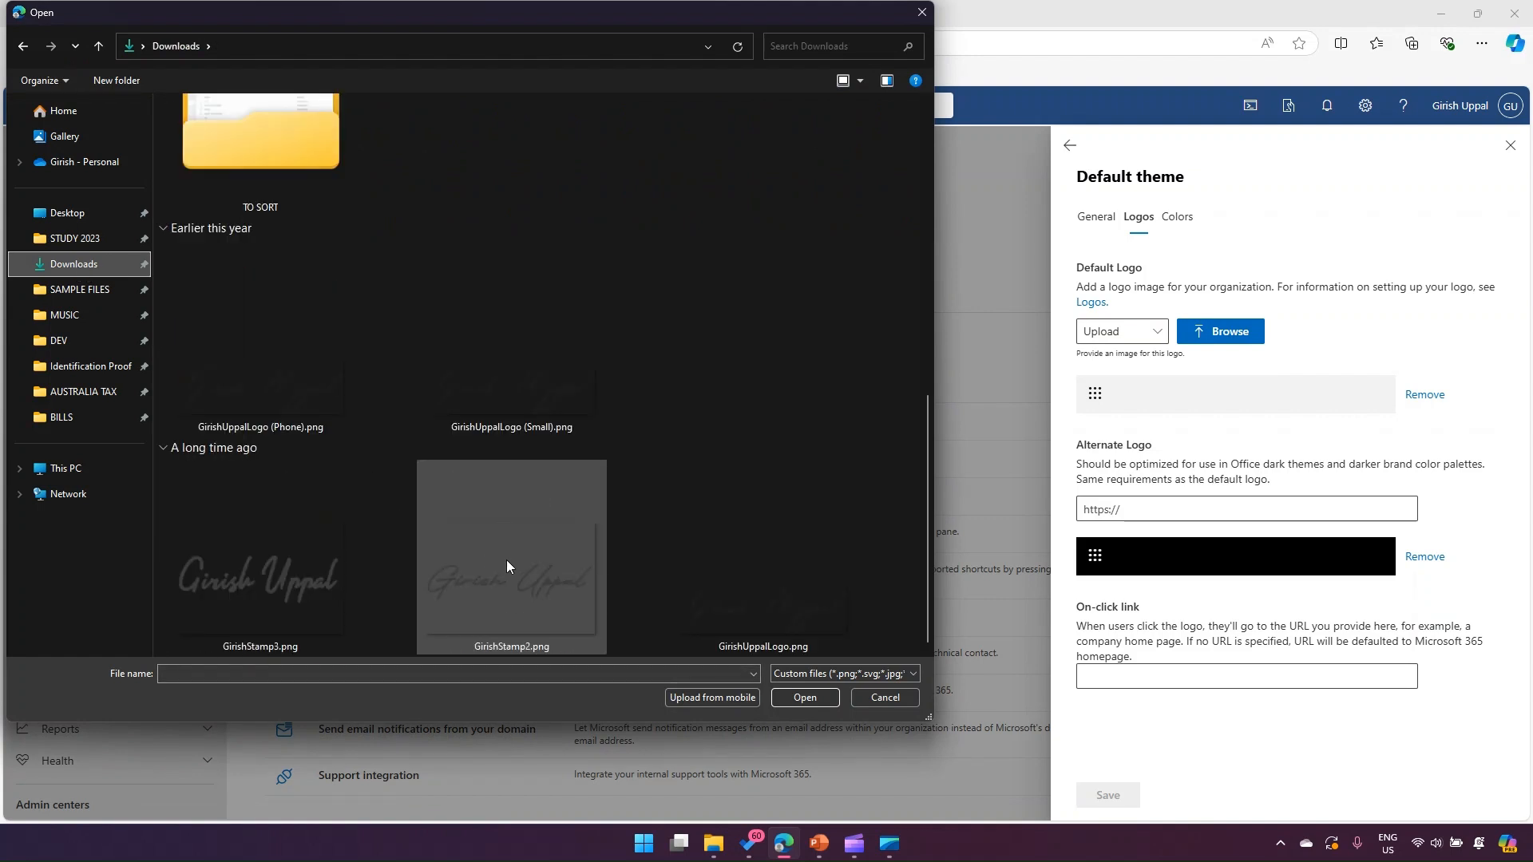
left_click(510, 558)
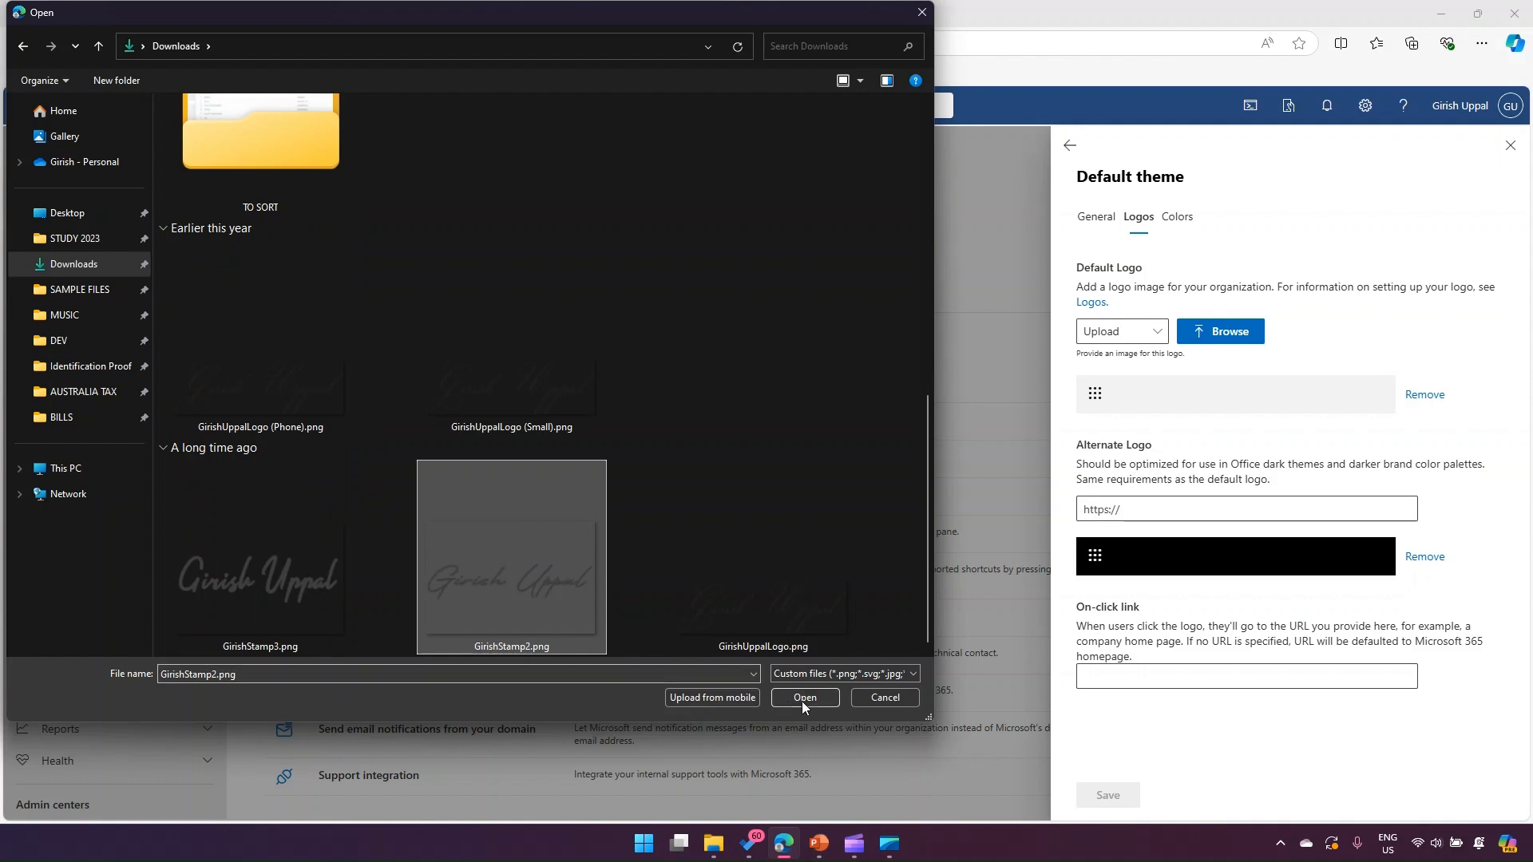
left_click(804, 697)
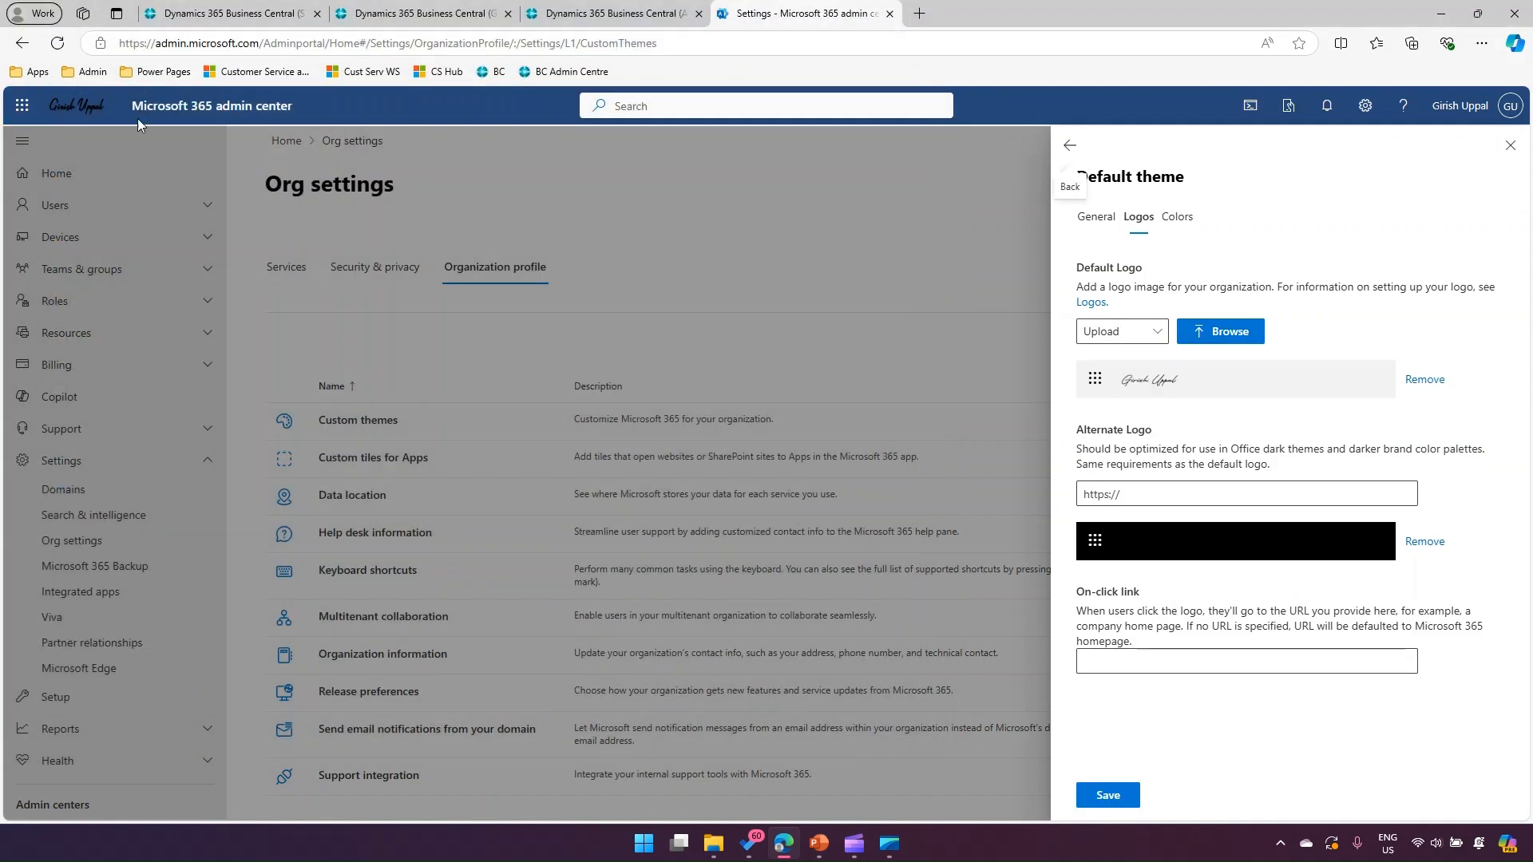
mouse_move(1145, 478)
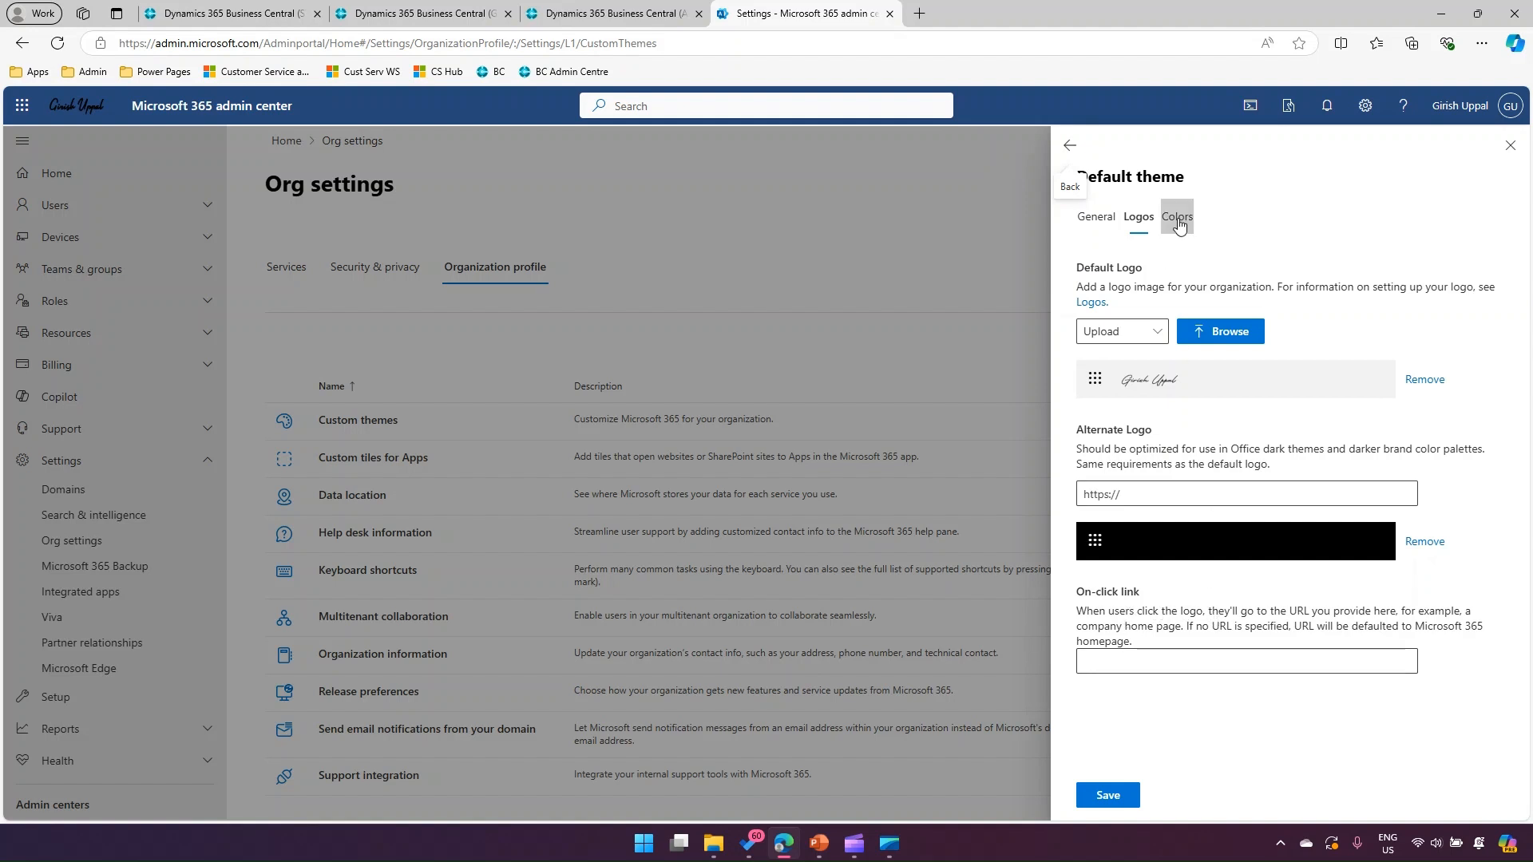
left_click(1176, 216)
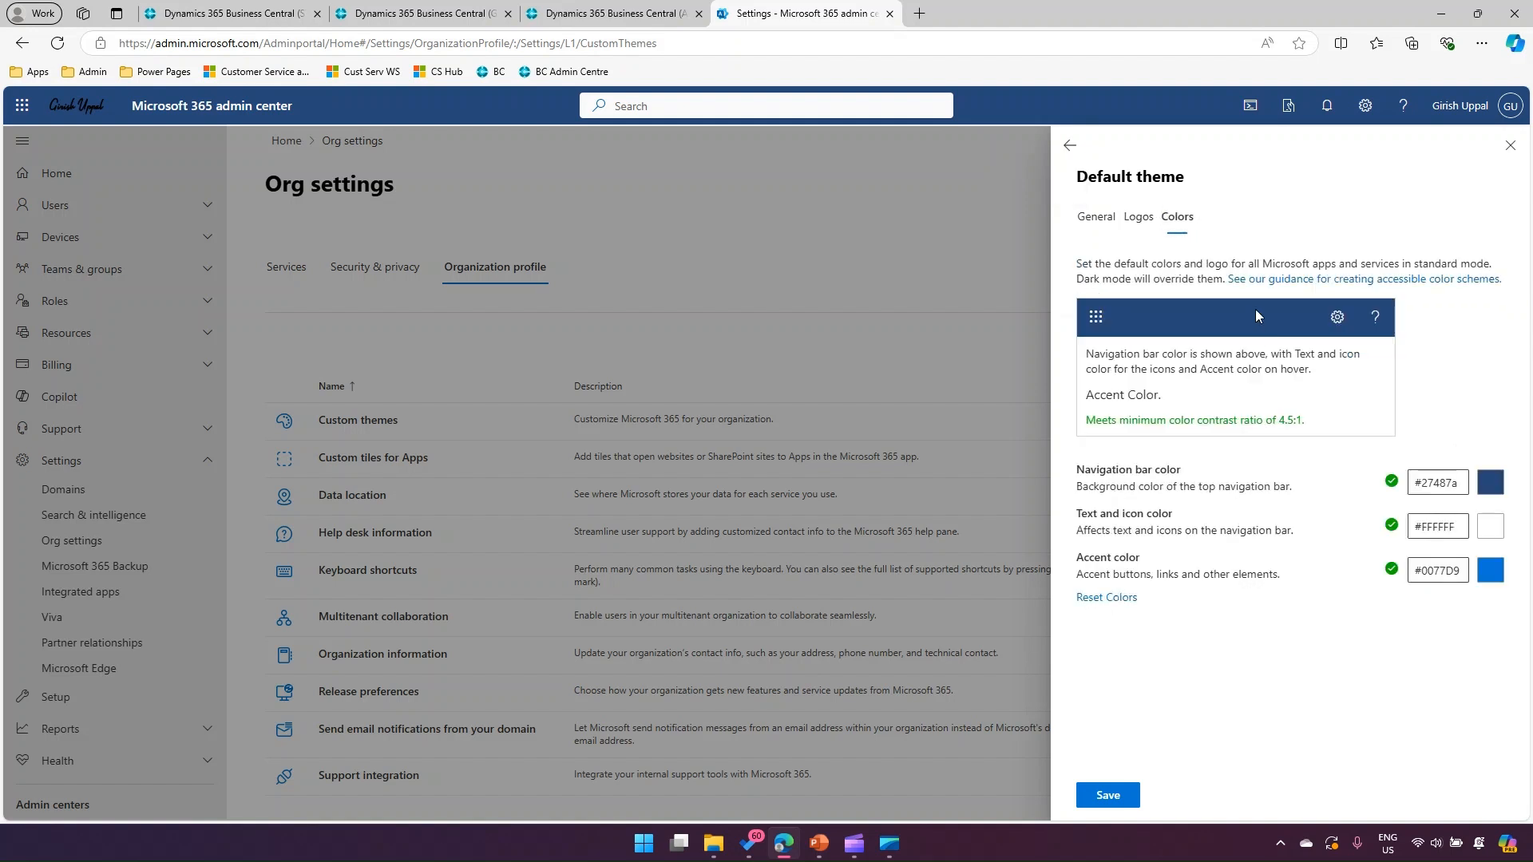
Set the navigation bar colour to orange #f5a207 and save the theme
double_click(1149, 470)
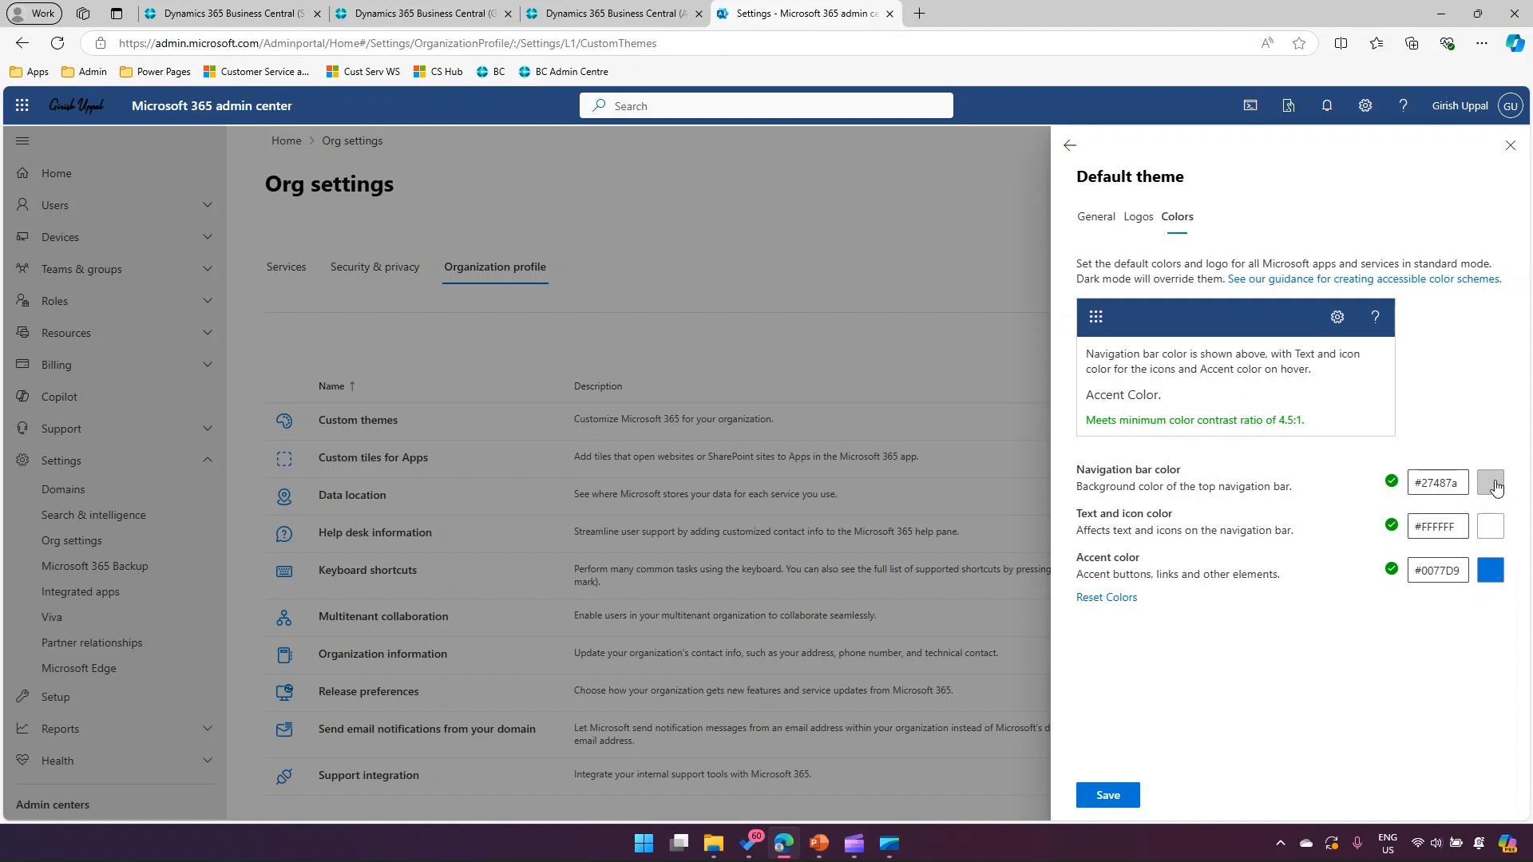
left_click(1490, 481)
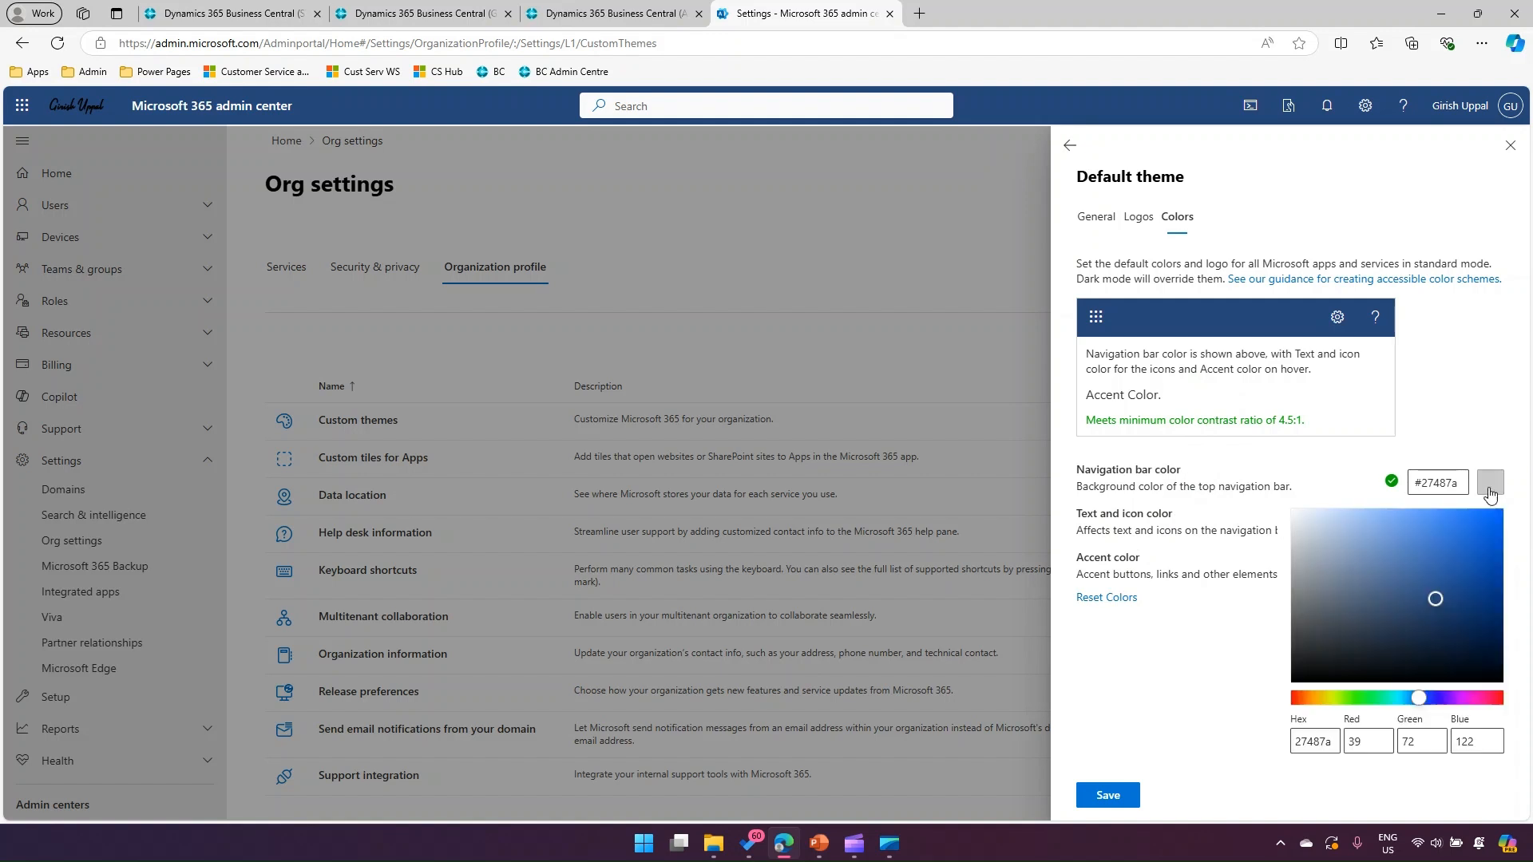
left_click_drag(1416, 697, 1307, 697)
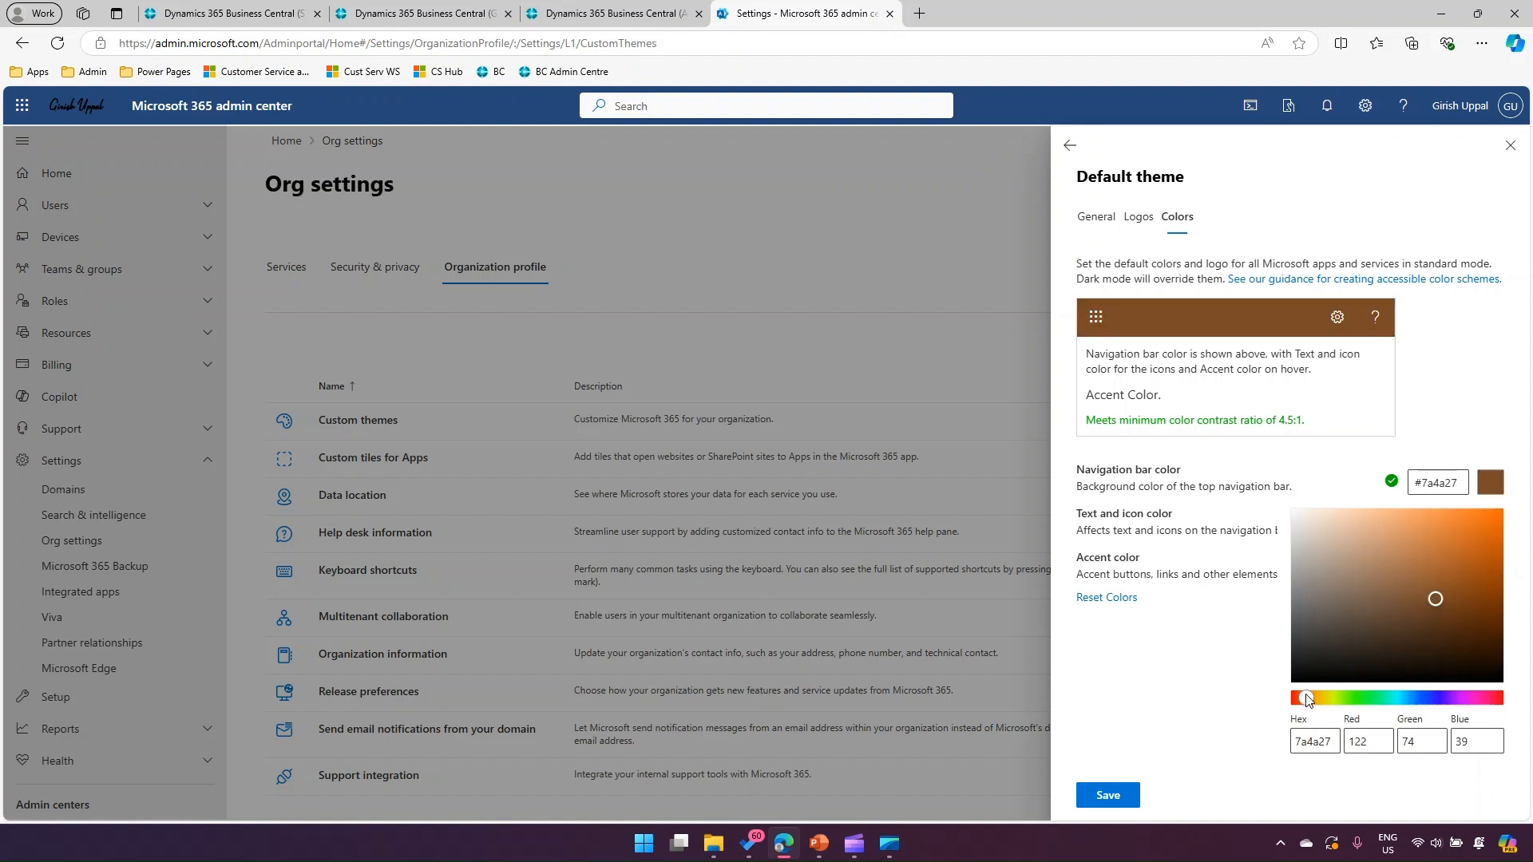
left_click_drag(1307, 698, 1323, 698)
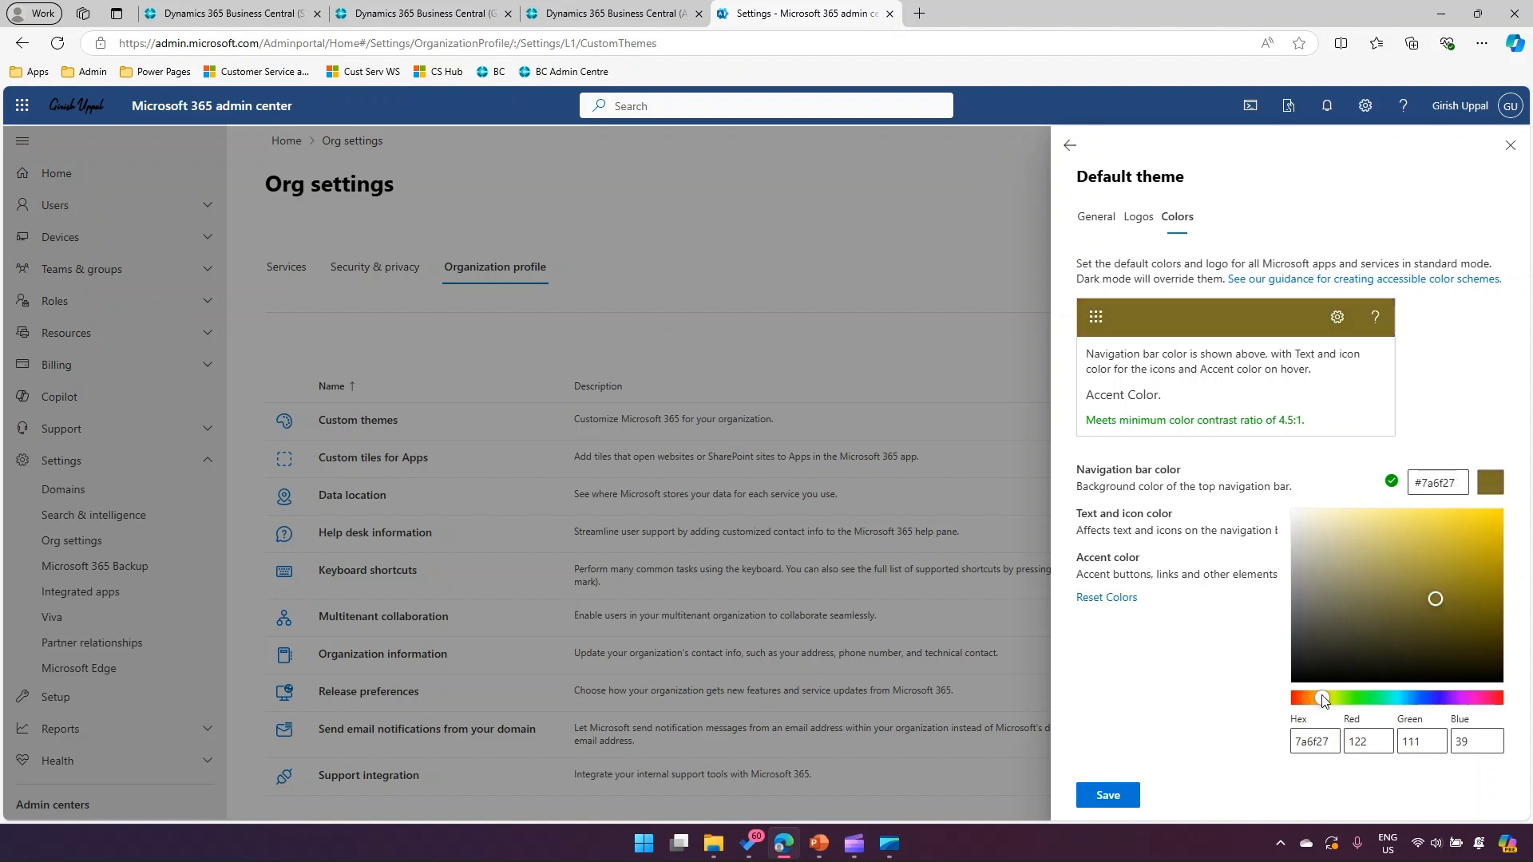
left_click(1491, 517)
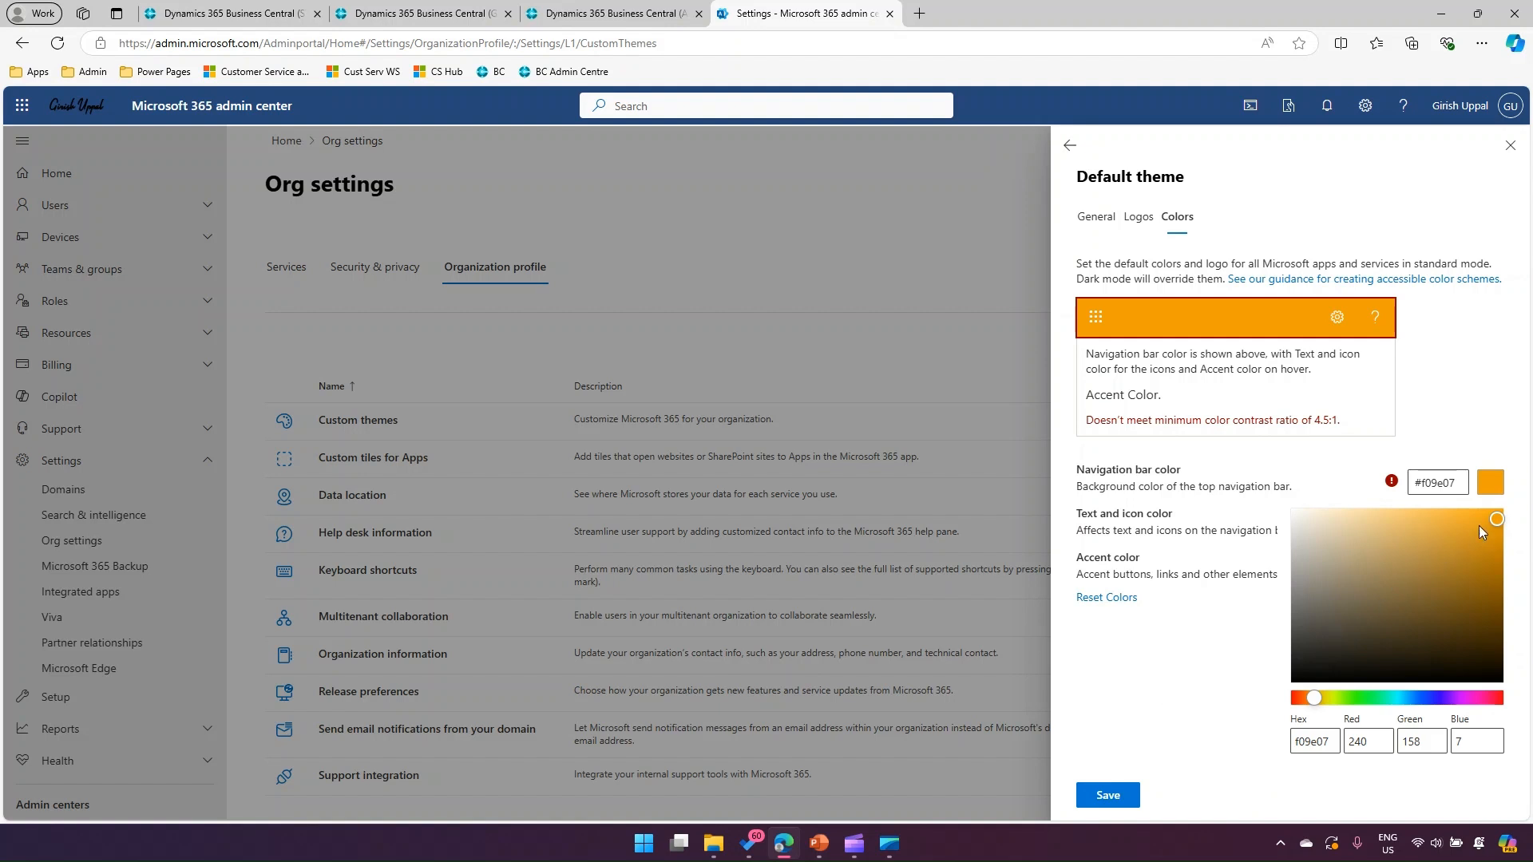
left_click_drag(1105, 419, 1290, 420)
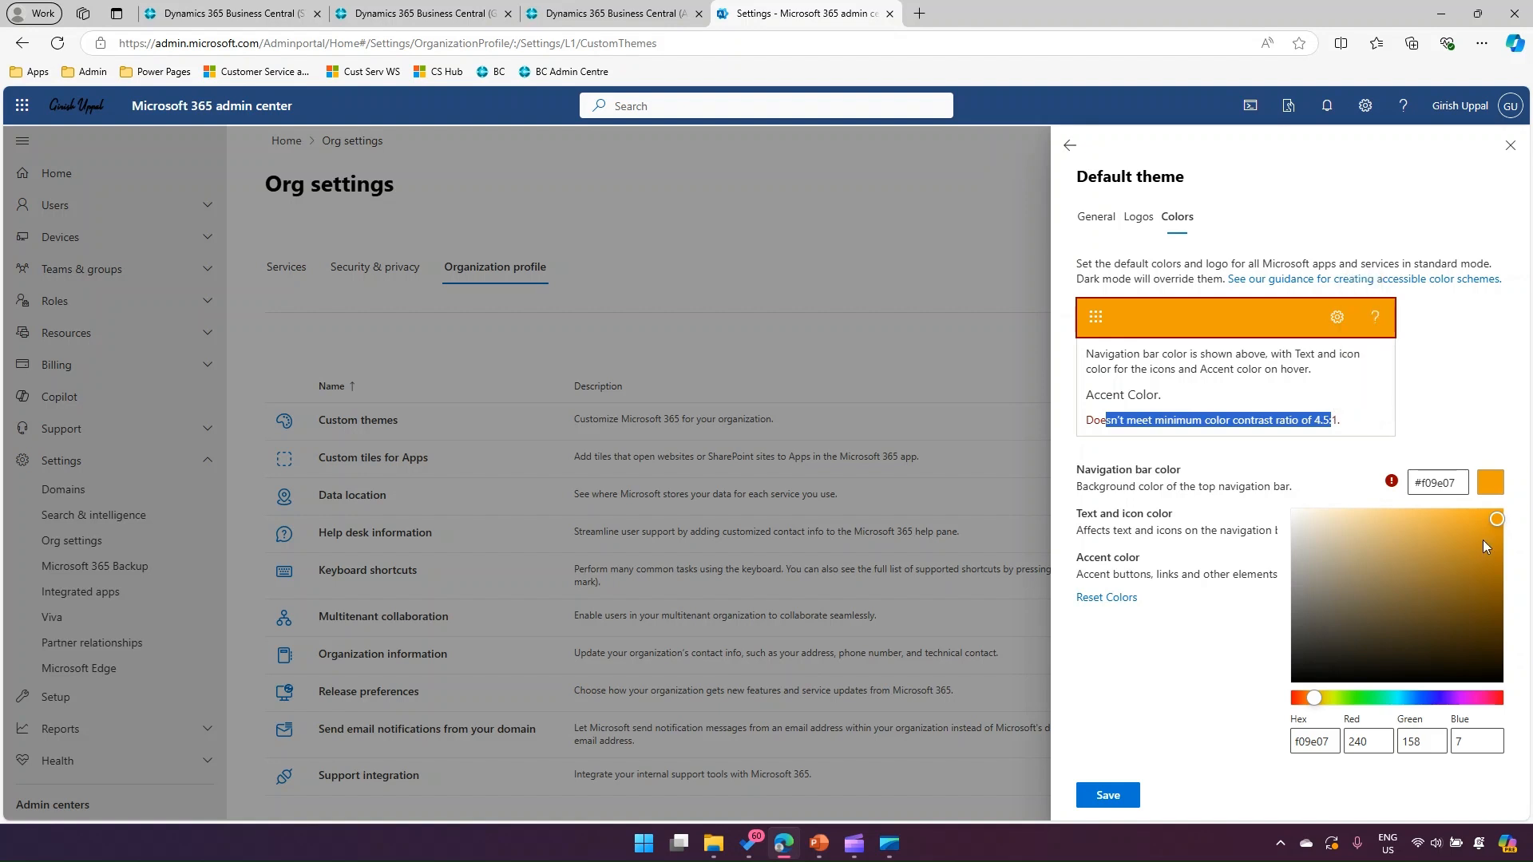
left_click(1439, 588)
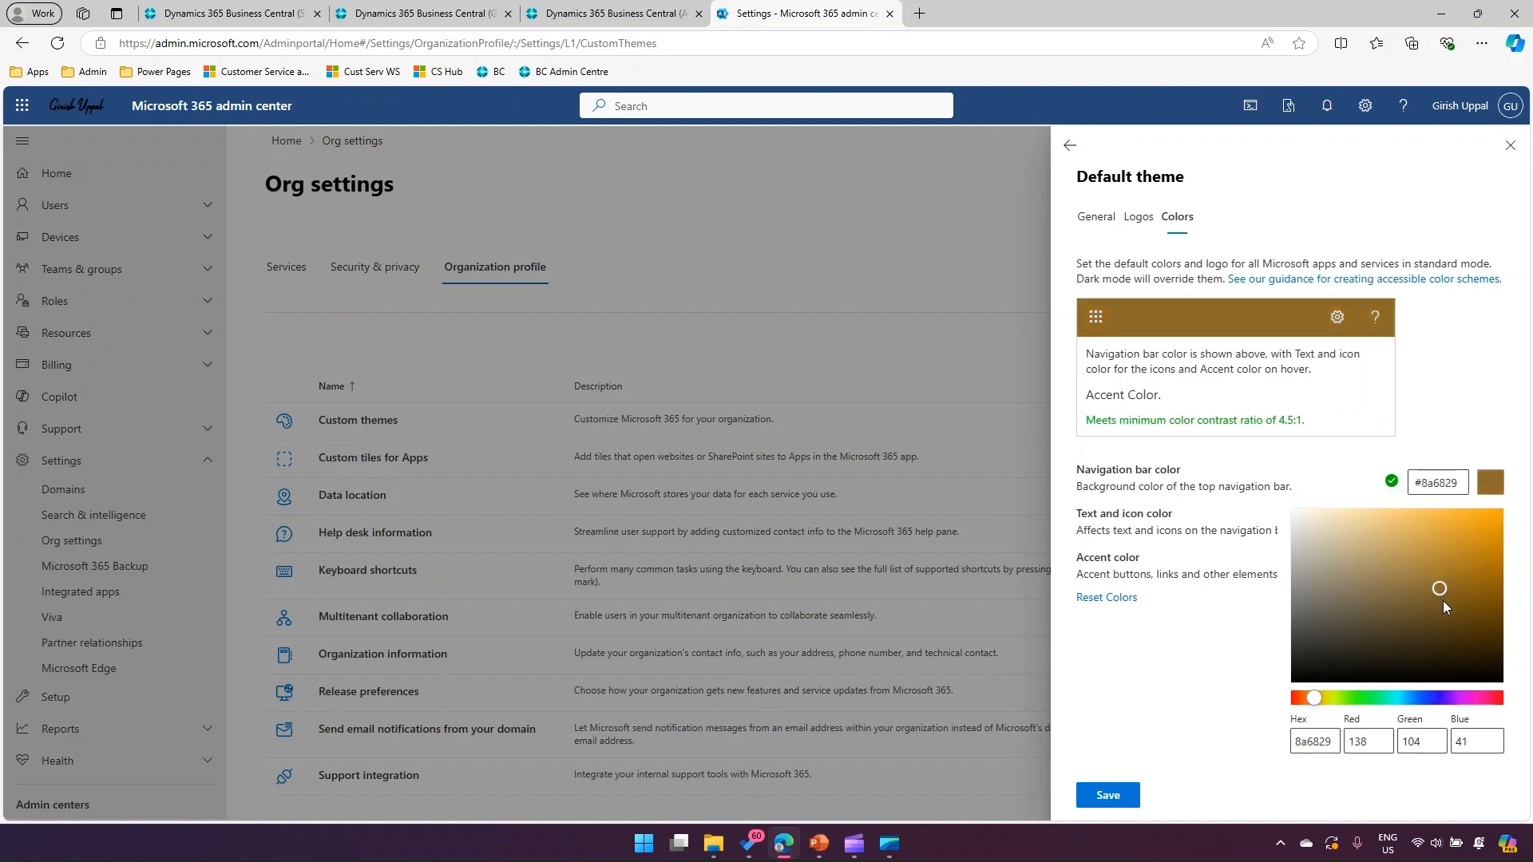
mouse_move(1443, 592)
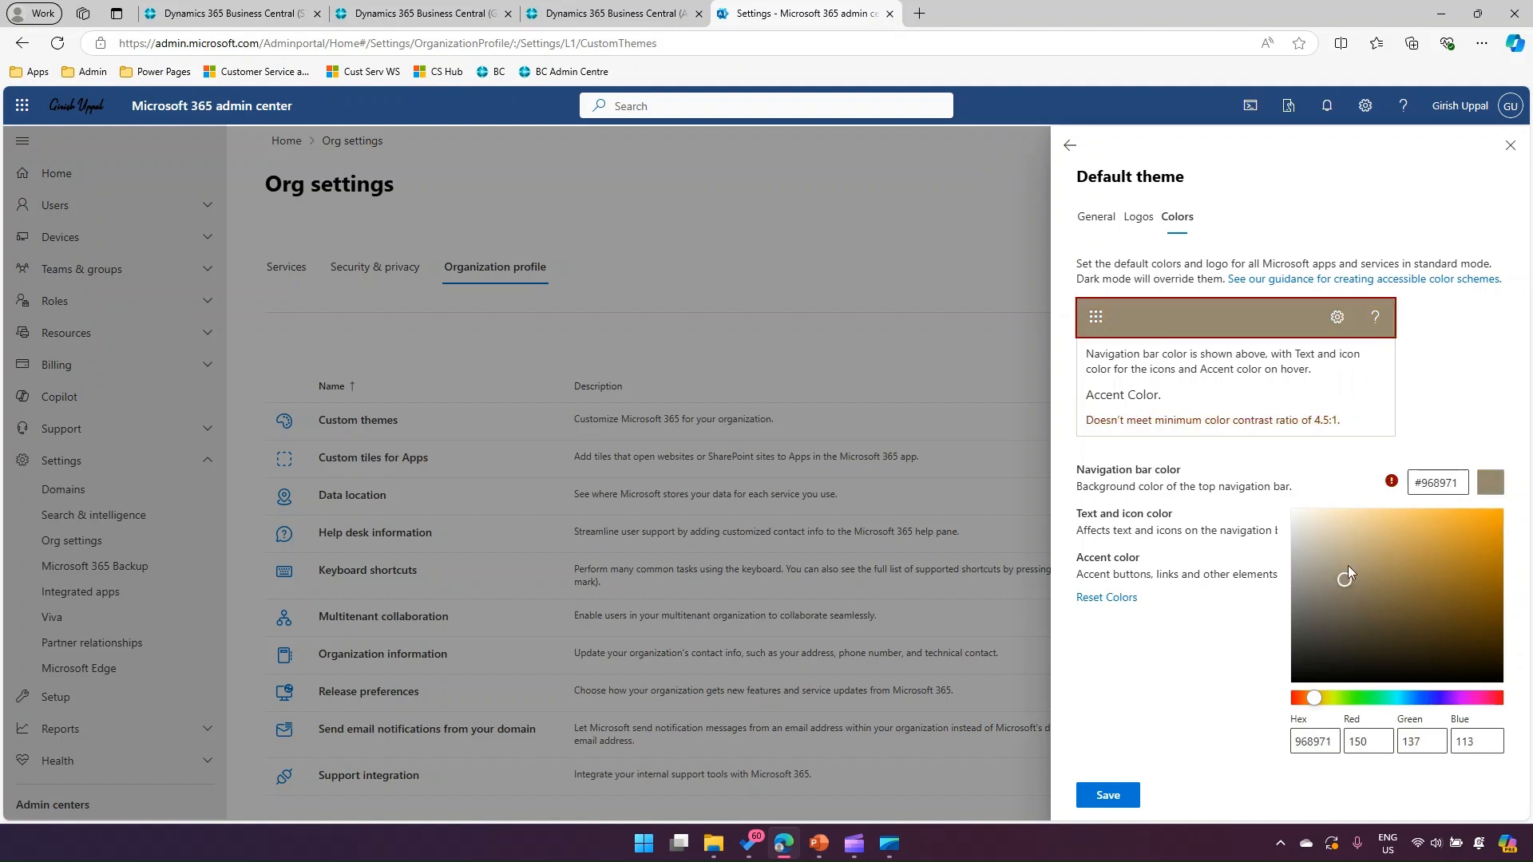
left_click(1495, 537)
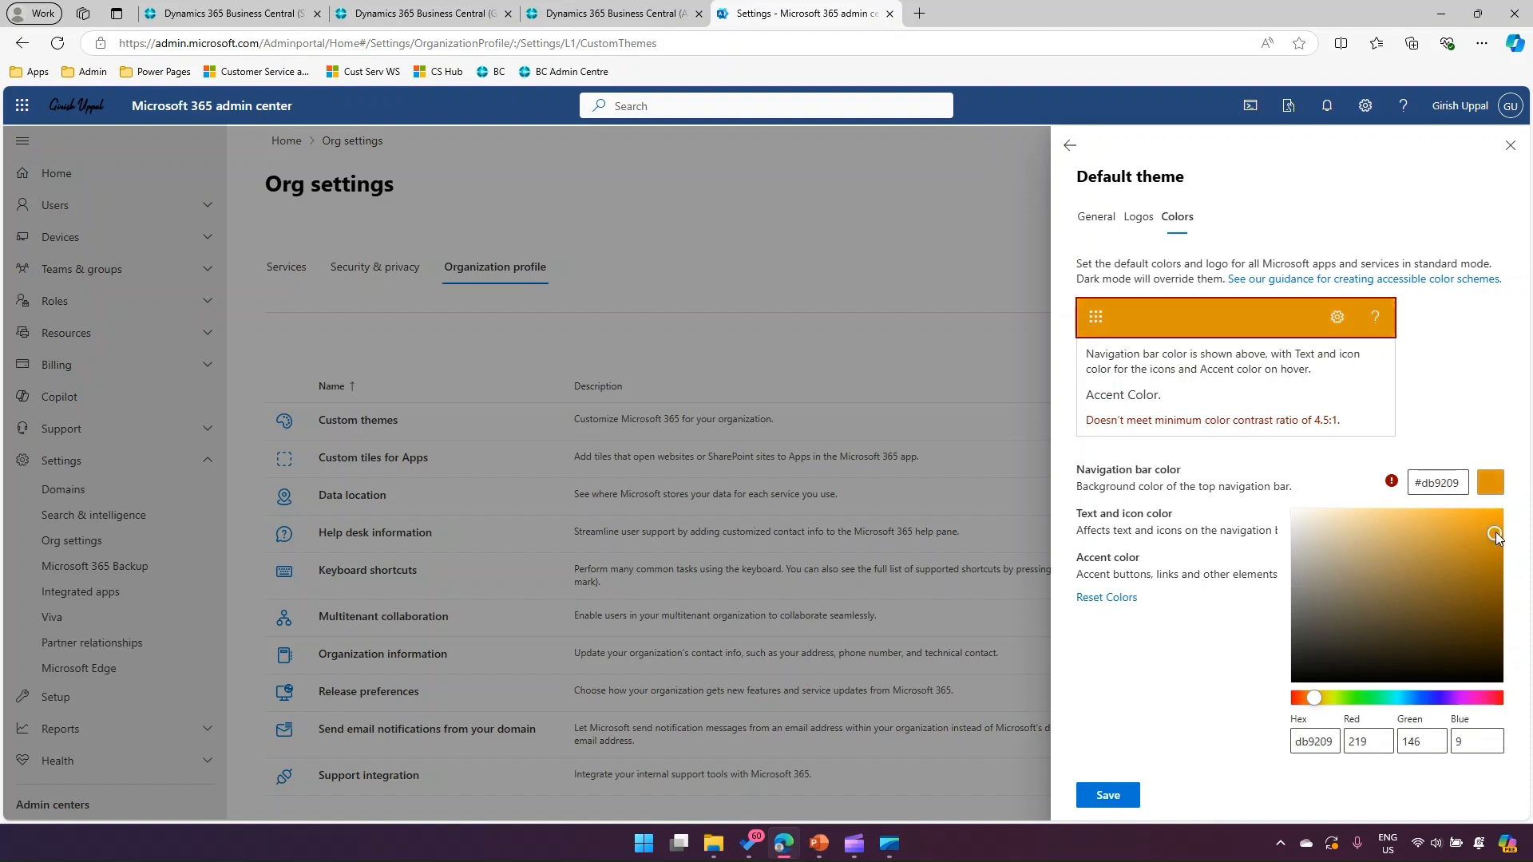
left_click_drag(1496, 539, 1494, 522)
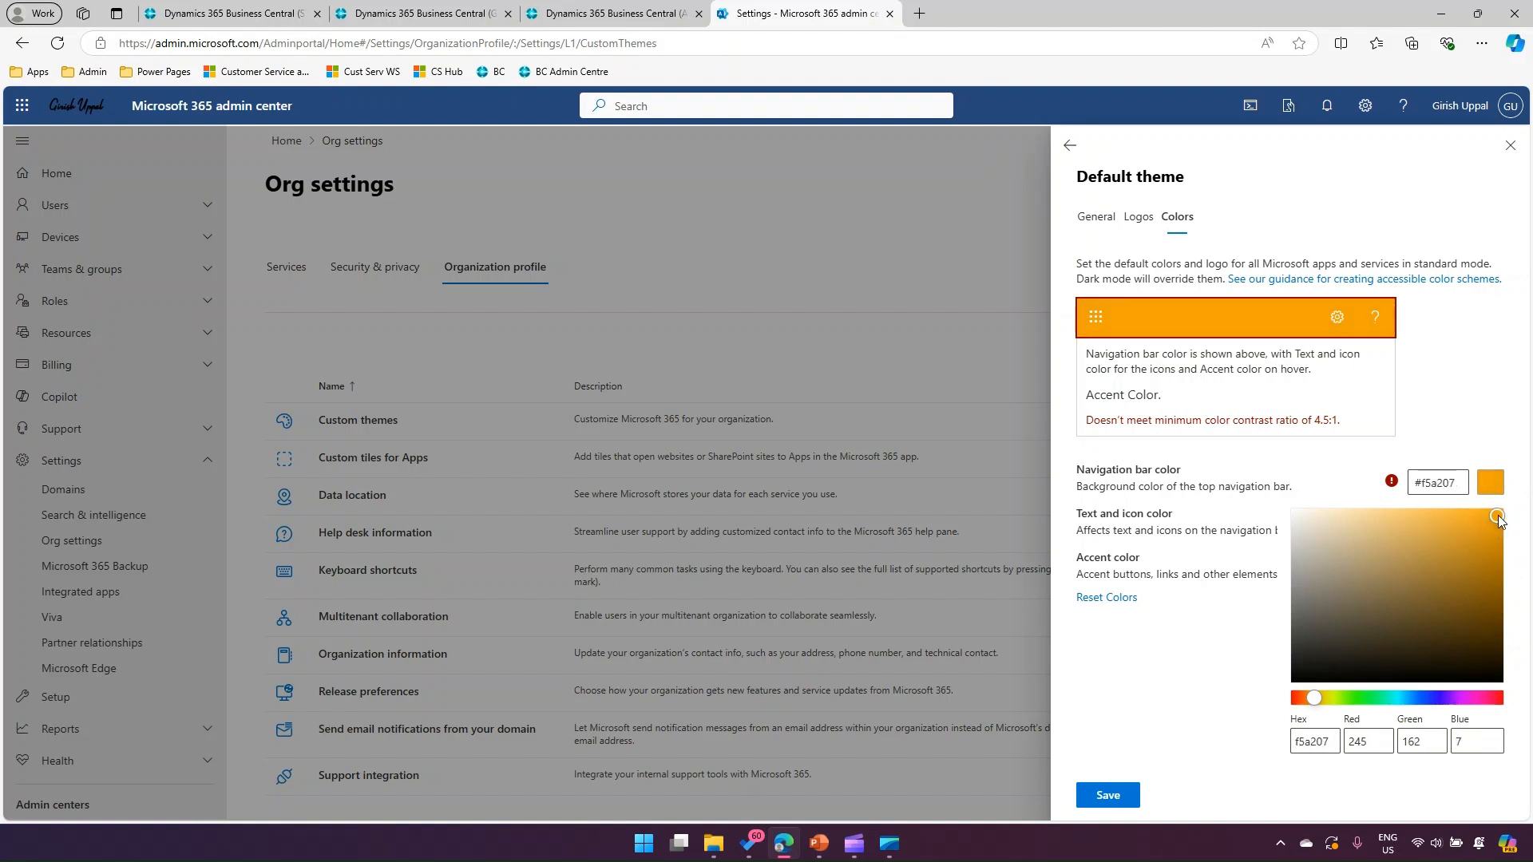
mouse_move(1498, 518)
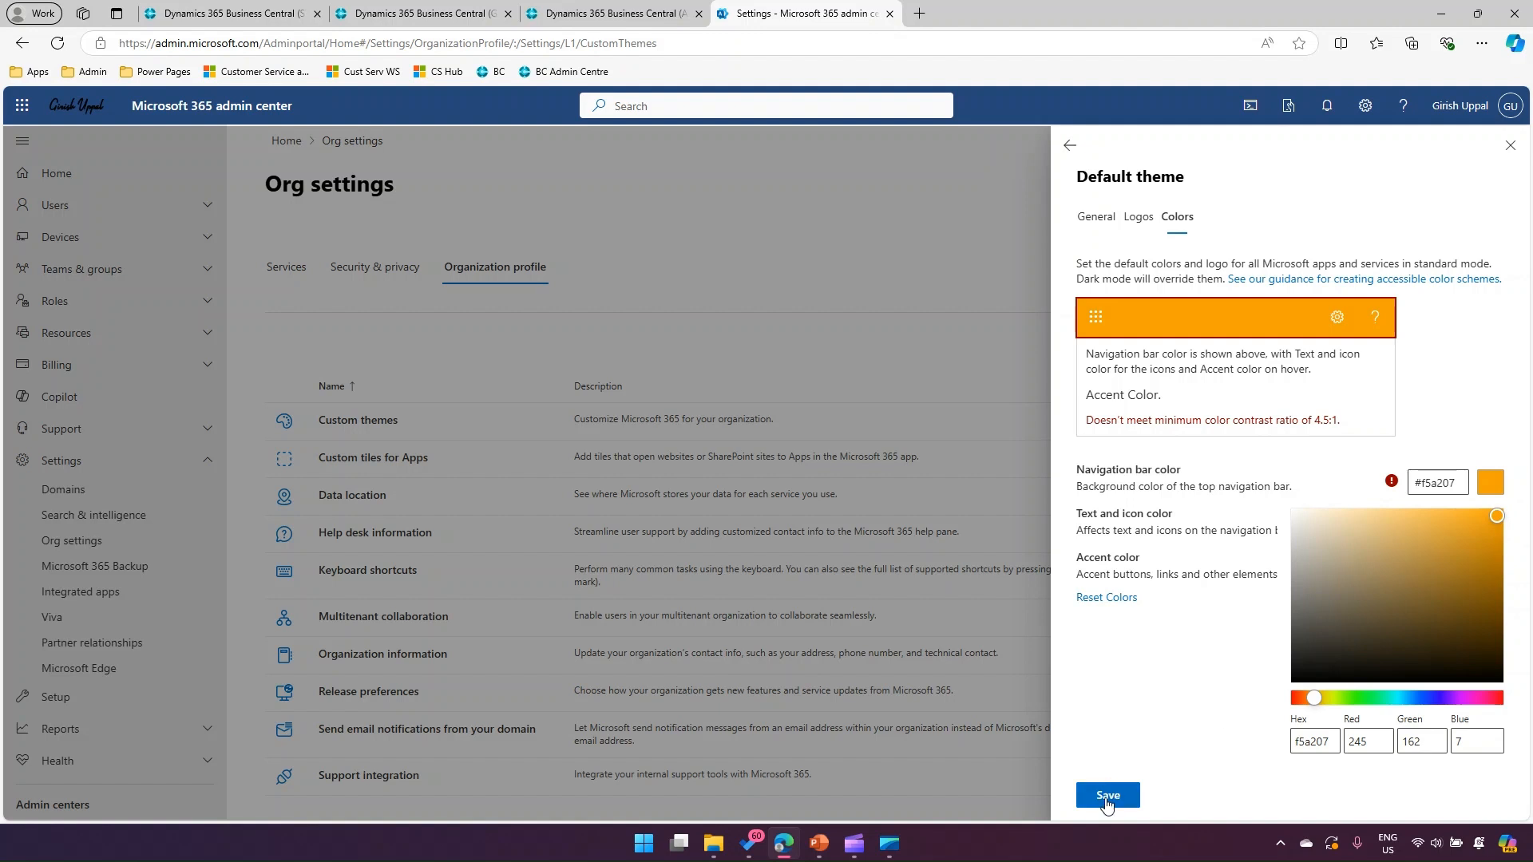
left_click(1106, 795)
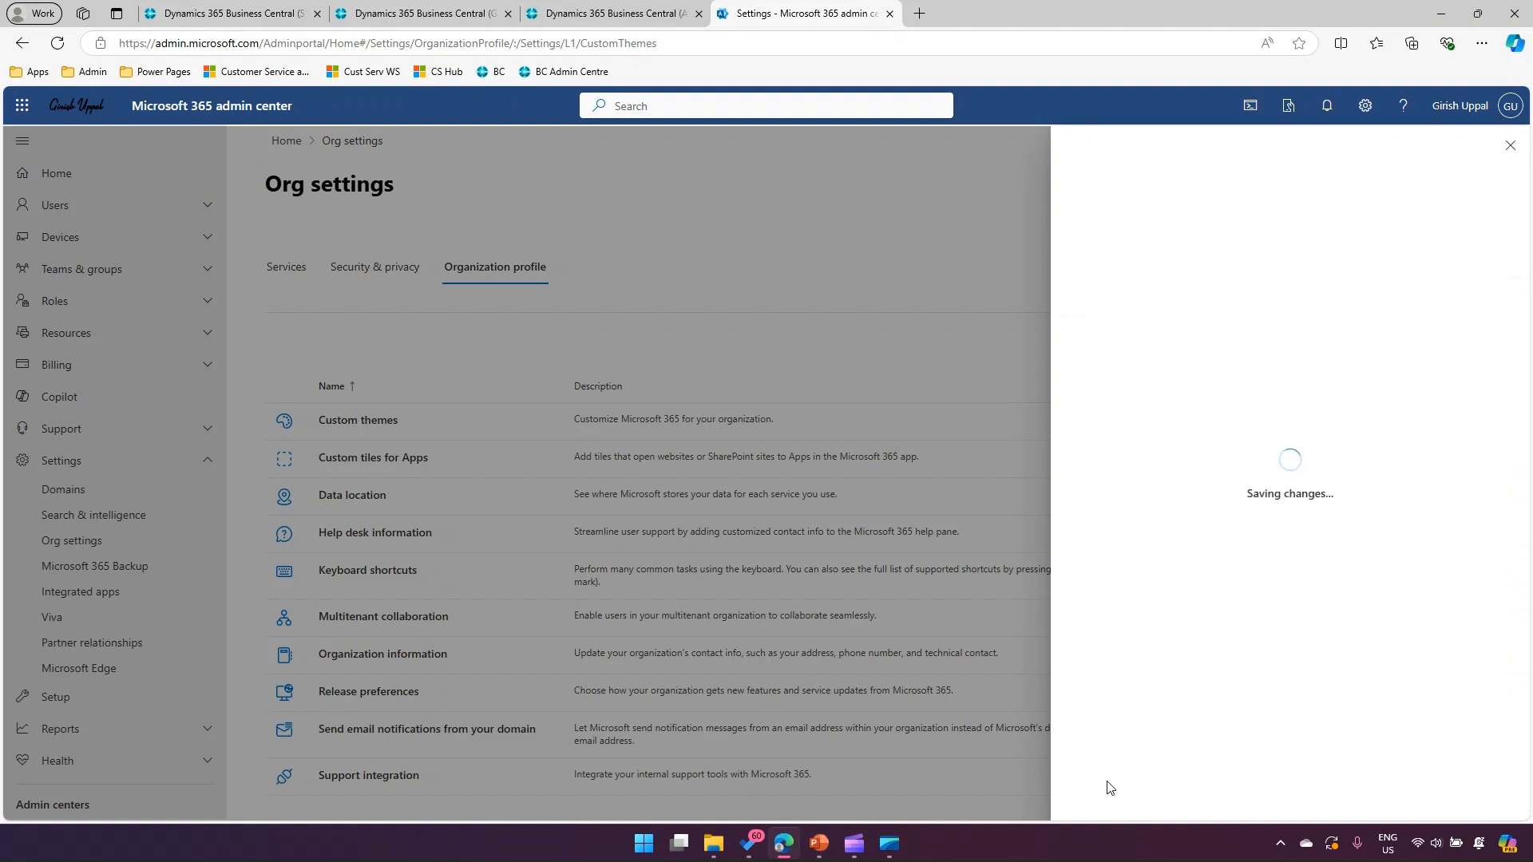
Close the Default theme panel and reload to show the orange bar with the signature logo
left_click(1106, 794)
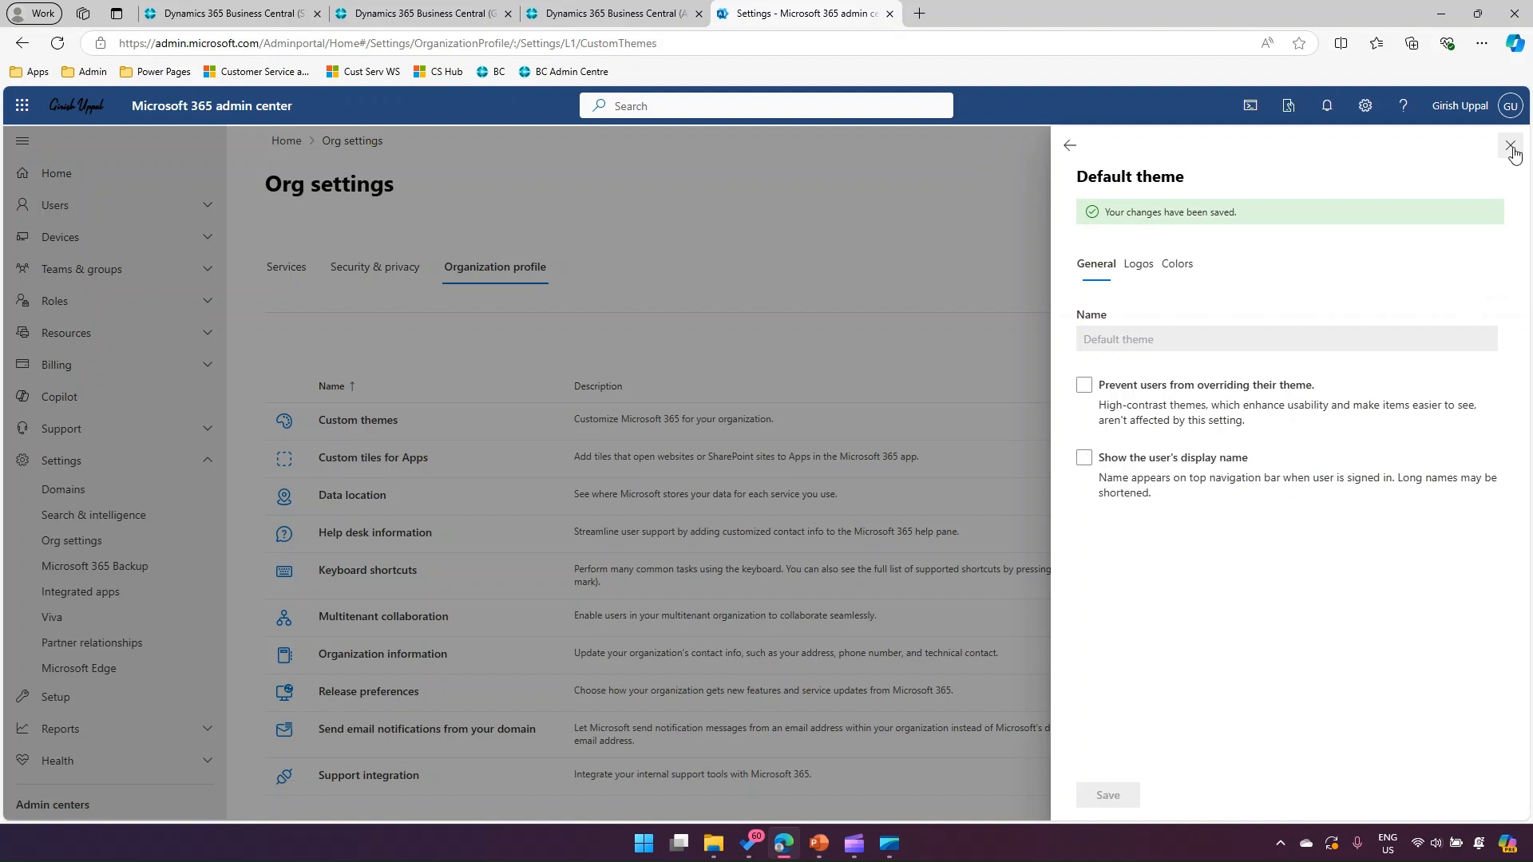
left_click(1513, 145)
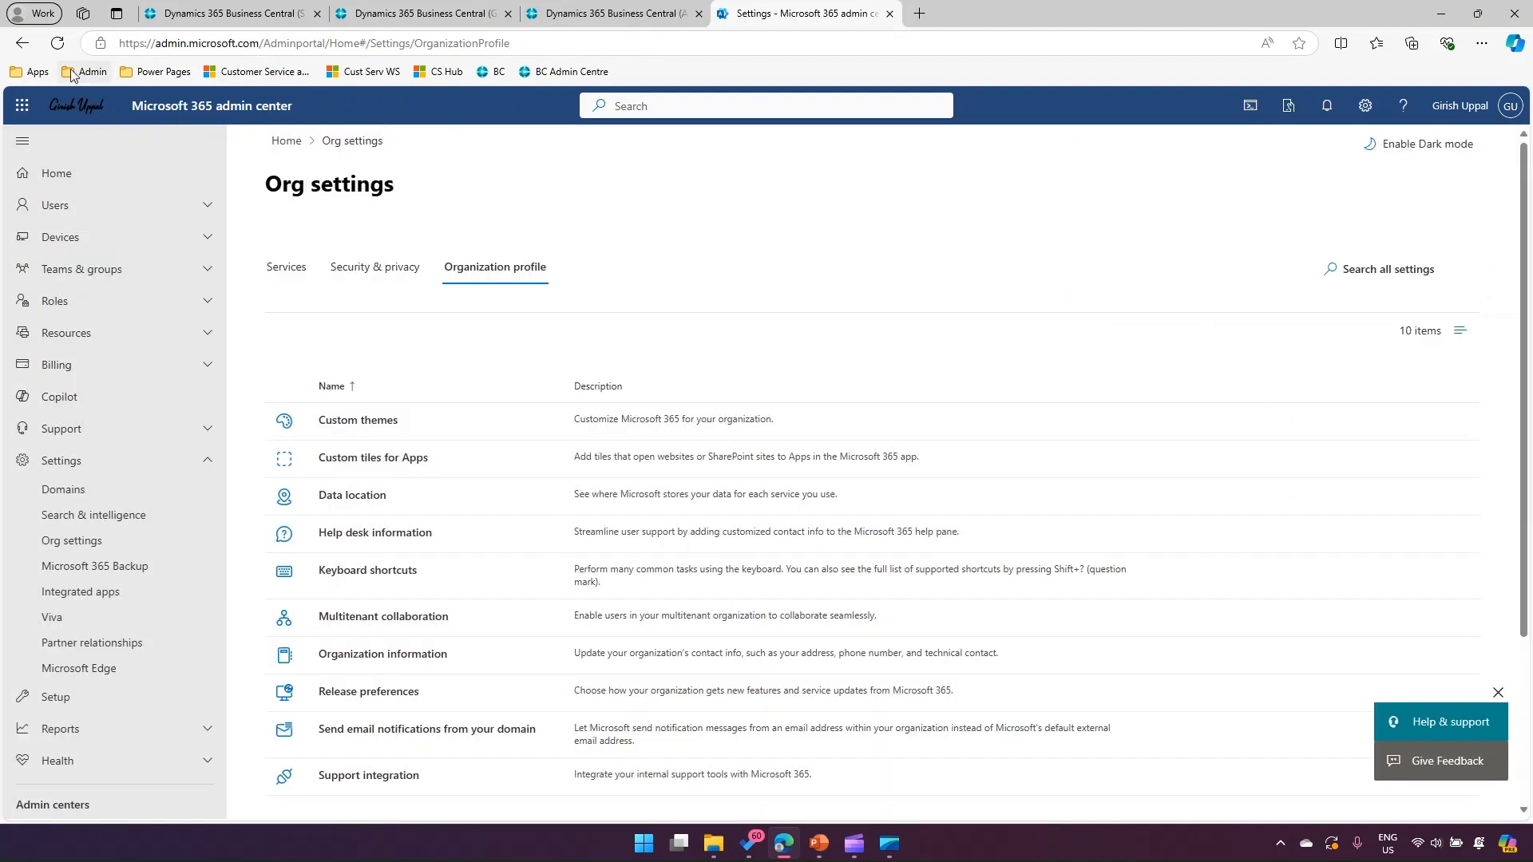
left_click(56, 42)
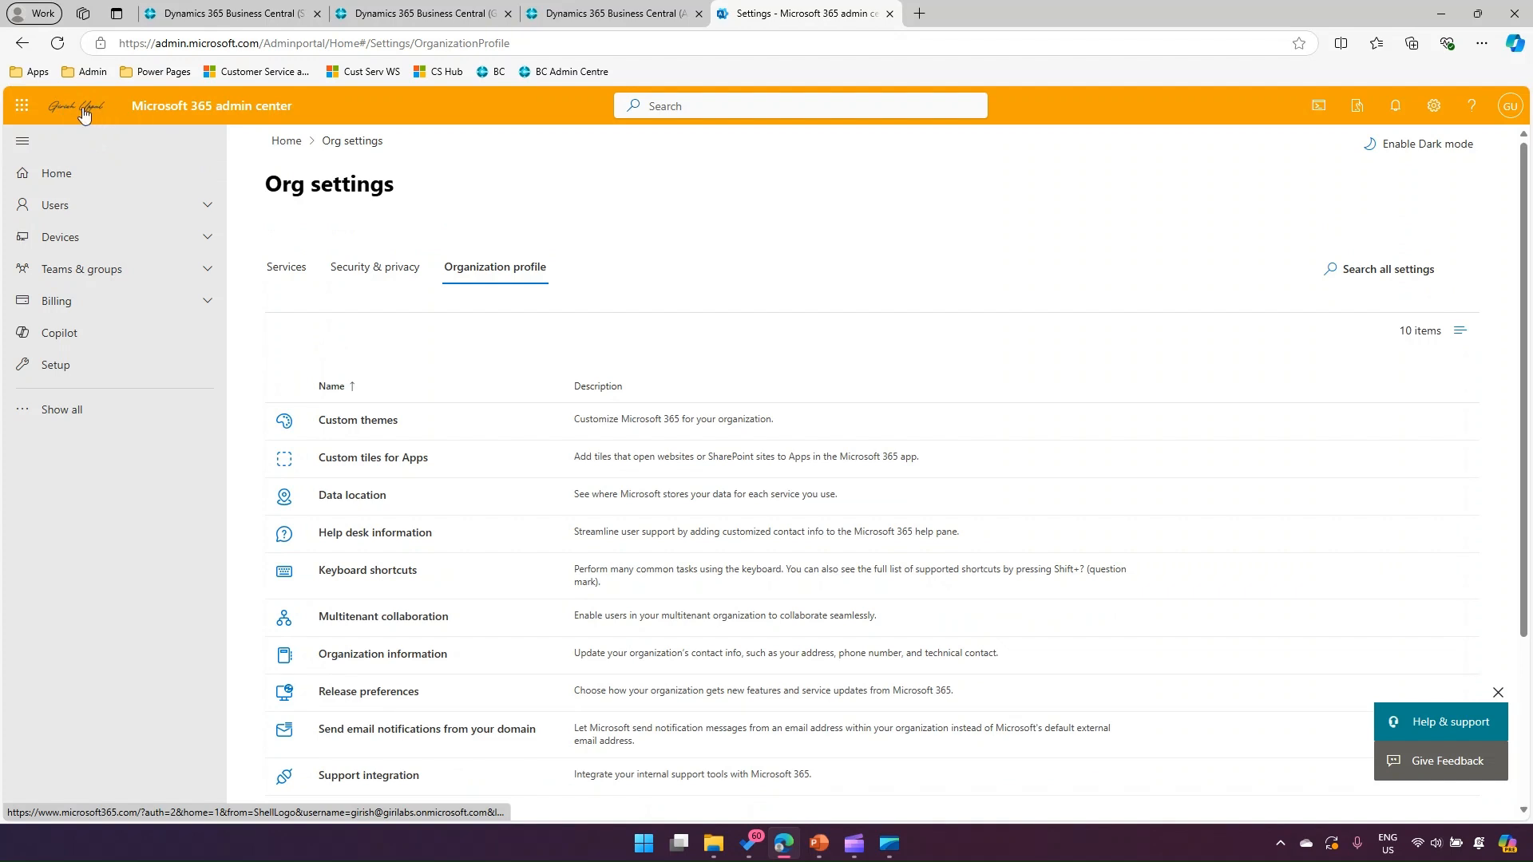
mouse_move(77, 105)
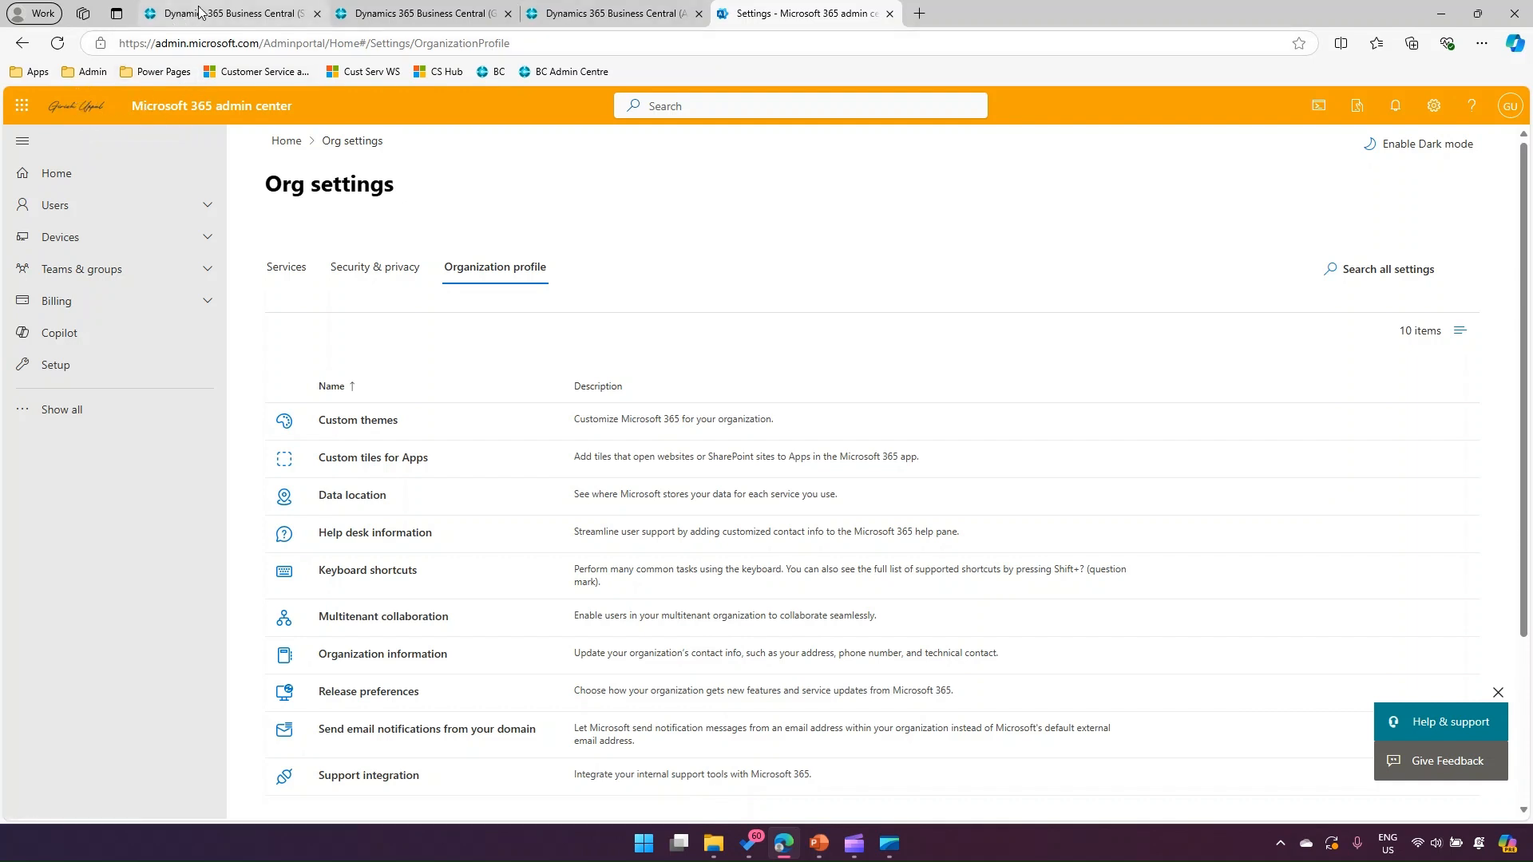
Return to Business Central, view Available Companies, and open the Settings pane
left_click(225, 13)
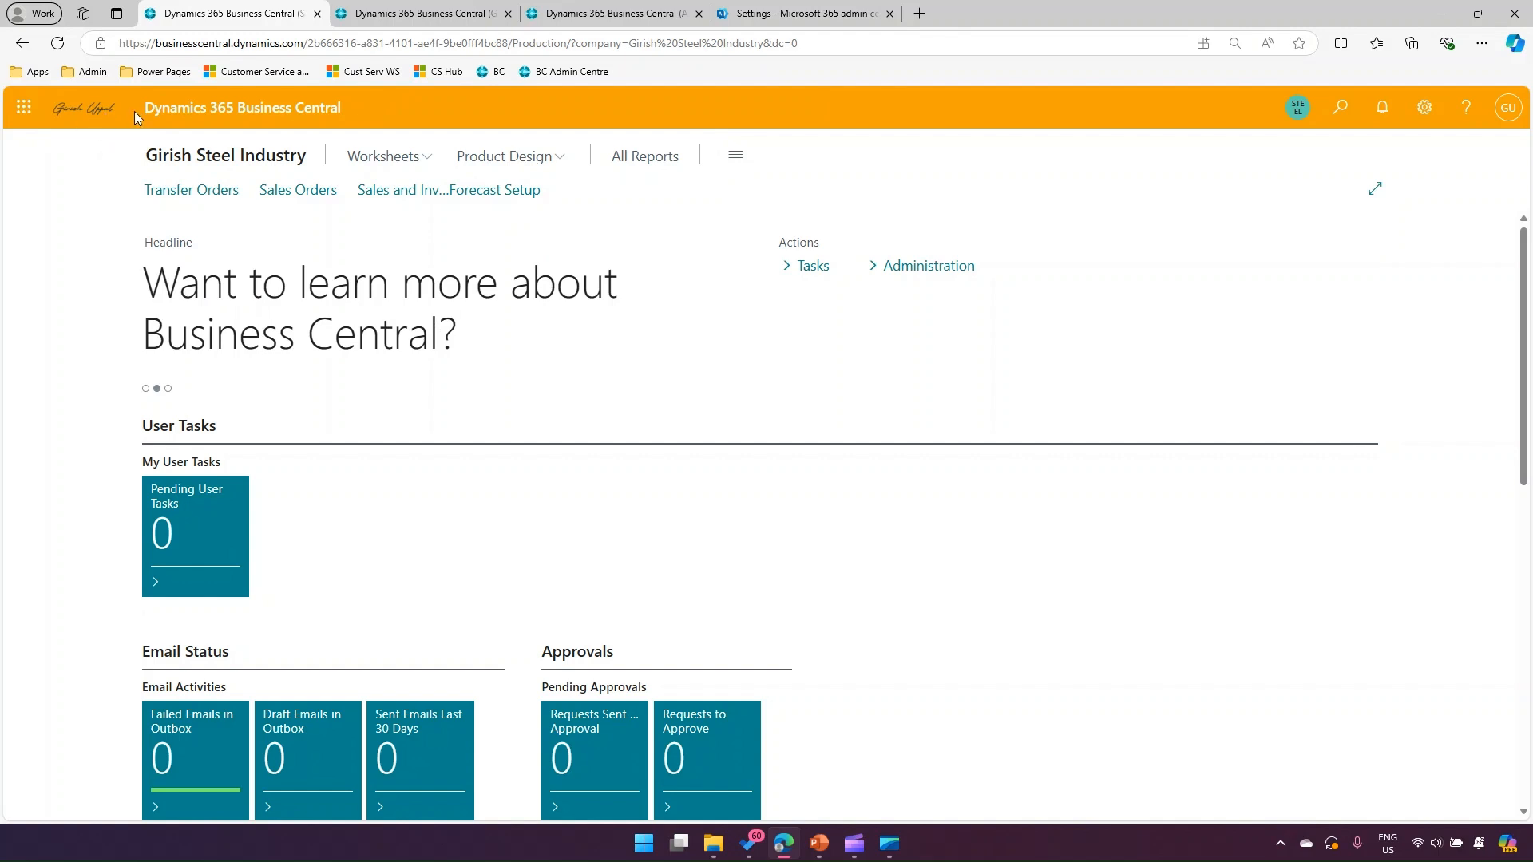
mouse_move(137, 118)
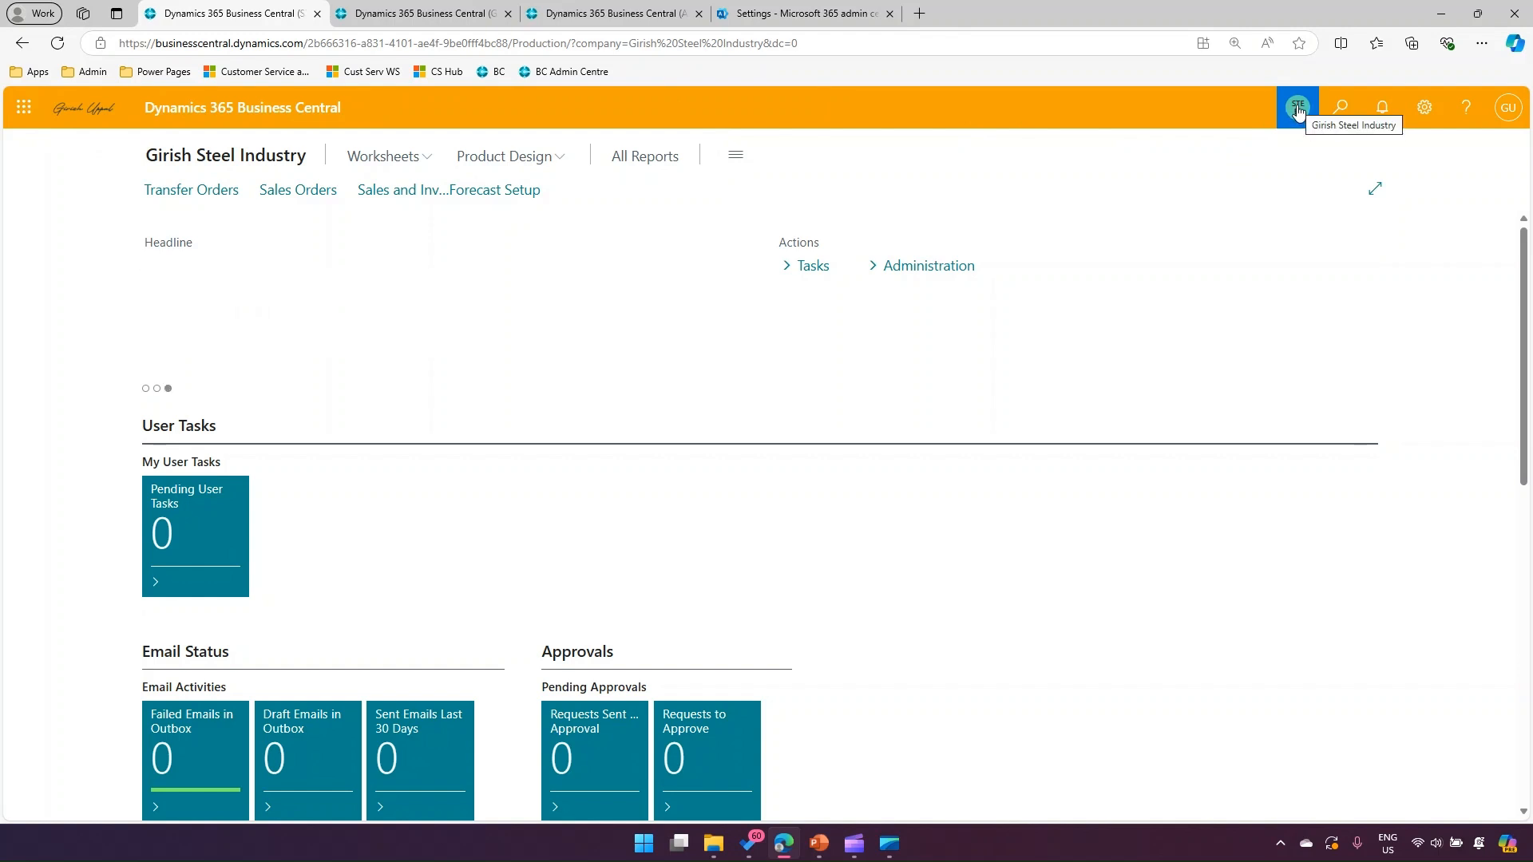
left_click(1297, 108)
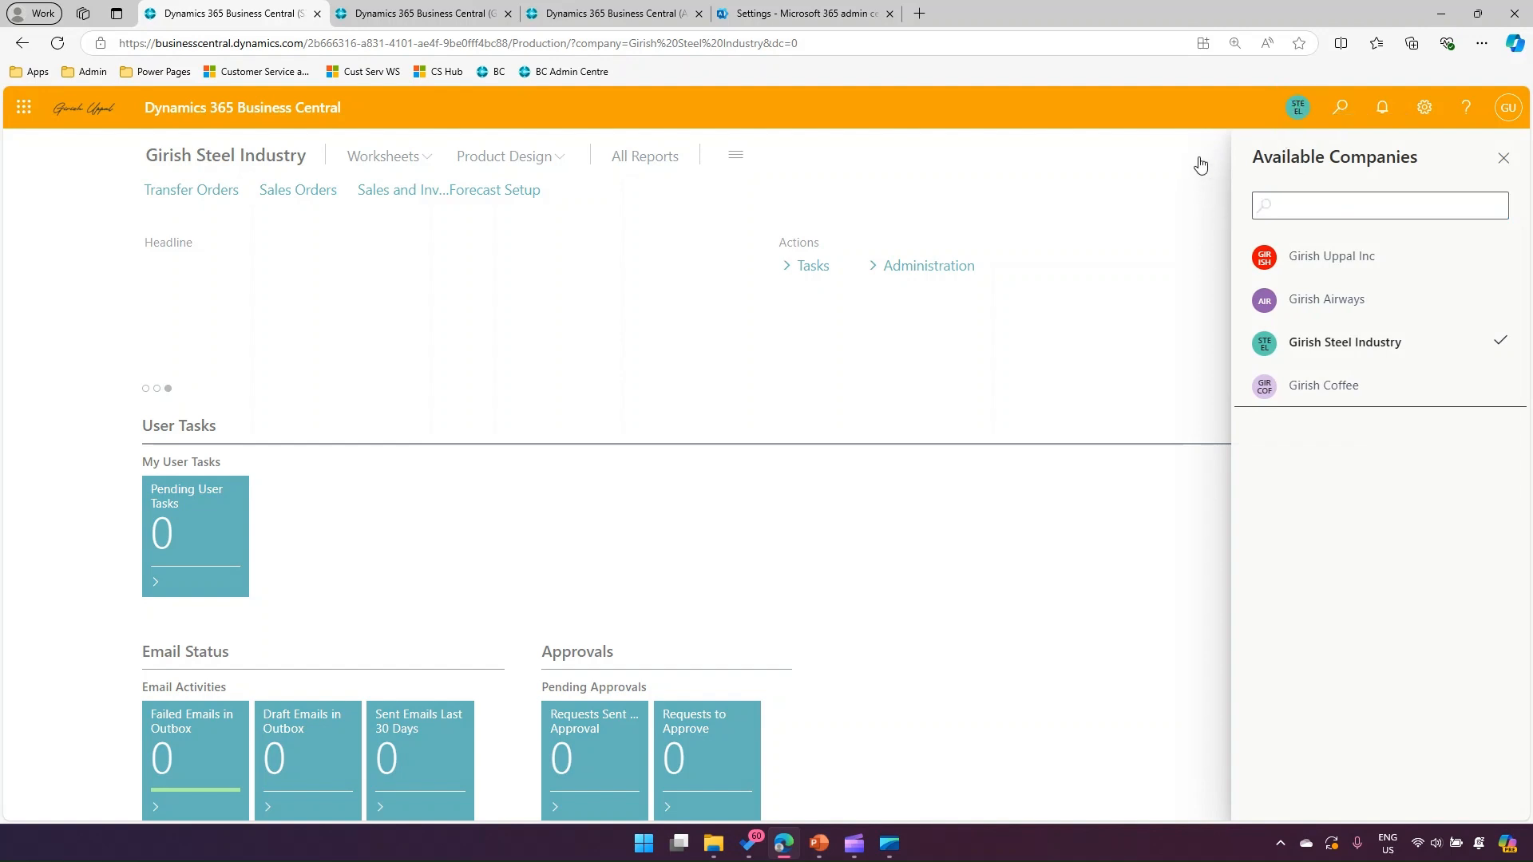
left_click(1424, 108)
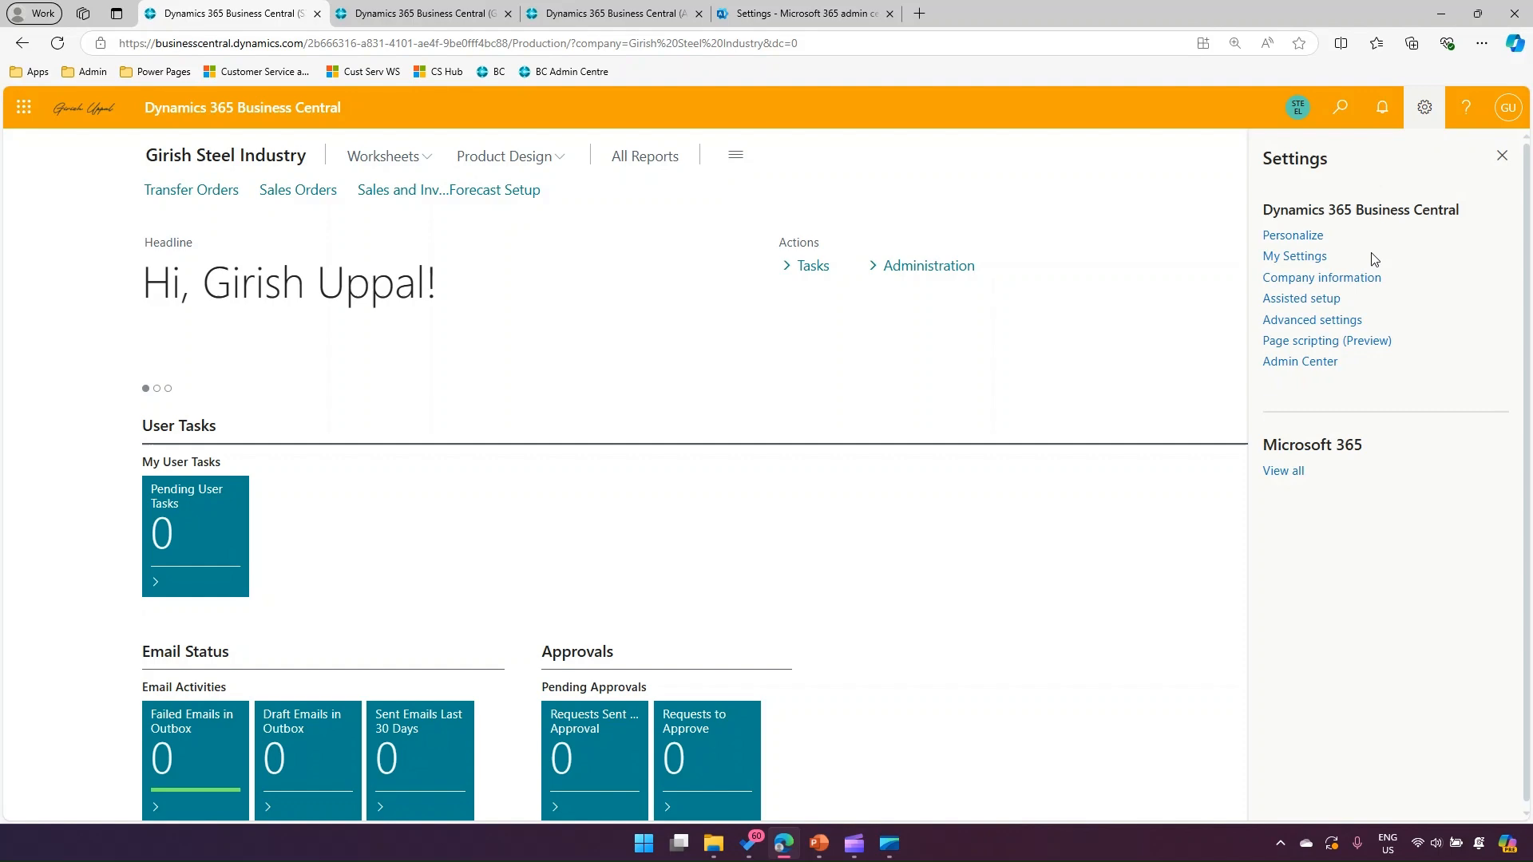
In Company Information, set the badge style to Red and the badge text to STEELS
left_click(1321, 277)
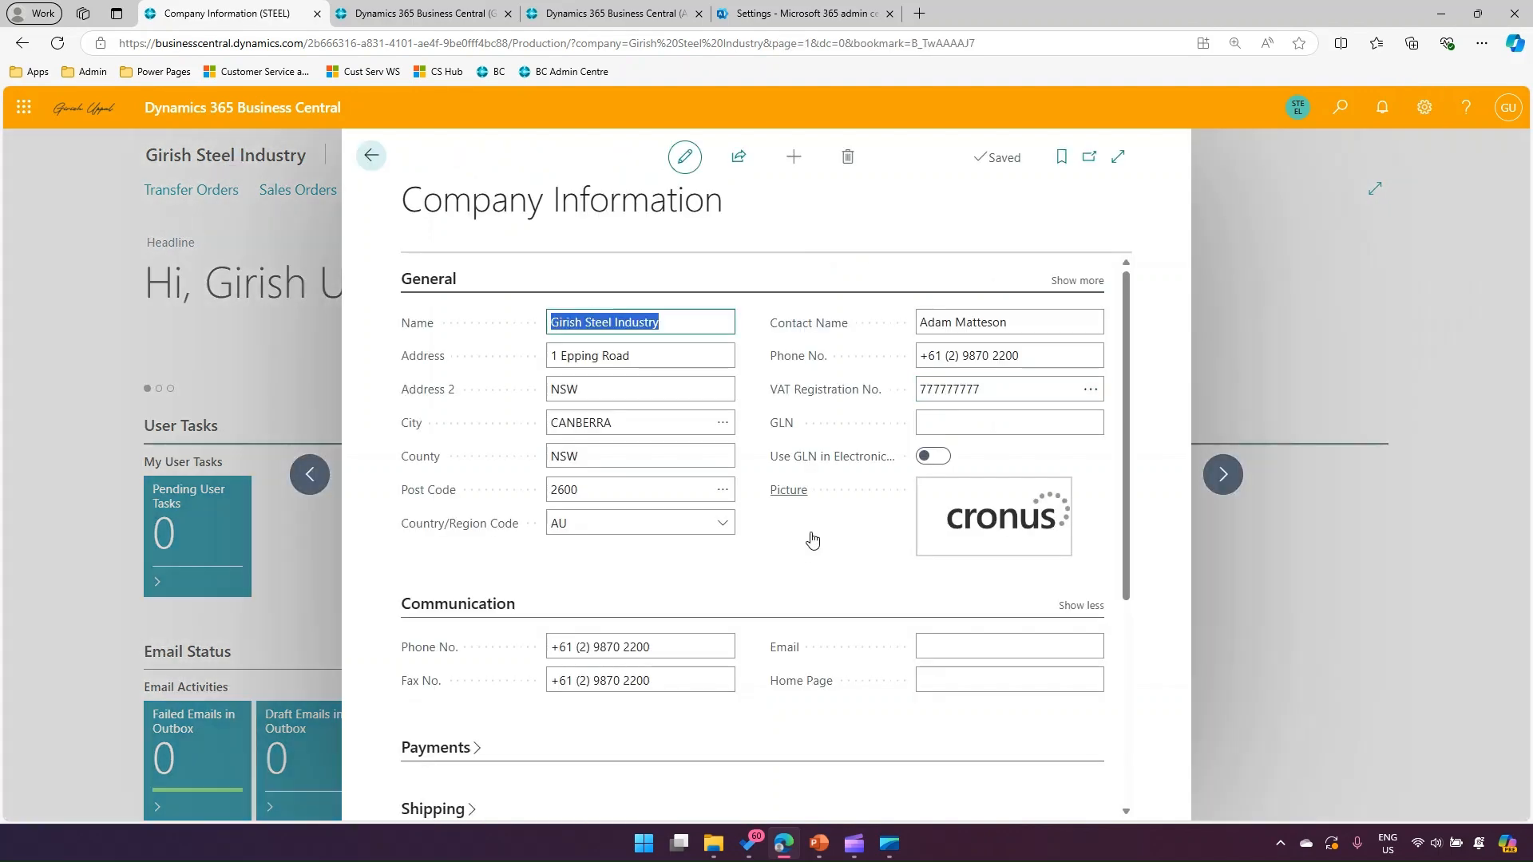
scroll("down", 3)
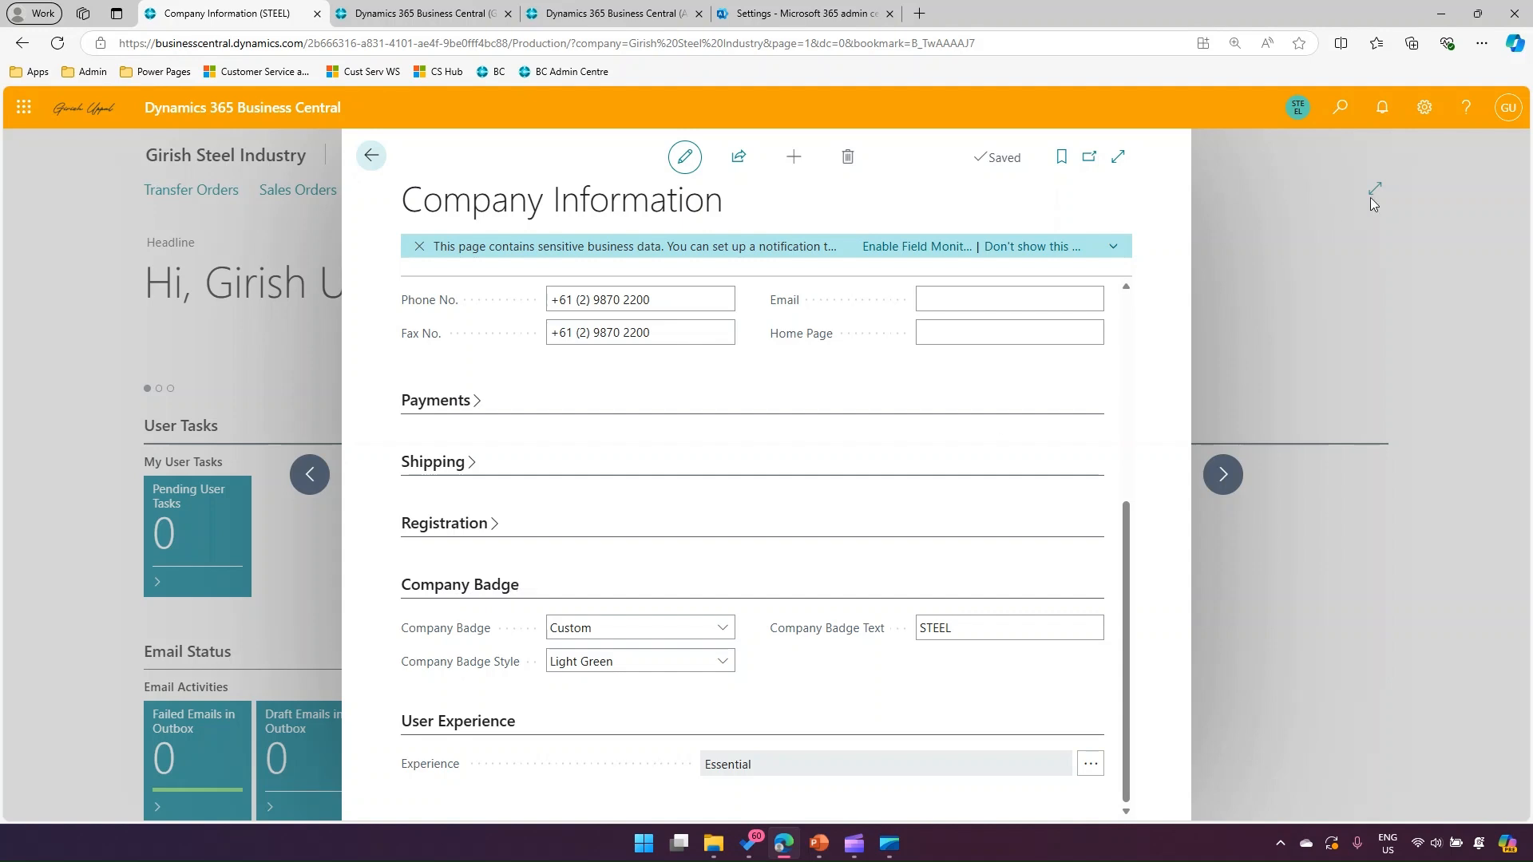
mouse_move(1297, 106)
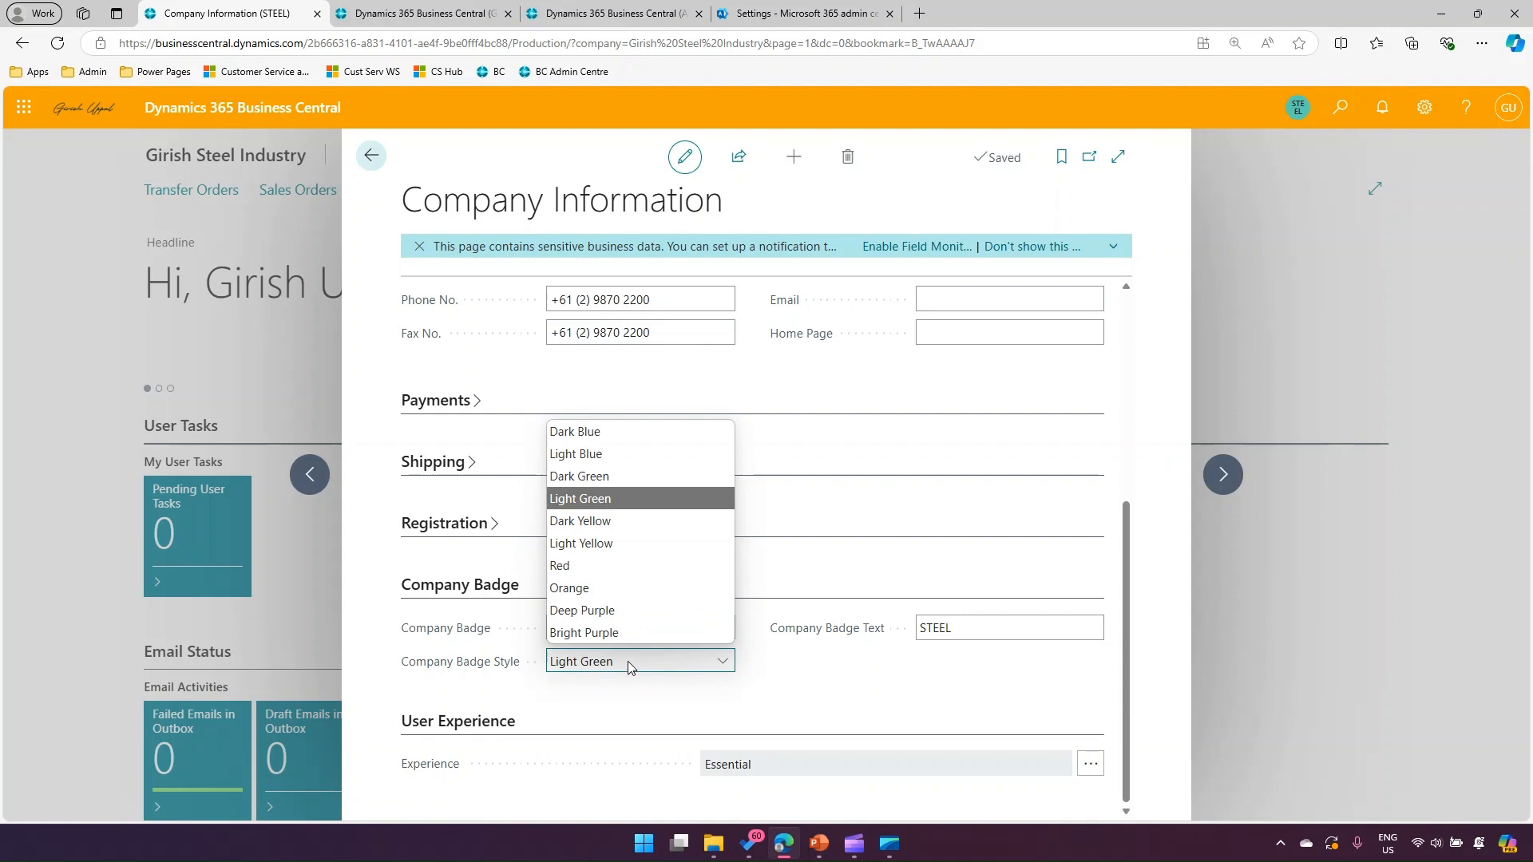
mouse_move(606, 568)
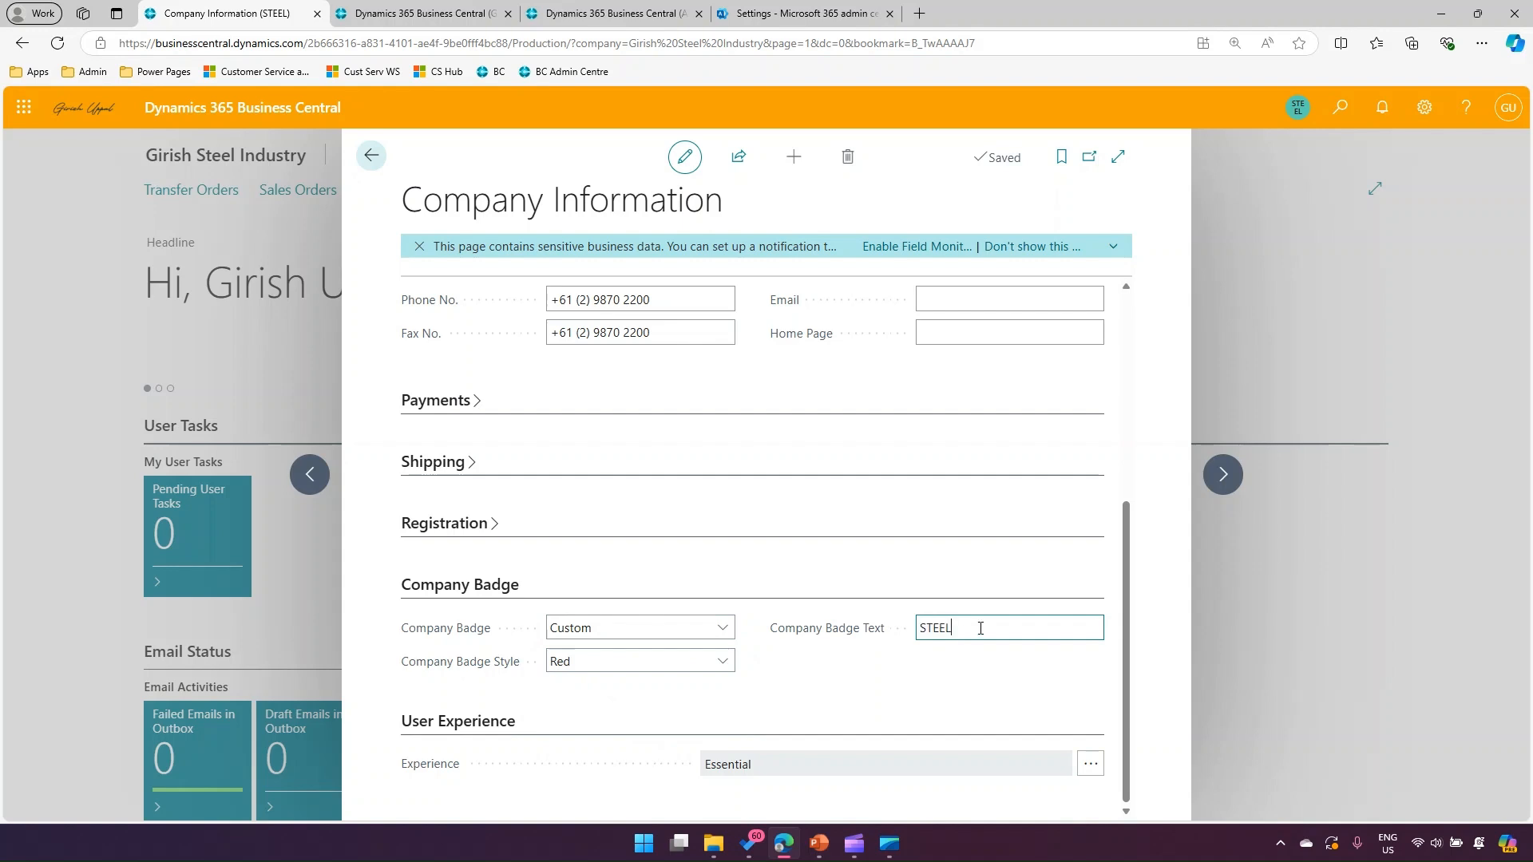
type("S")
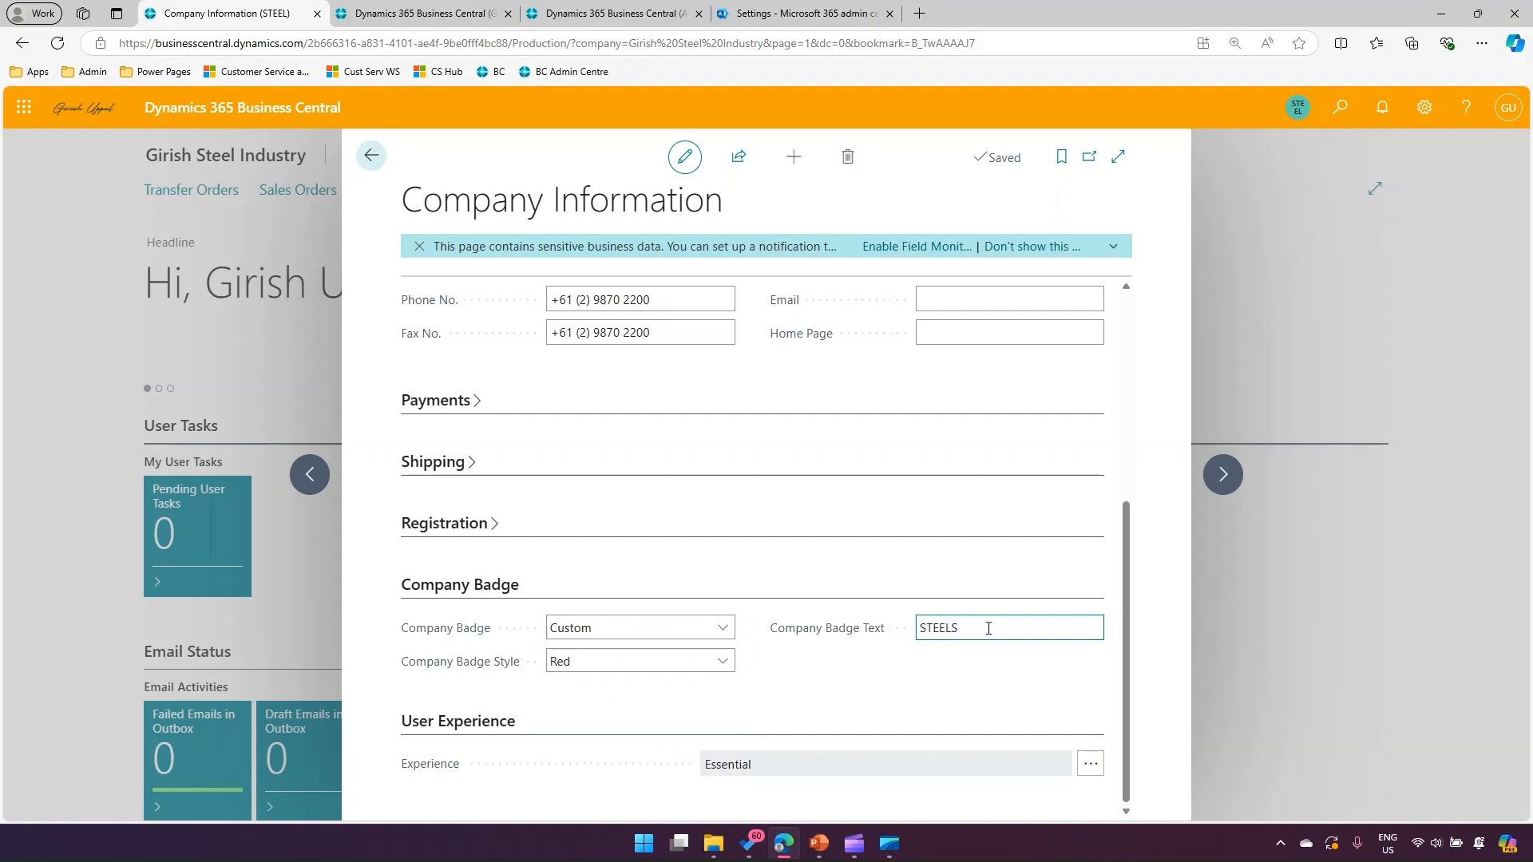
double_click(937, 628)
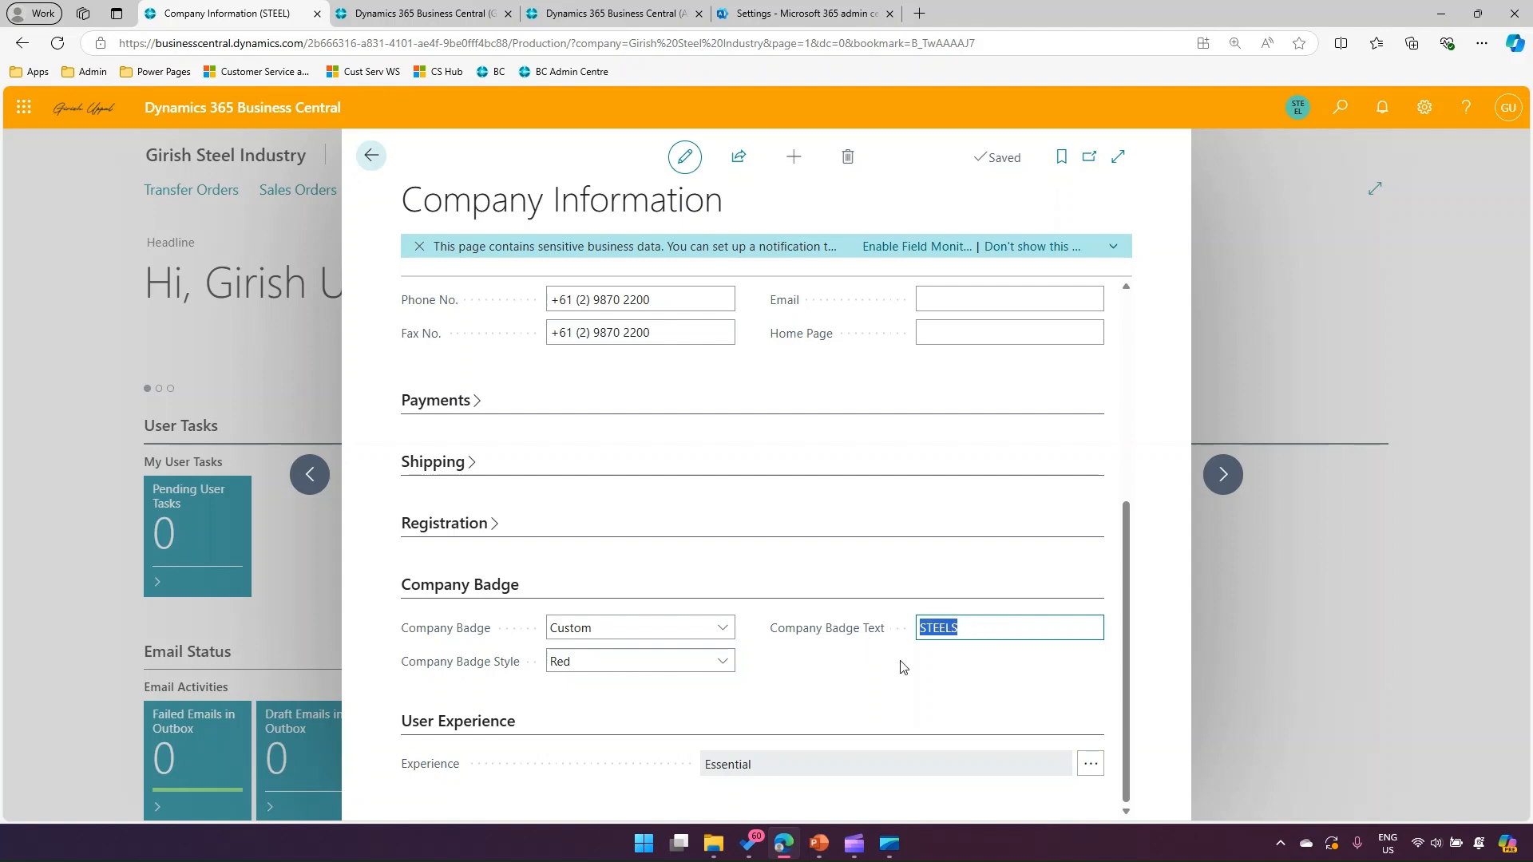
left_click(1310, 353)
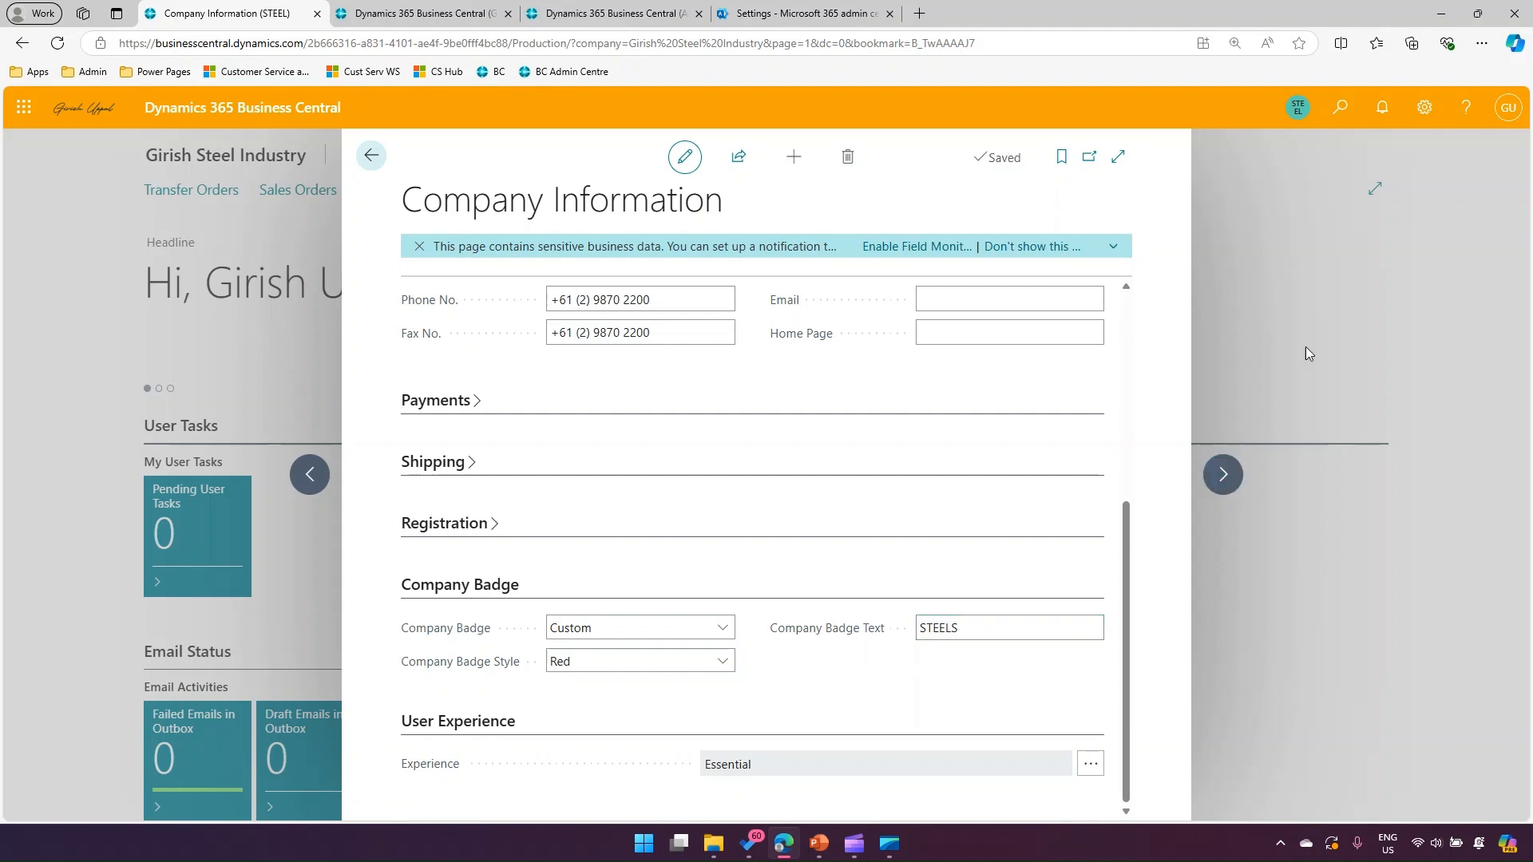
mouse_move(1444, 256)
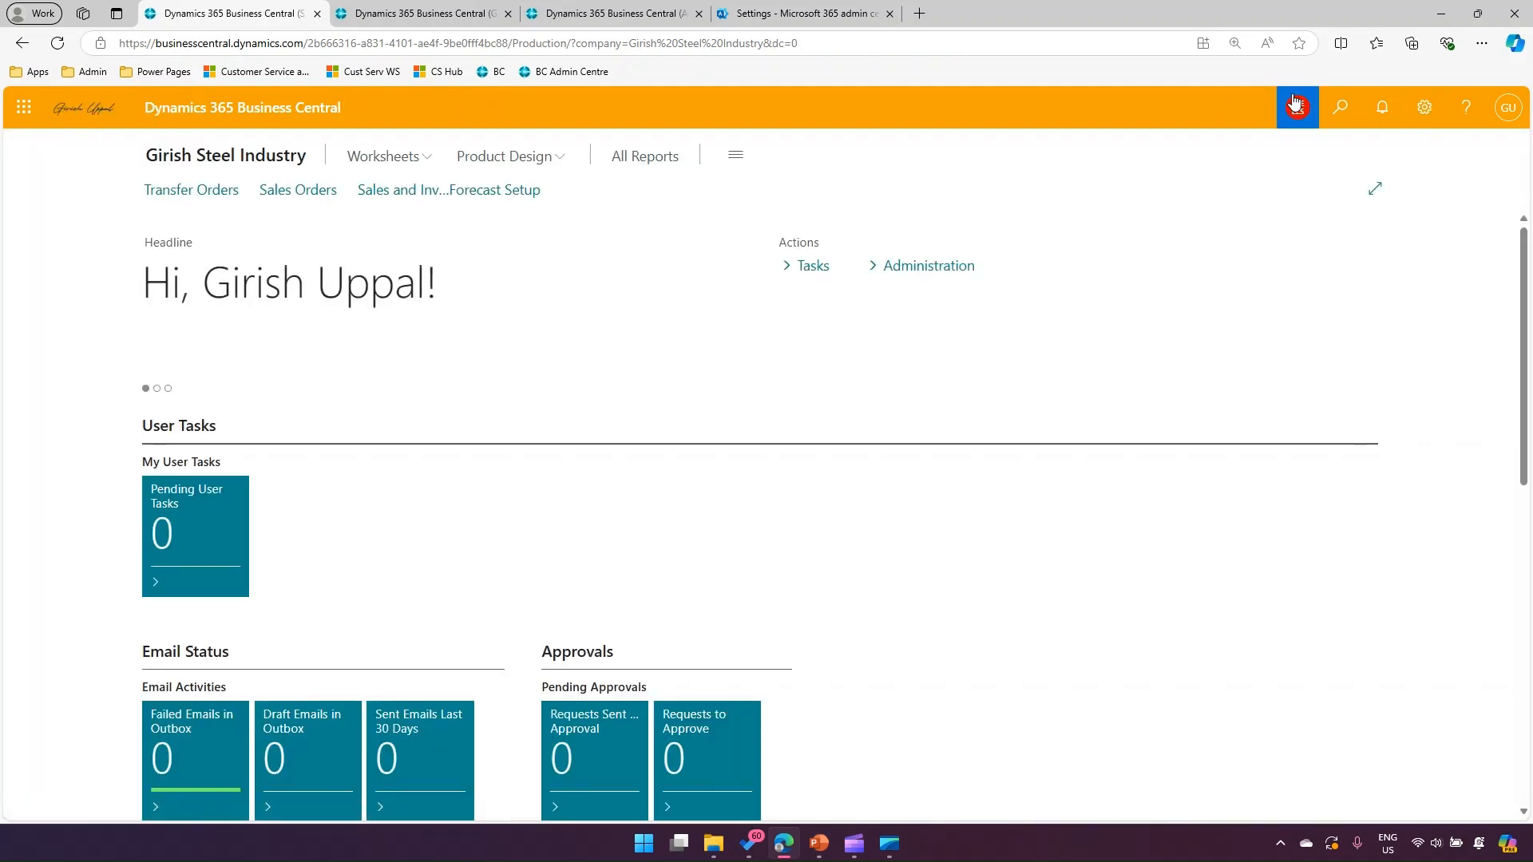
mouse_move(1297, 106)
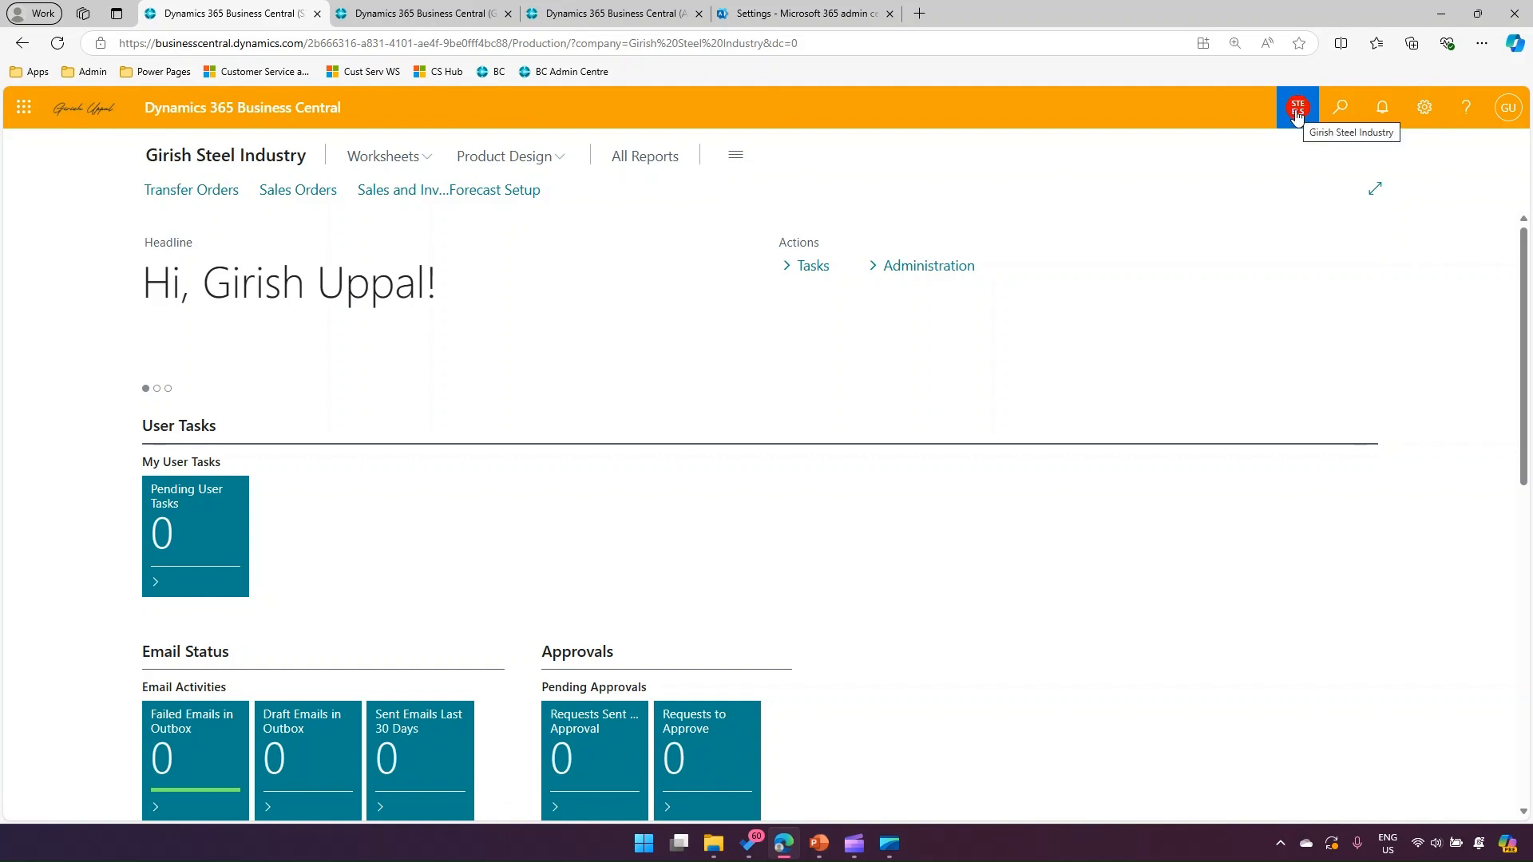
Reopen Company Information from Settings and open the Select Picture dialog for the company picture
left_click(1298, 107)
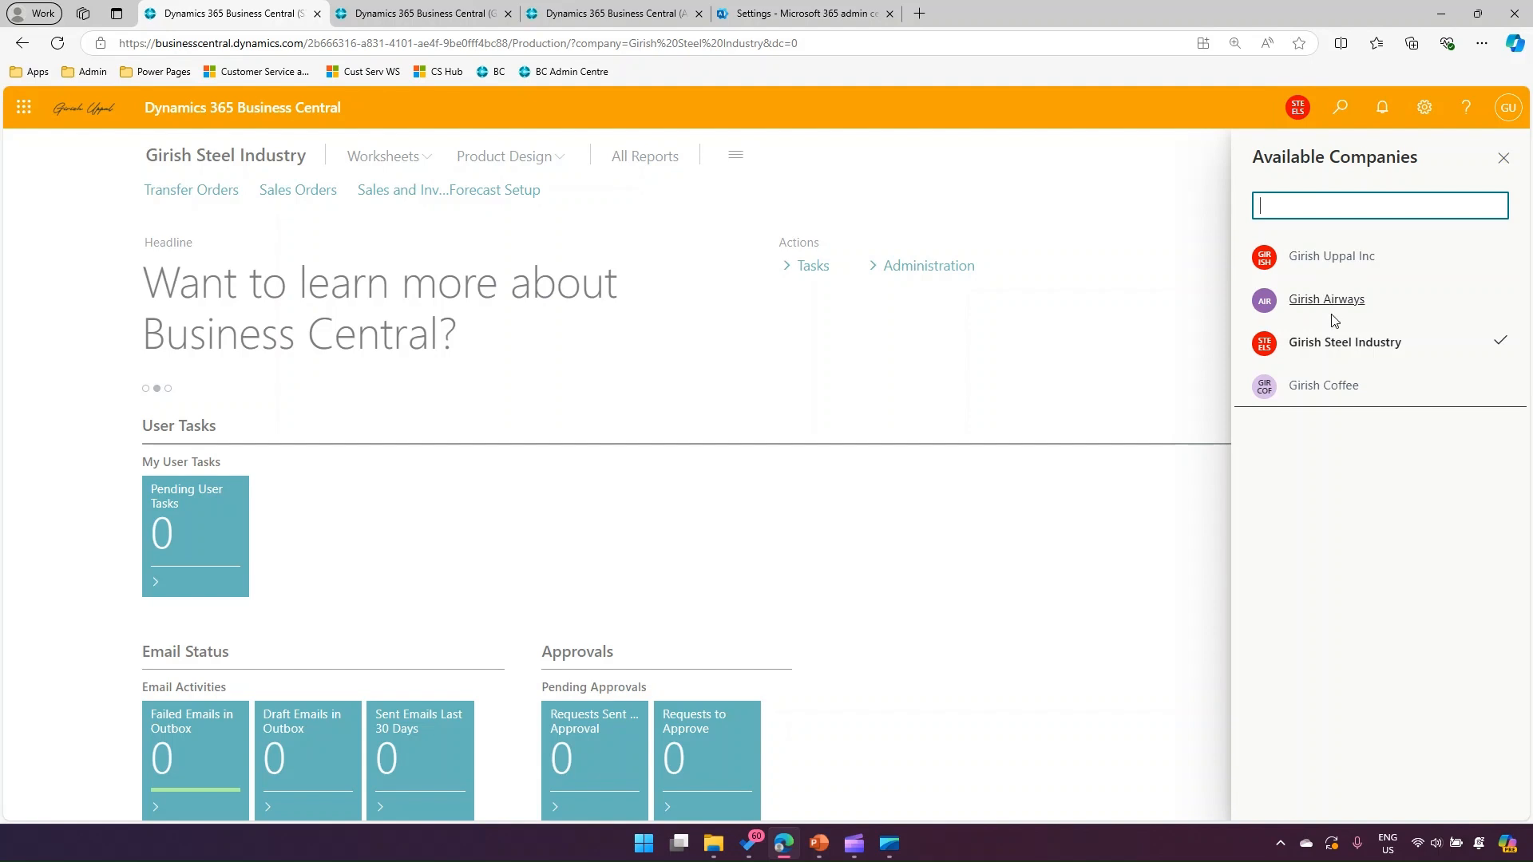
left_click(1423, 107)
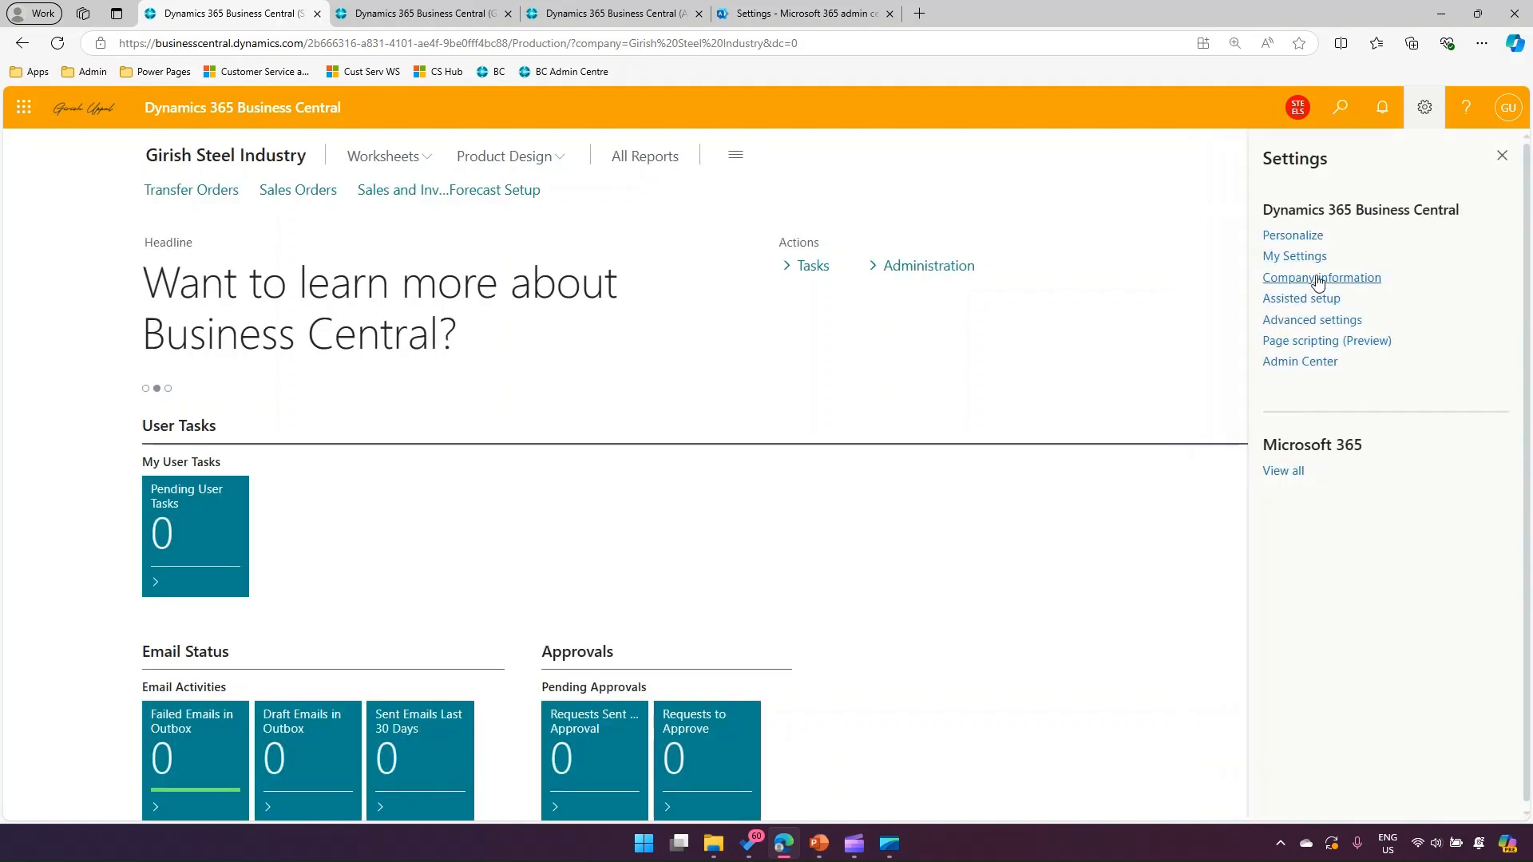
left_click(1321, 277)
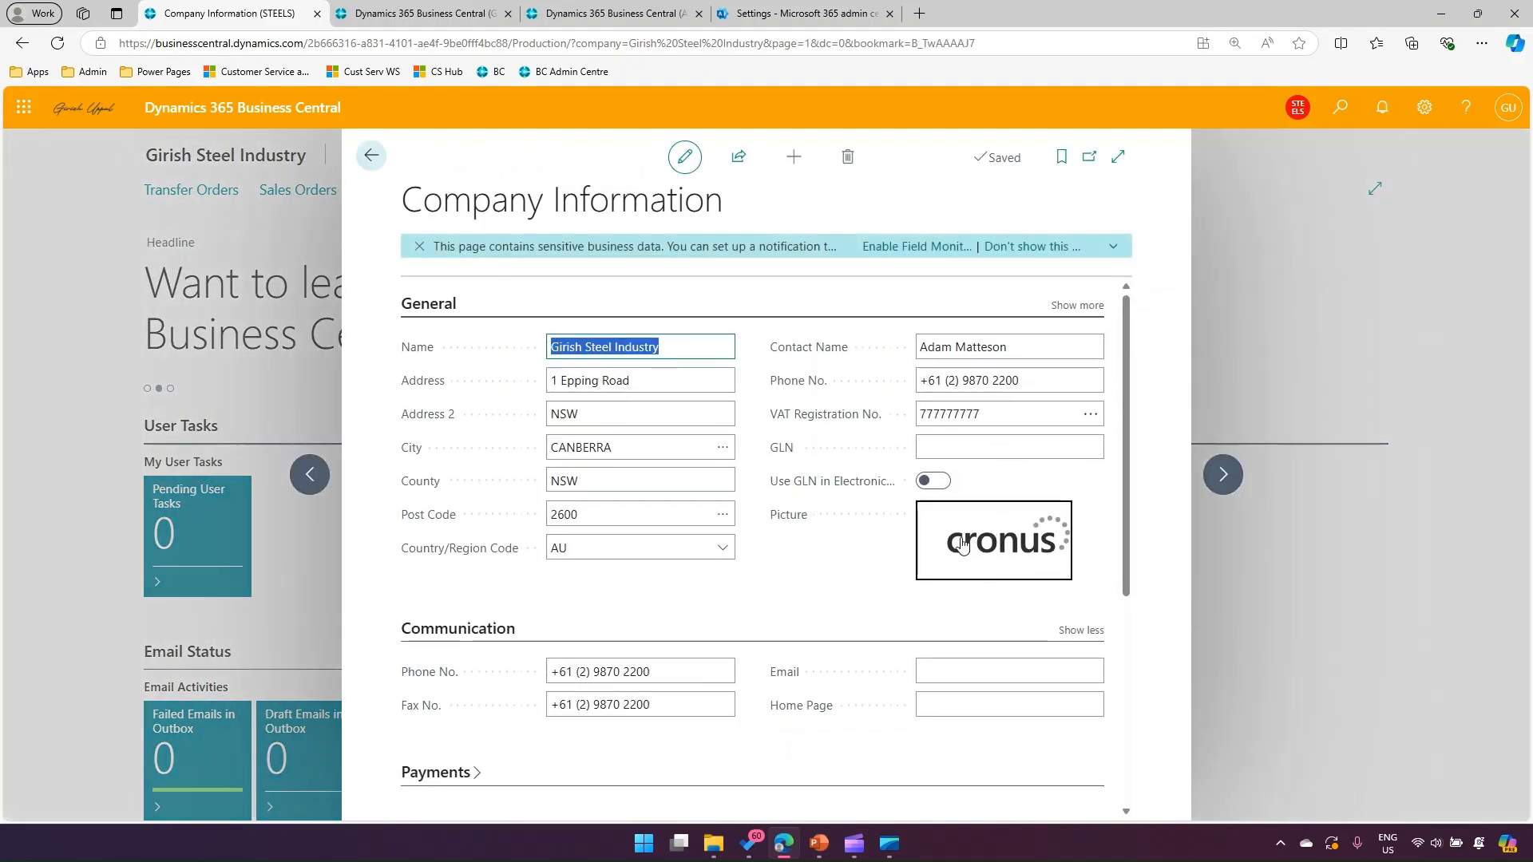
mouse_move(993, 541)
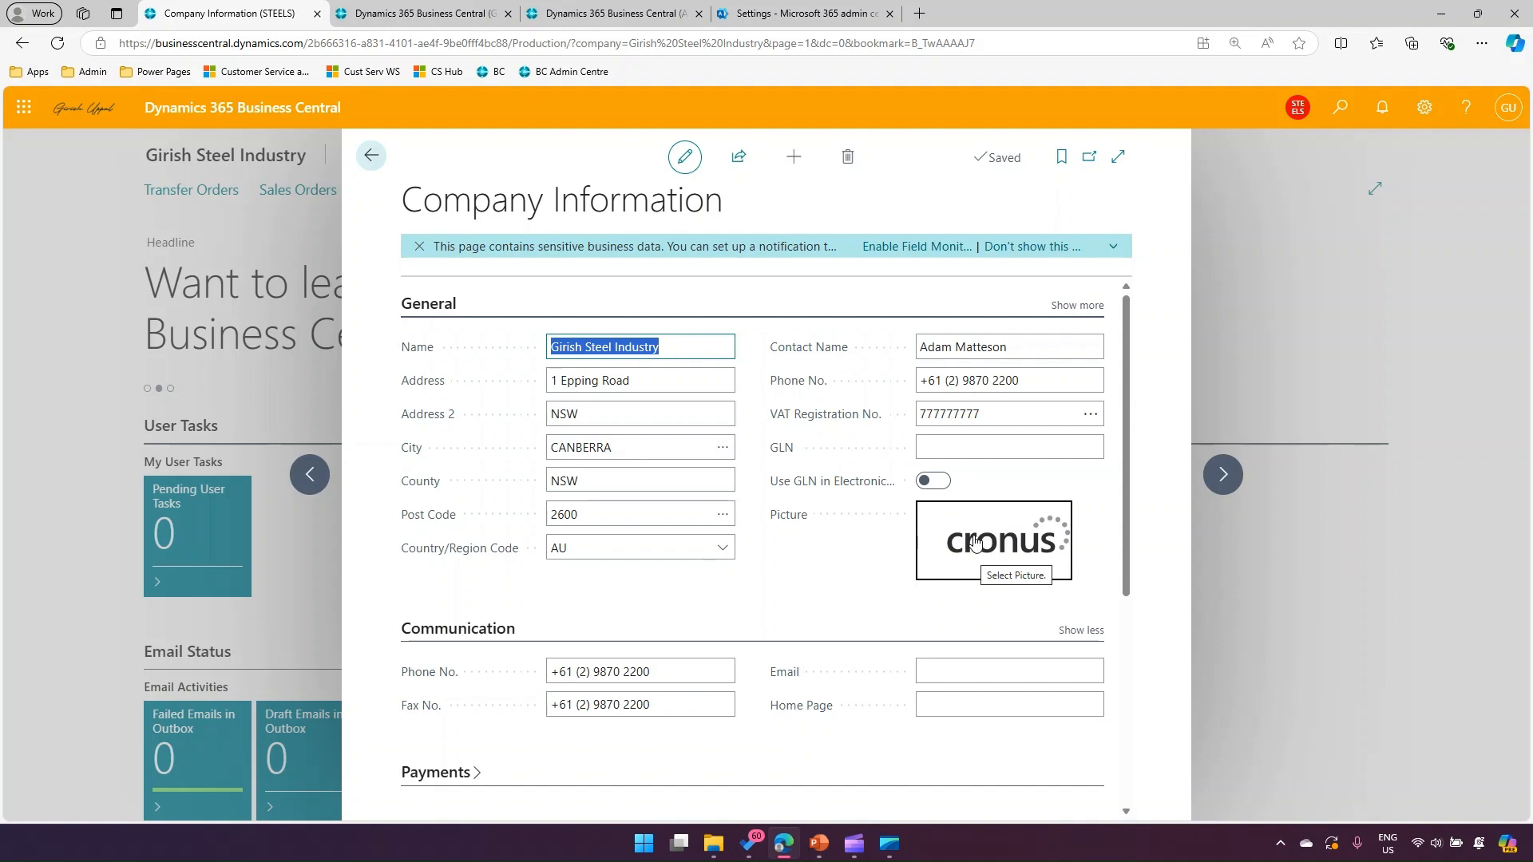
left_click(993, 542)
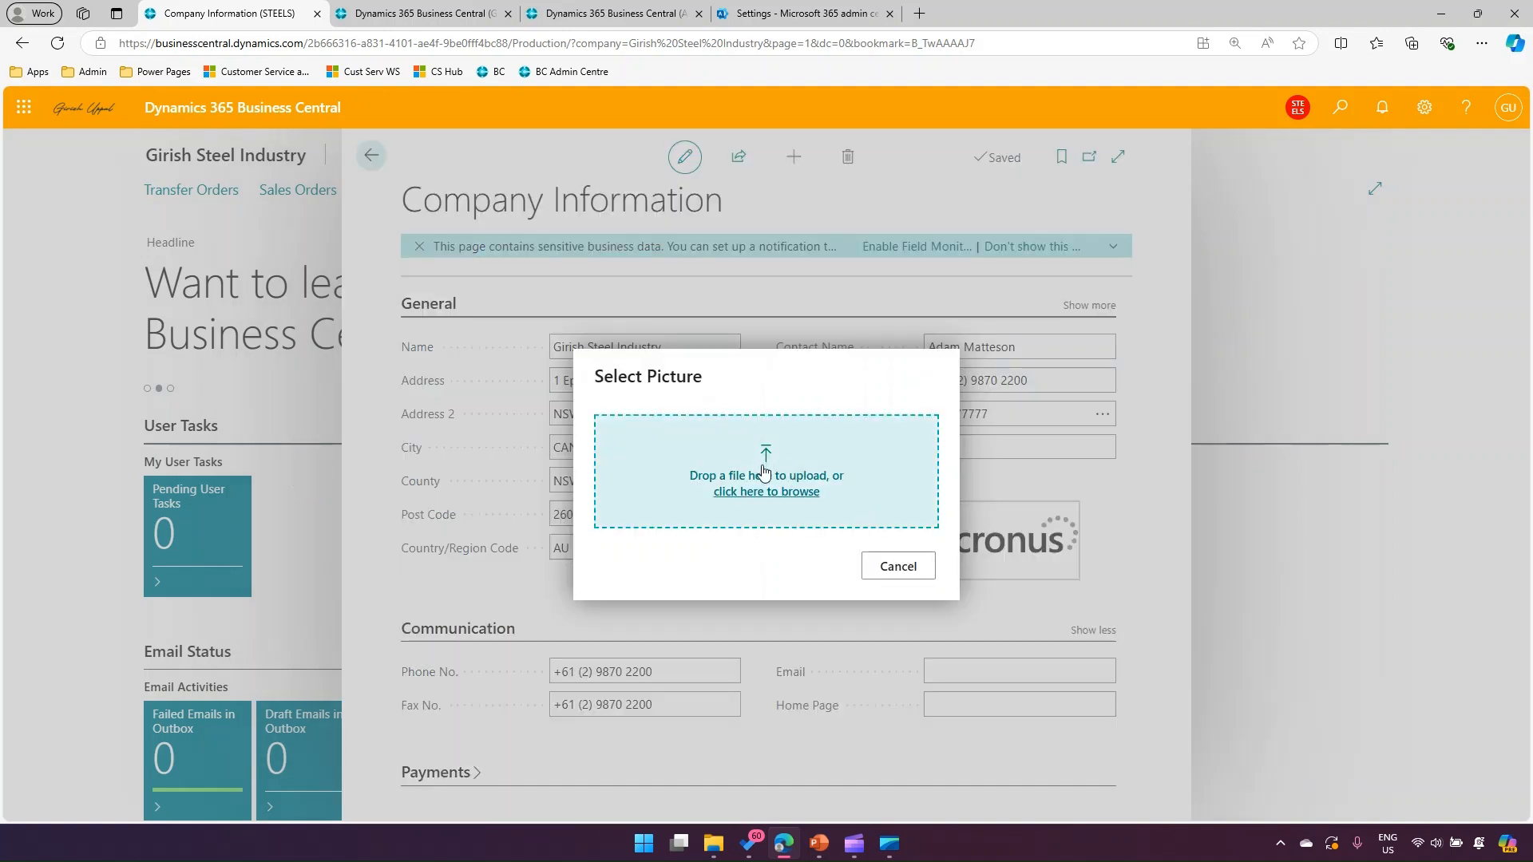
Upload Flag_of_Norway.svg.png from DEV > SAMPLE FILES > images as the company picture
left_click(766, 491)
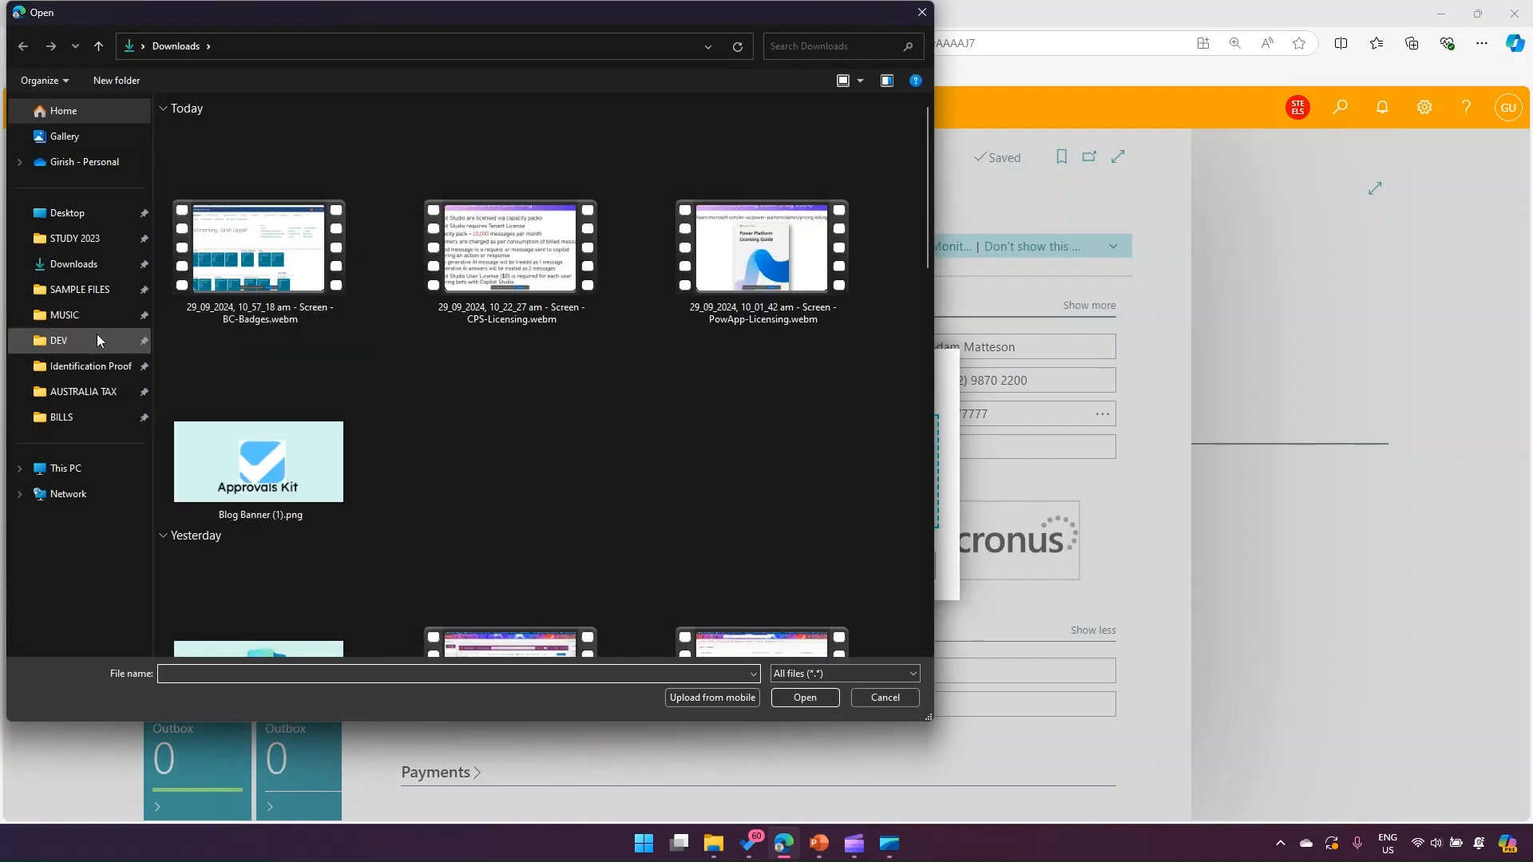
left_click(57, 340)
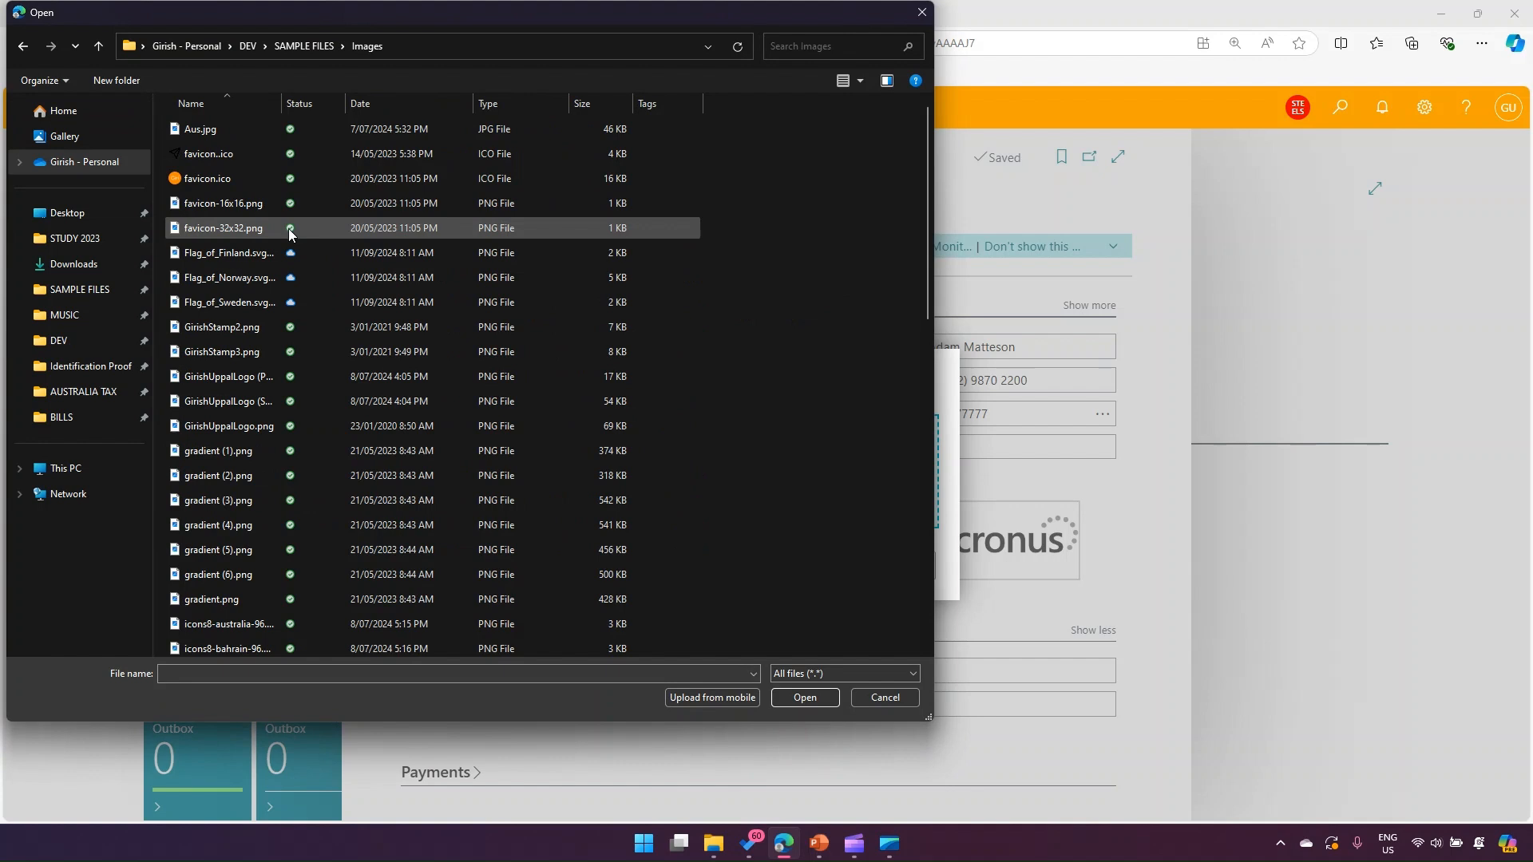
mouse_move(244, 282)
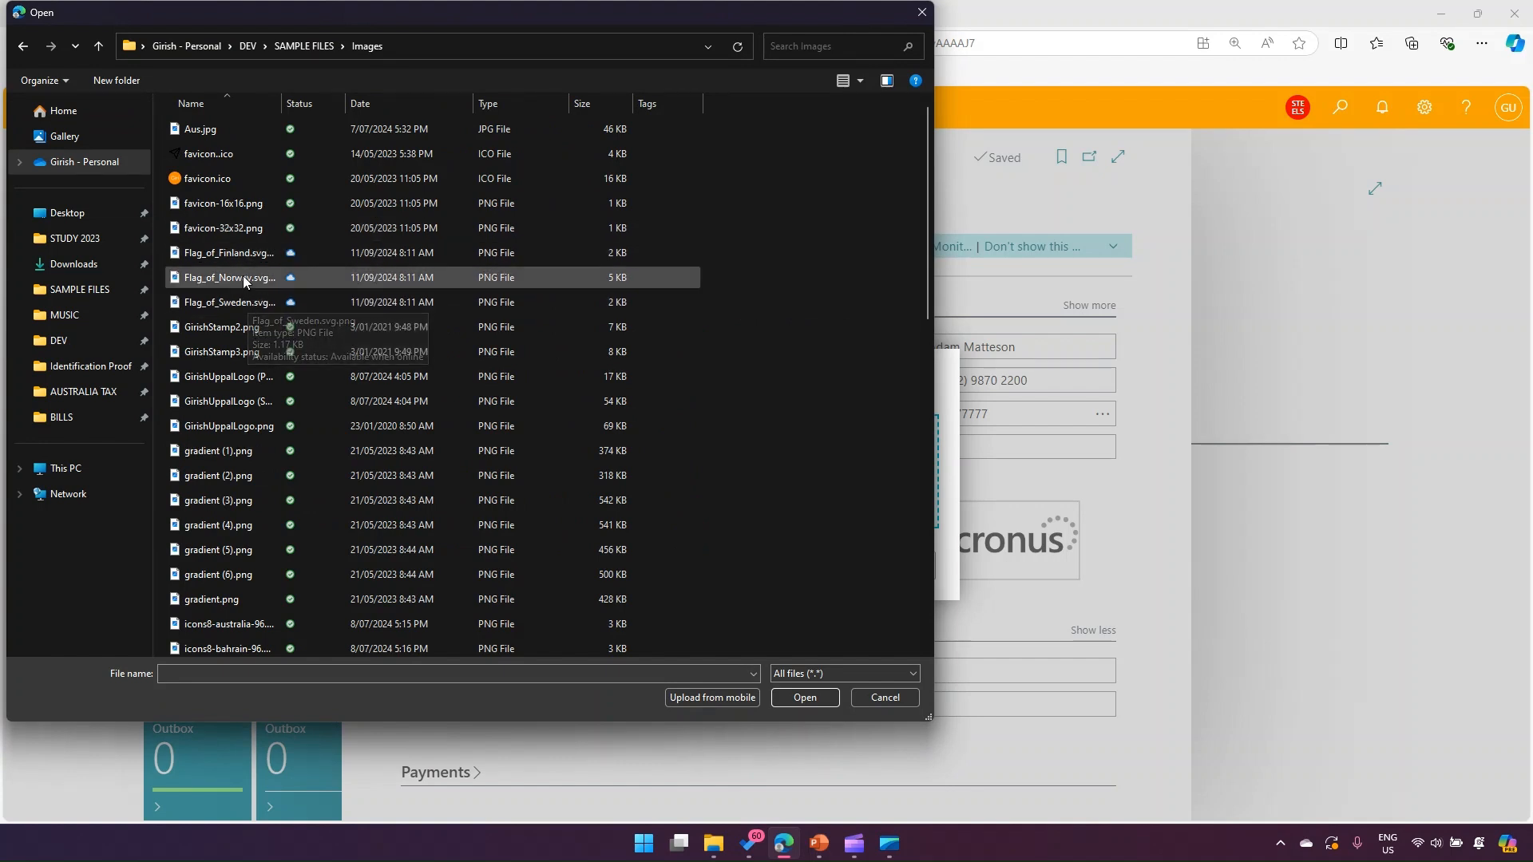
left_click(229, 277)
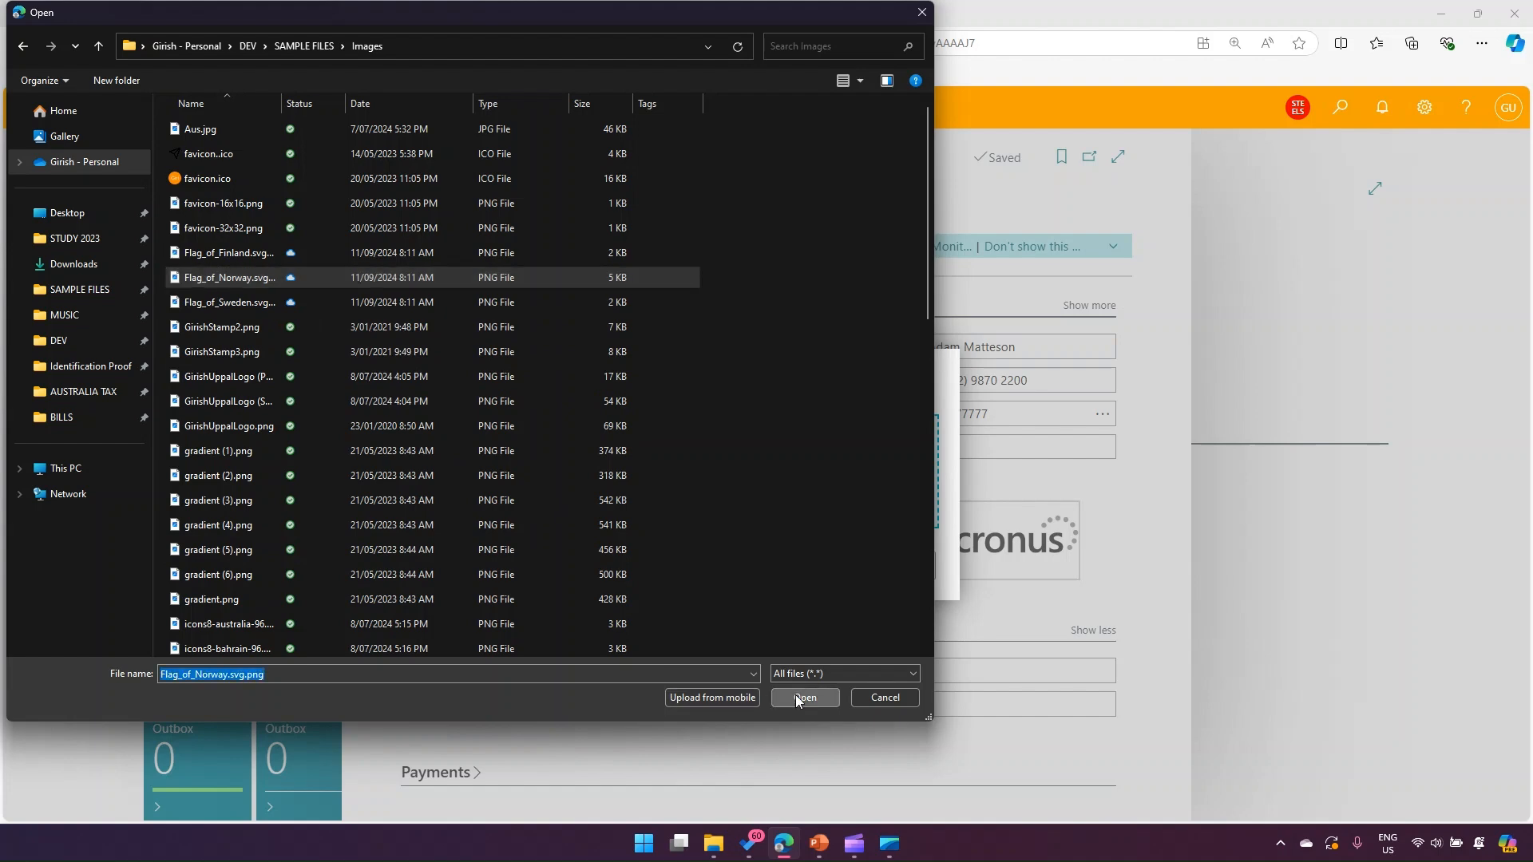
left_click(804, 698)
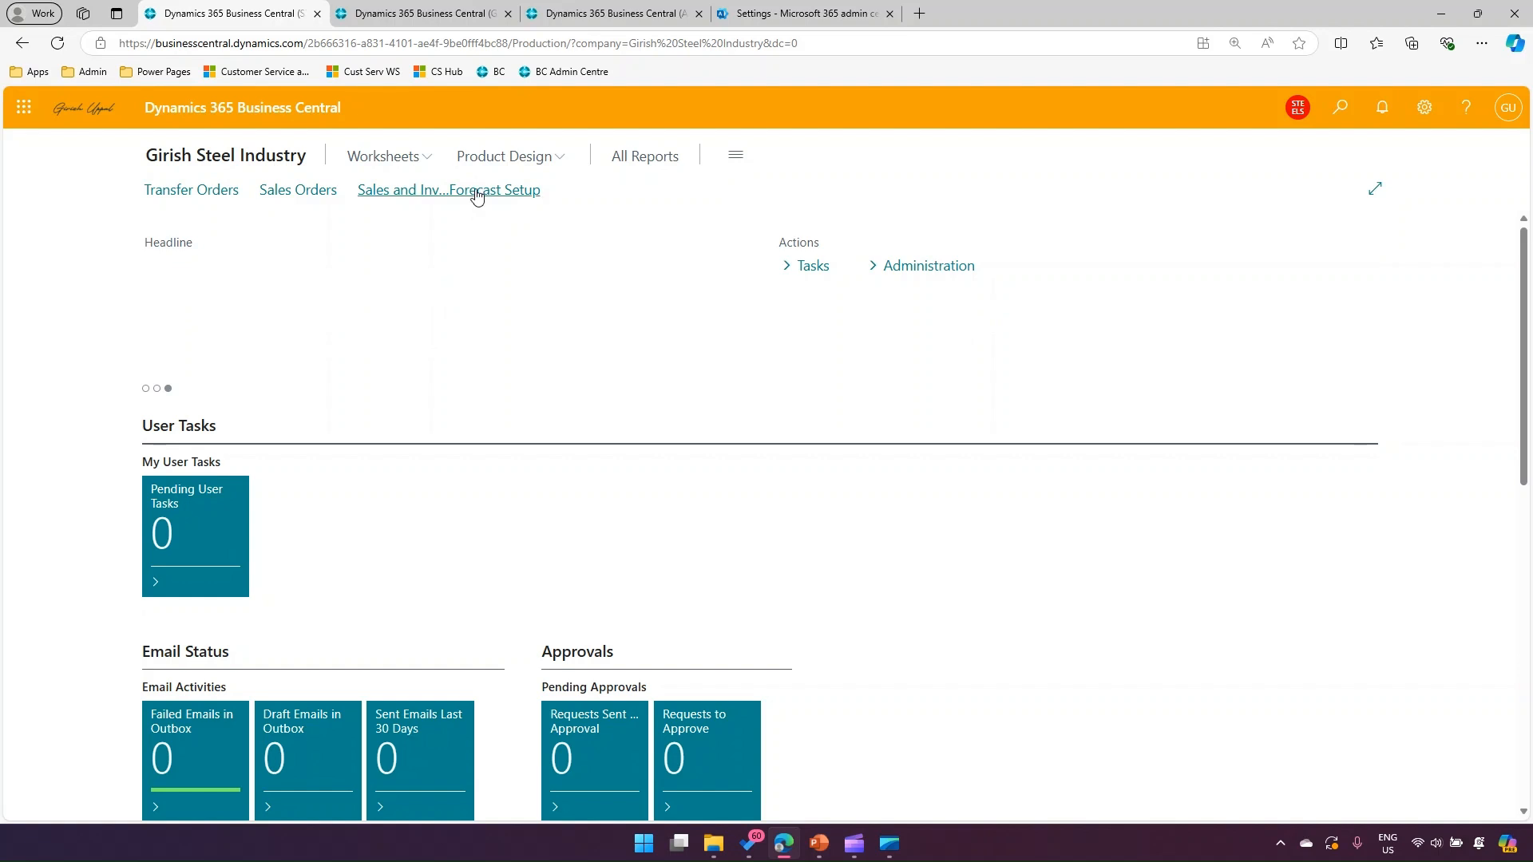
mouse_move(476, 193)
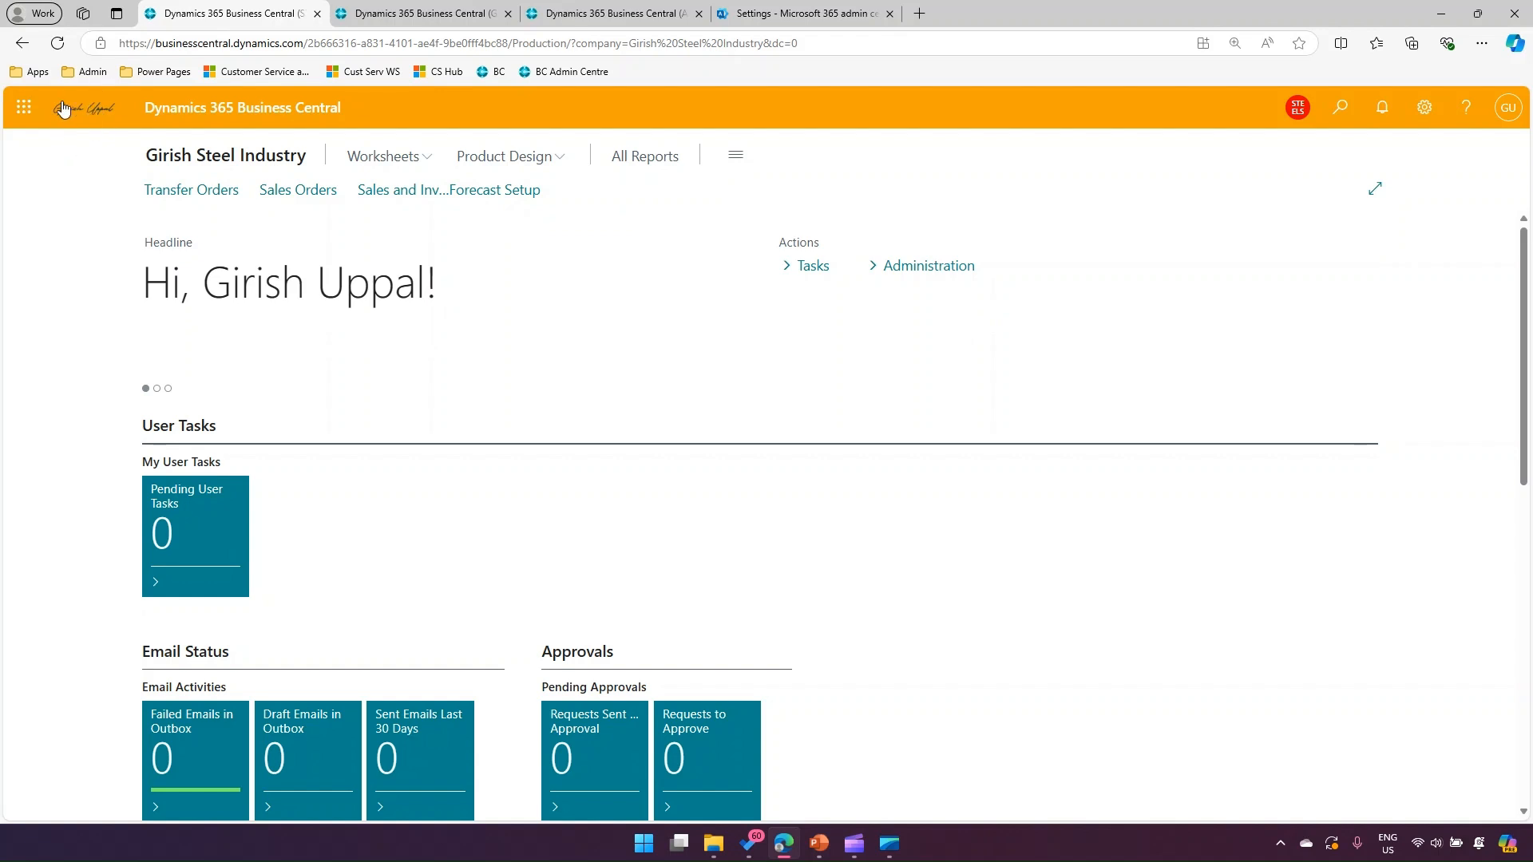
mouse_move(83, 107)
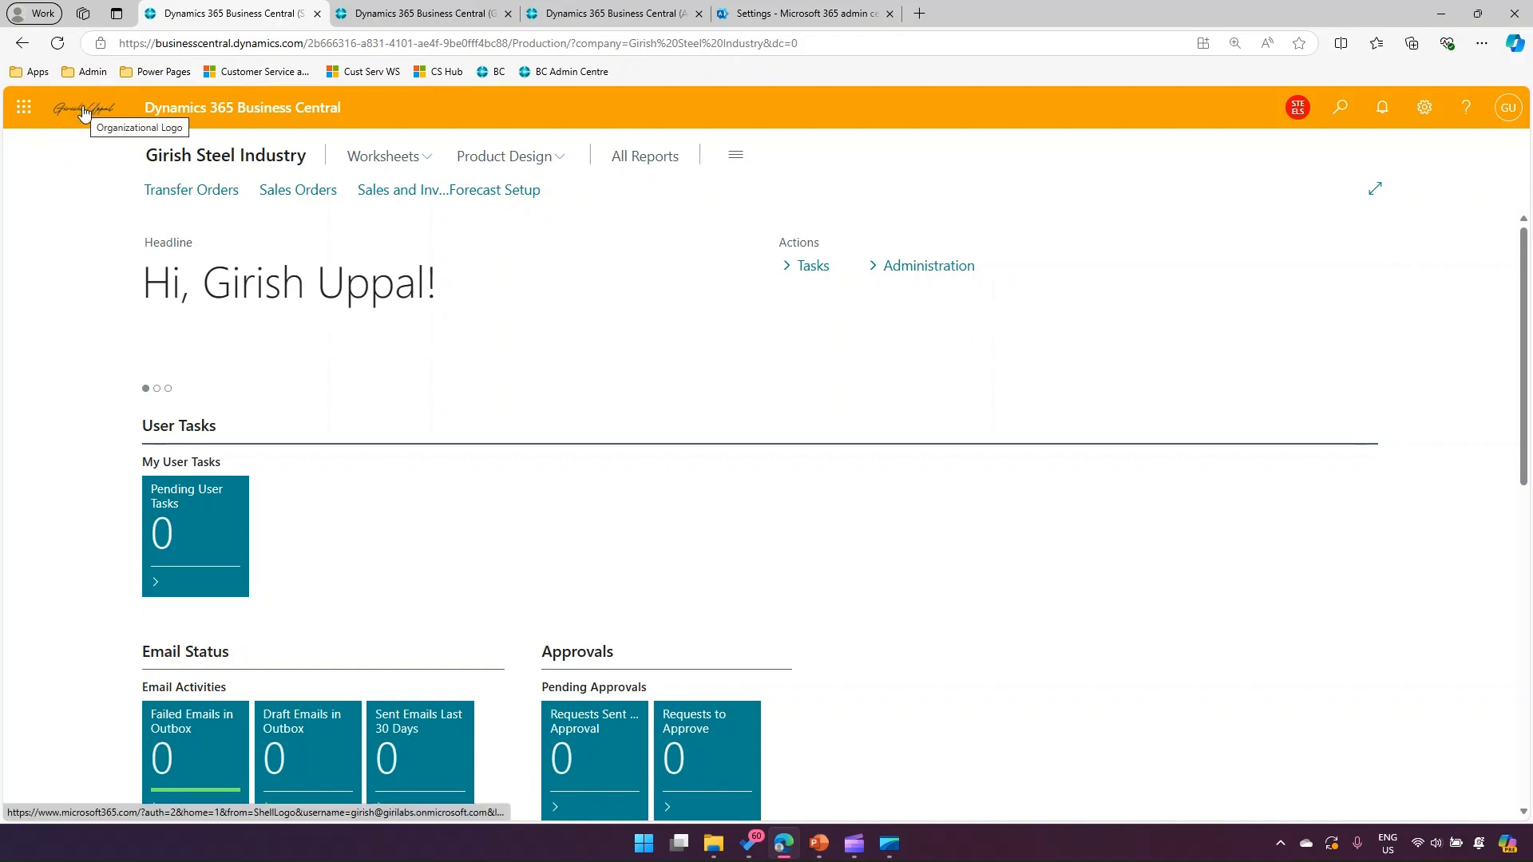